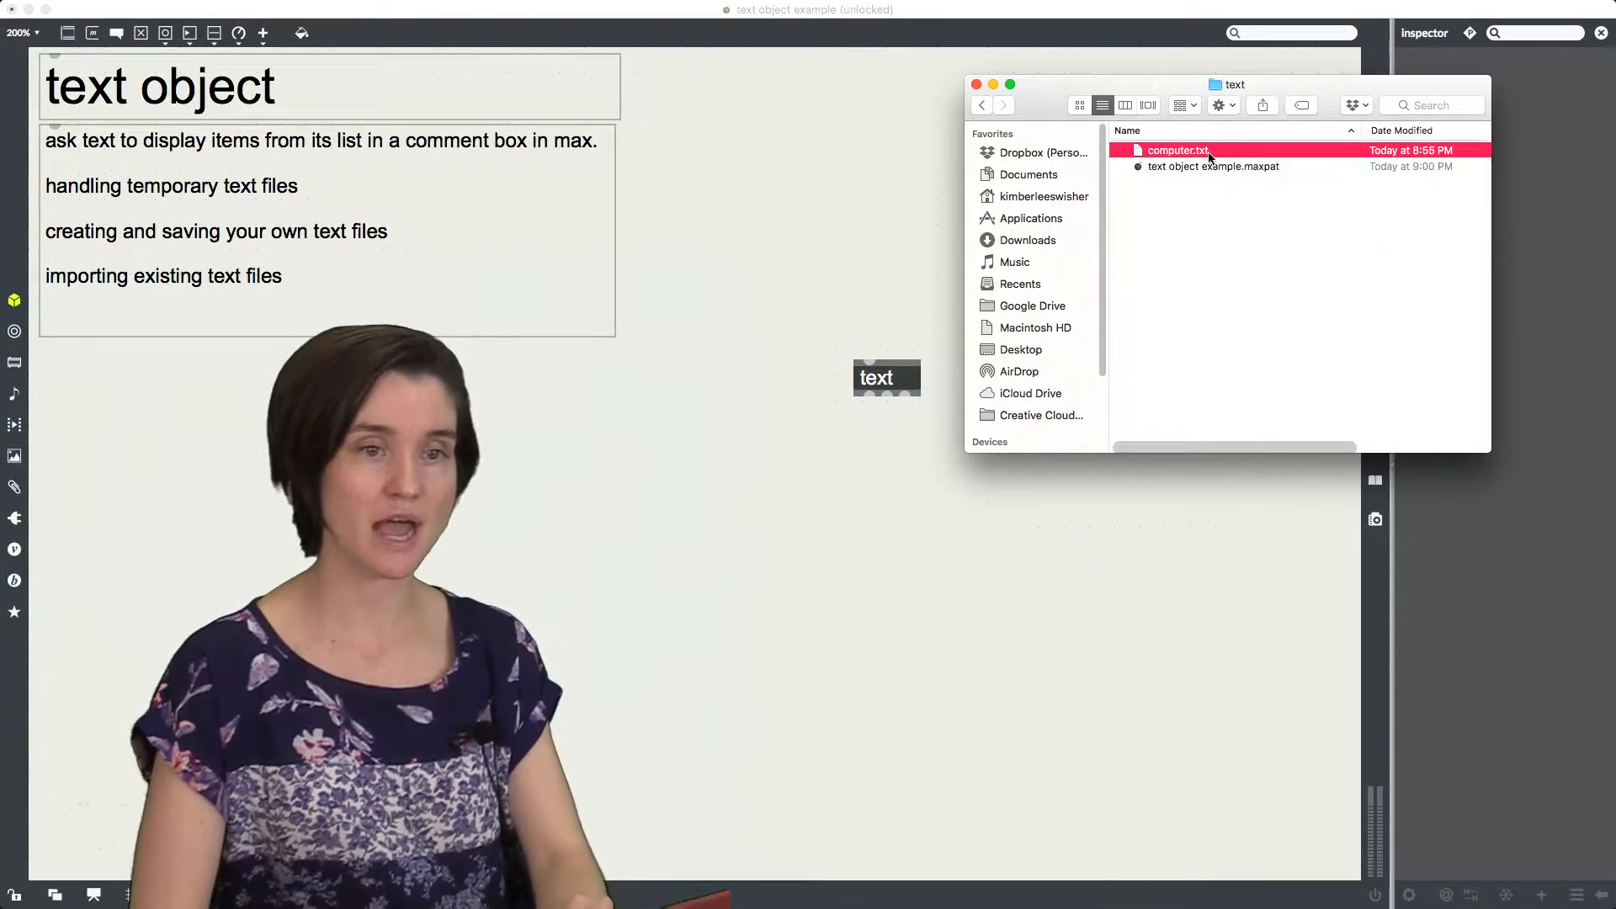
pyautogui.moveTo(1214, 267)
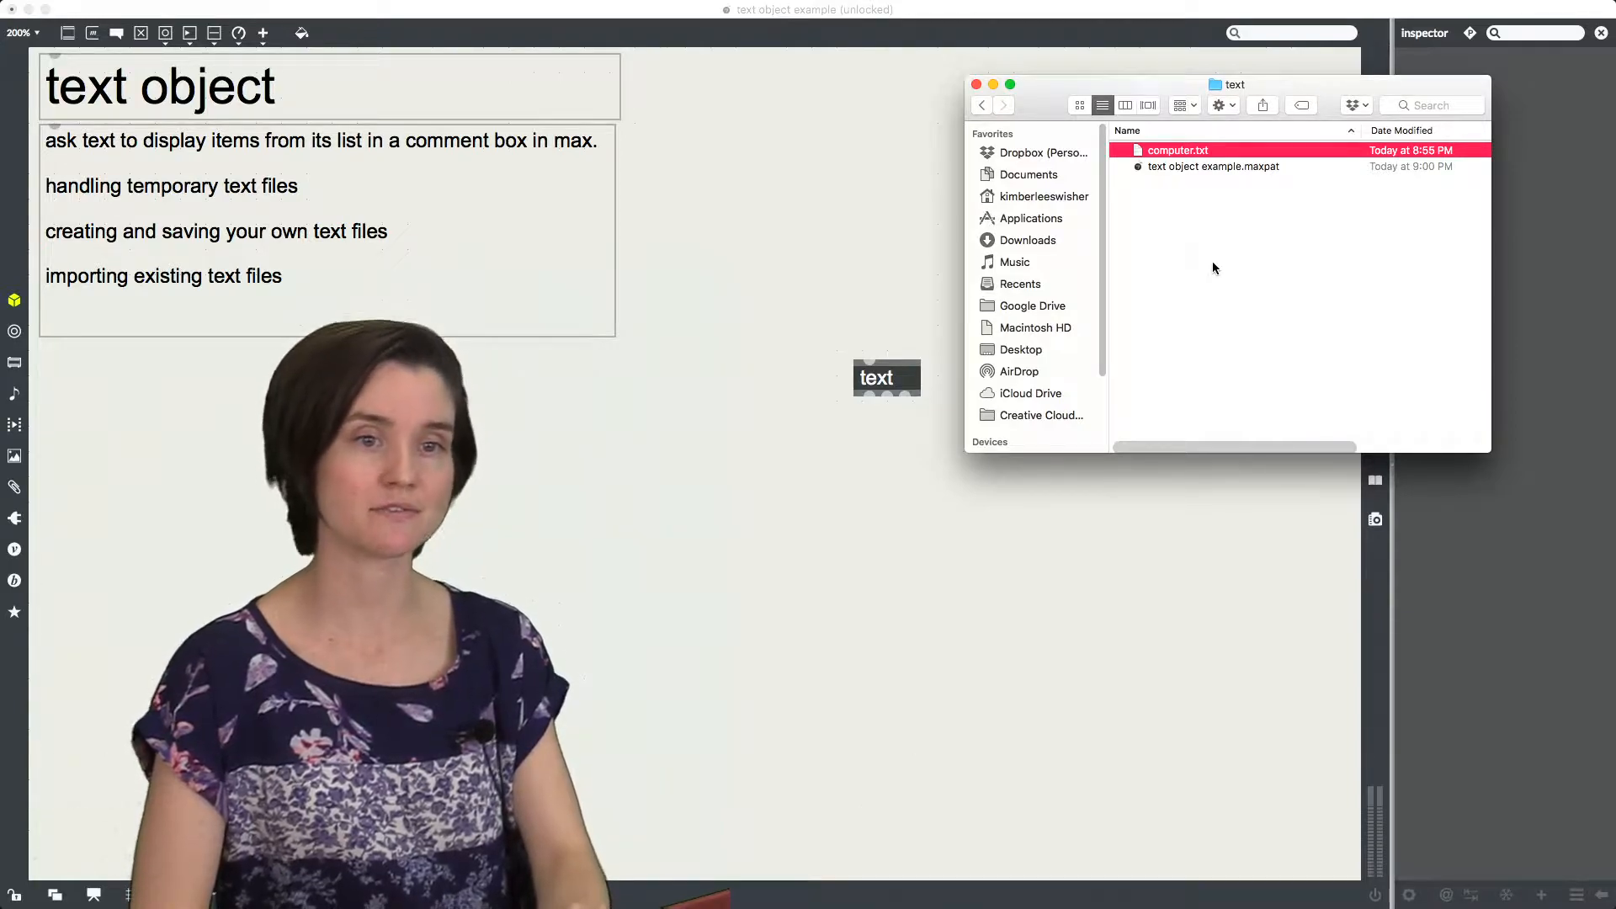
# Step: Enter puppies, rainbows, kittens and unicorns one per line, then close the editor keeping the list
pyautogui.doubleClick(1177, 150)
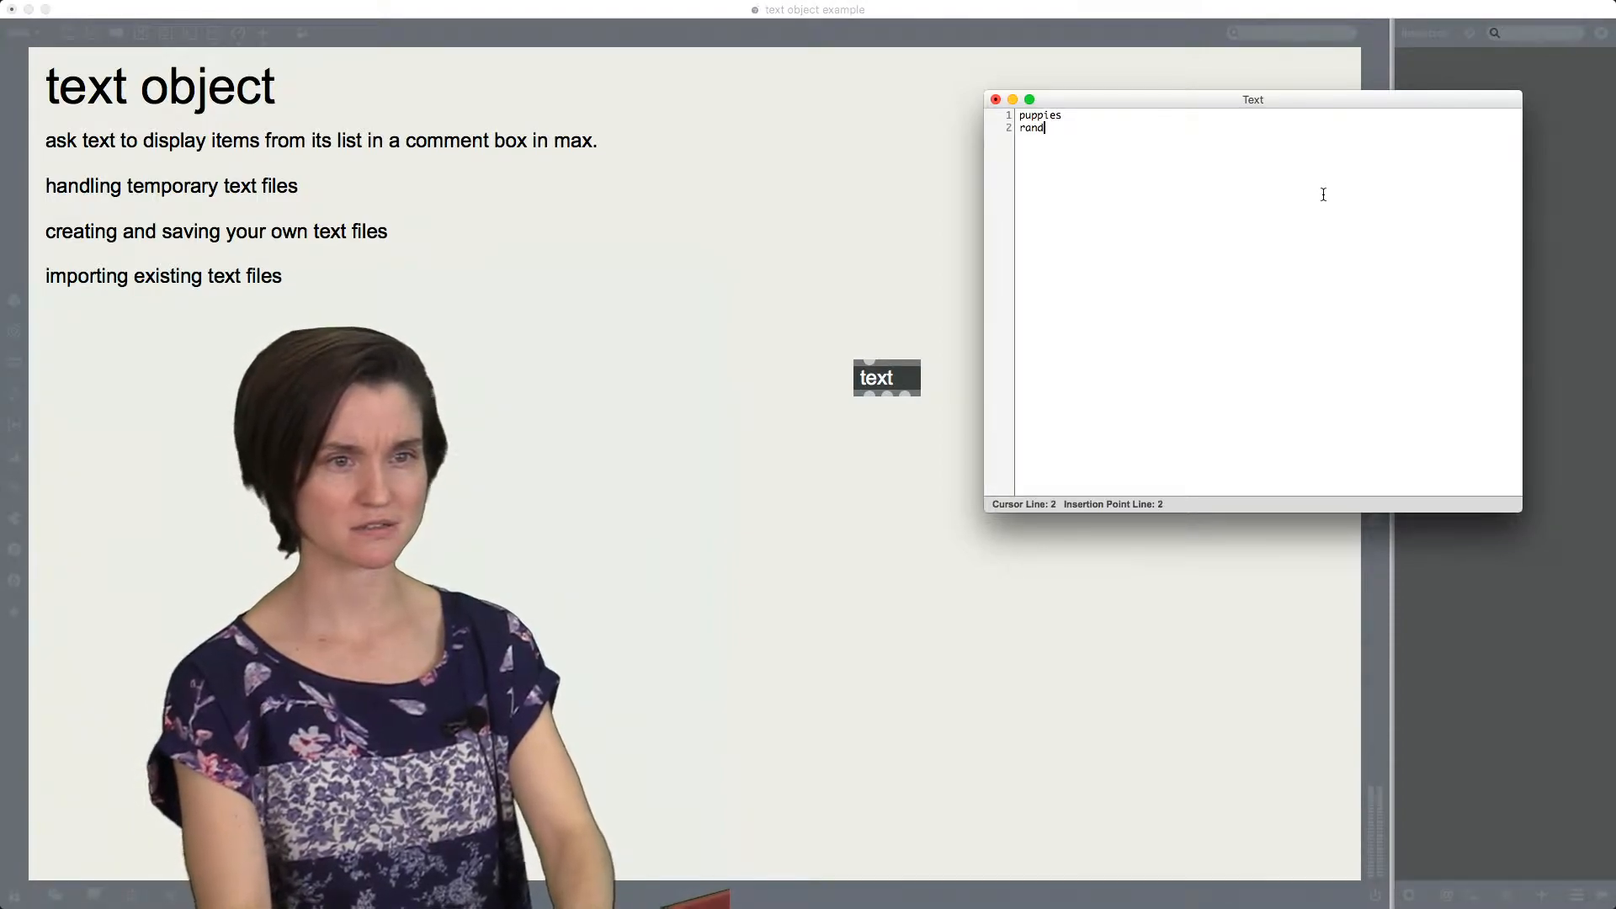
pyautogui.write('rainbows')
pyautogui.write('unicorn')
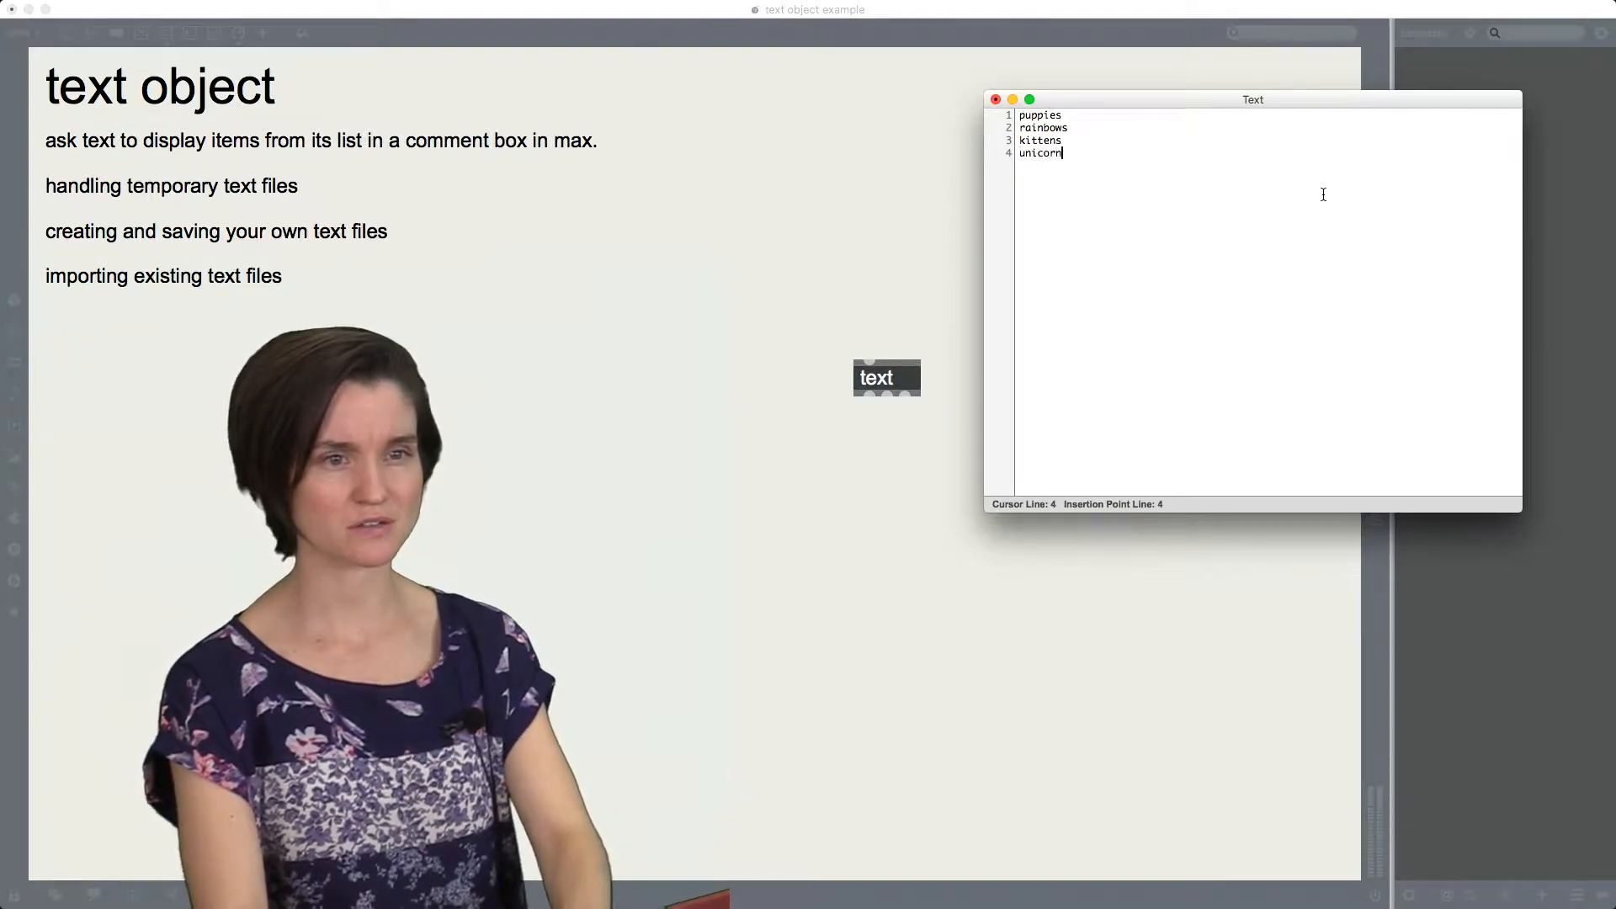
pyautogui.write('s')
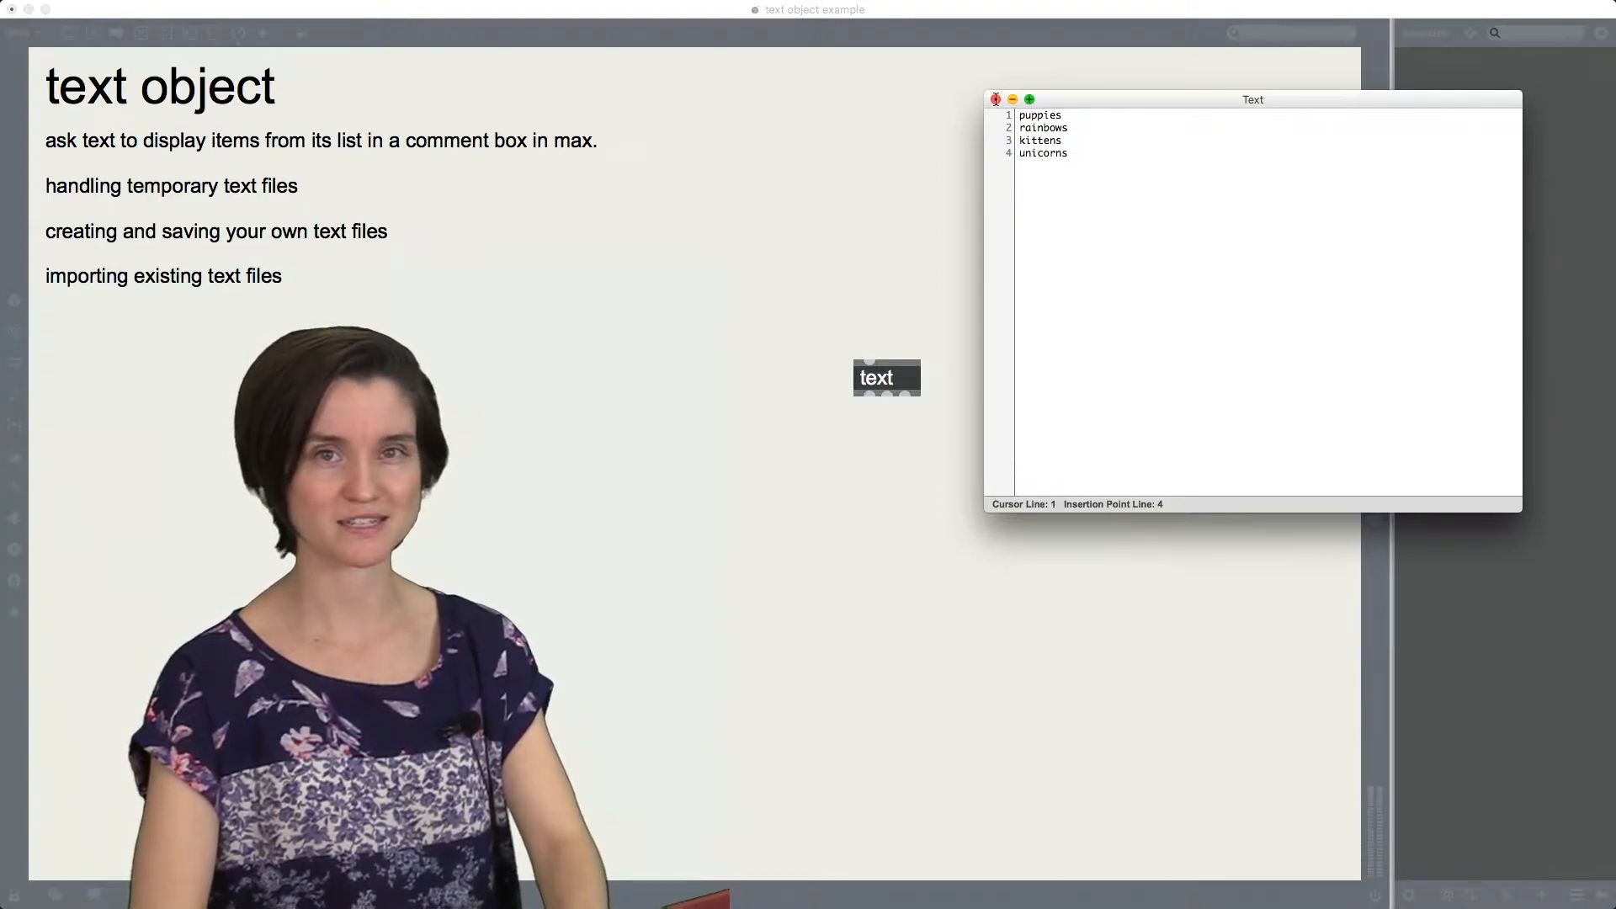
pyautogui.click(994, 100)
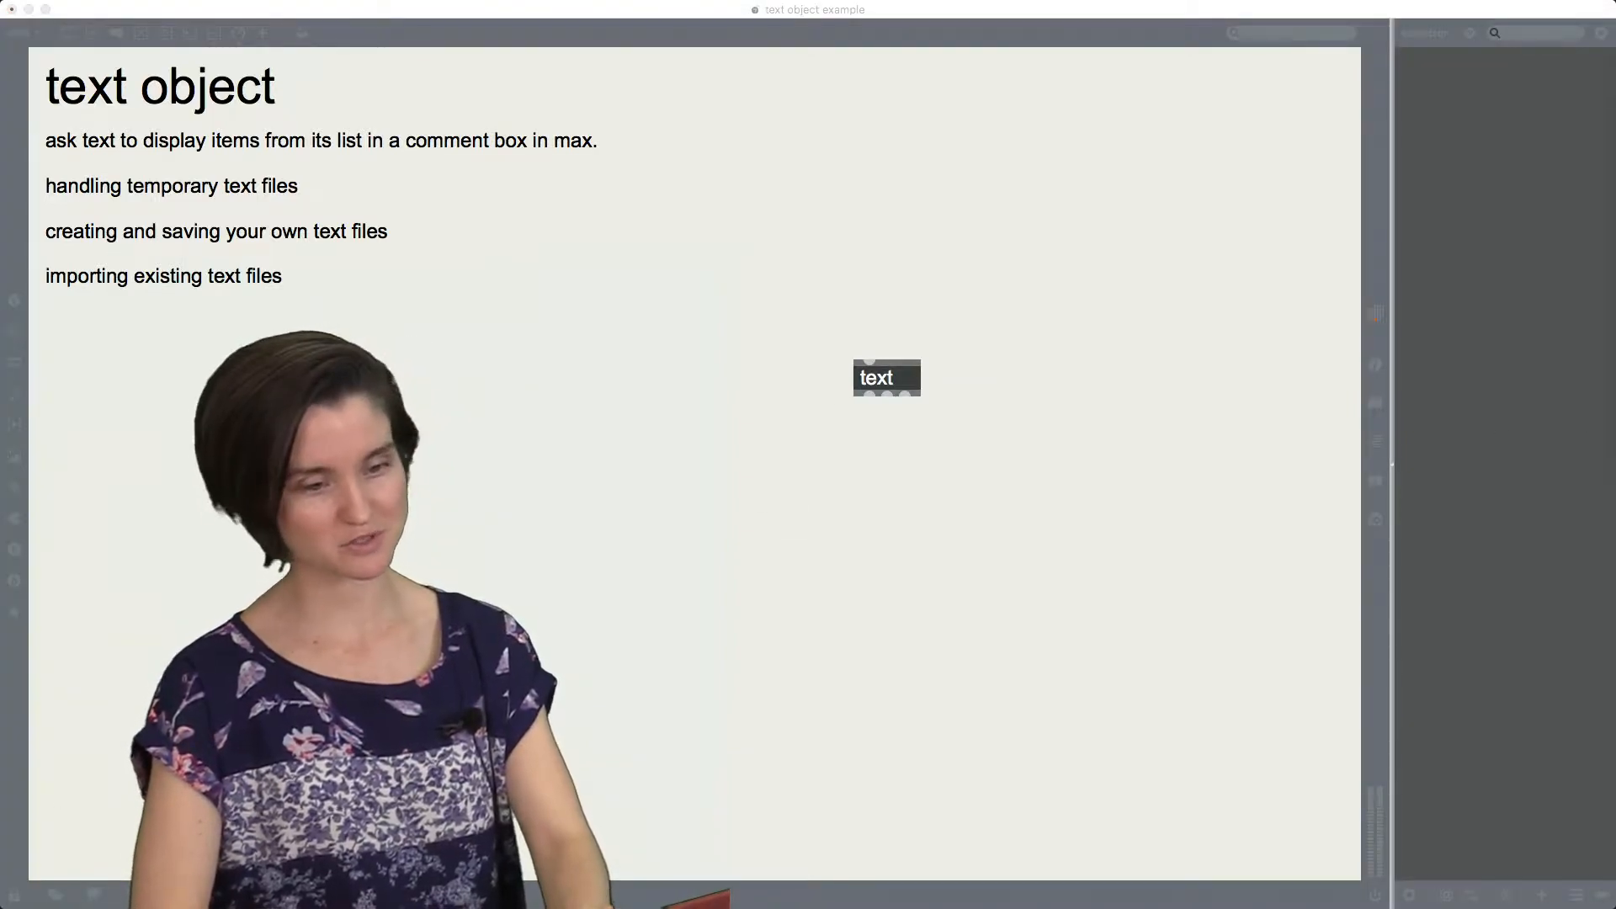
# Step: Unlock the patcher so its objects can be edited again
pyautogui.doubleClick(887, 377)
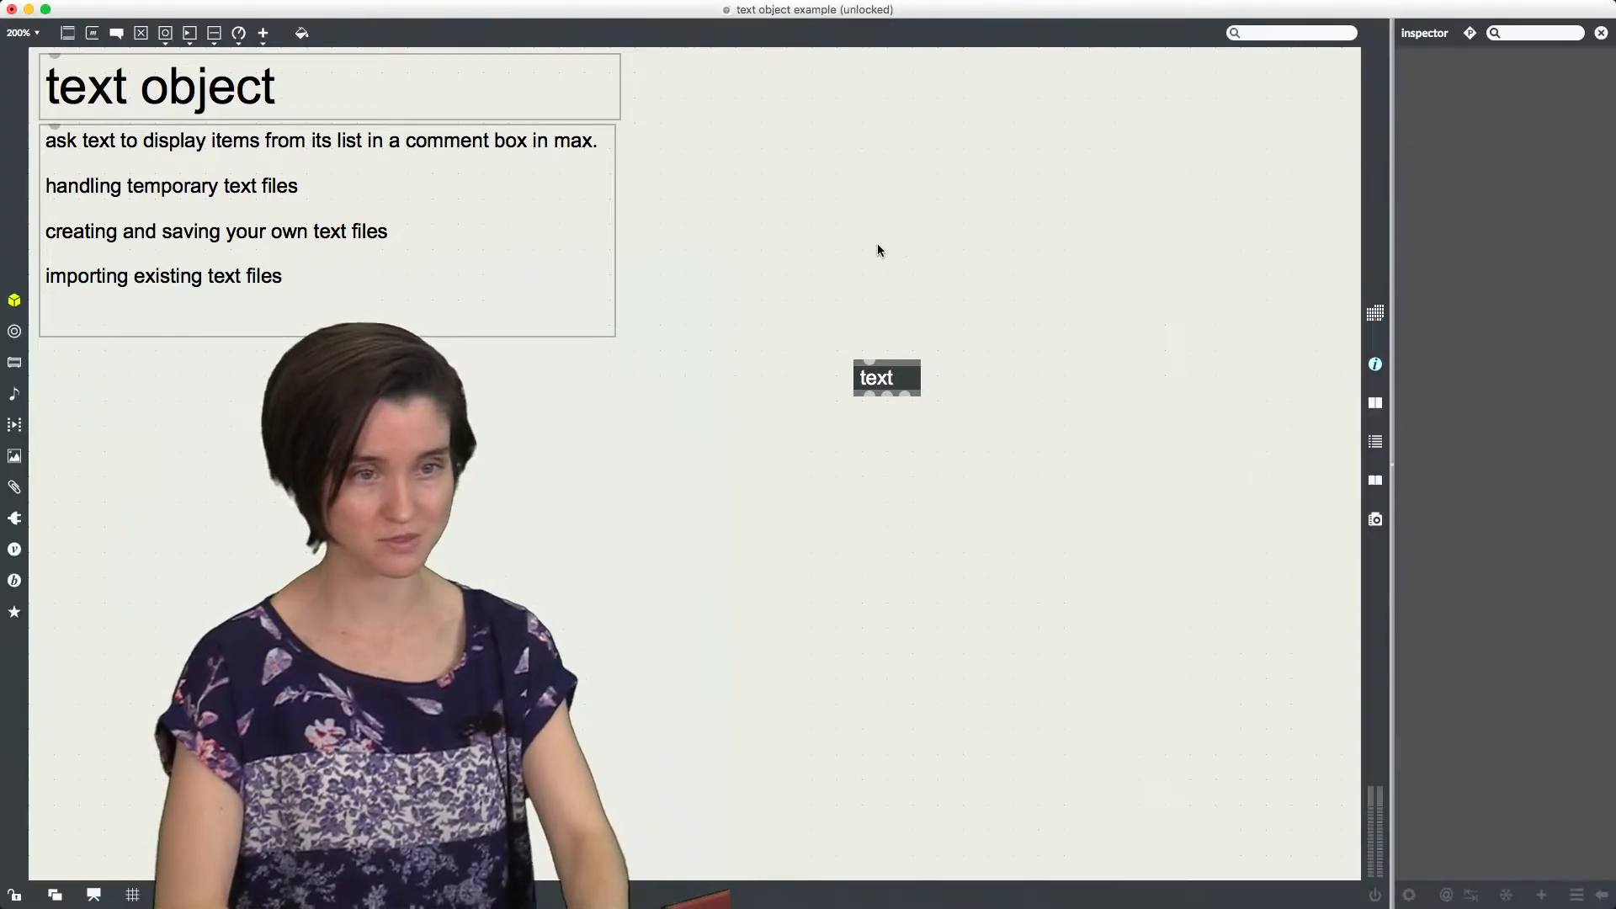
pyautogui.moveTo(865, 335)
pyautogui.write('line 2')
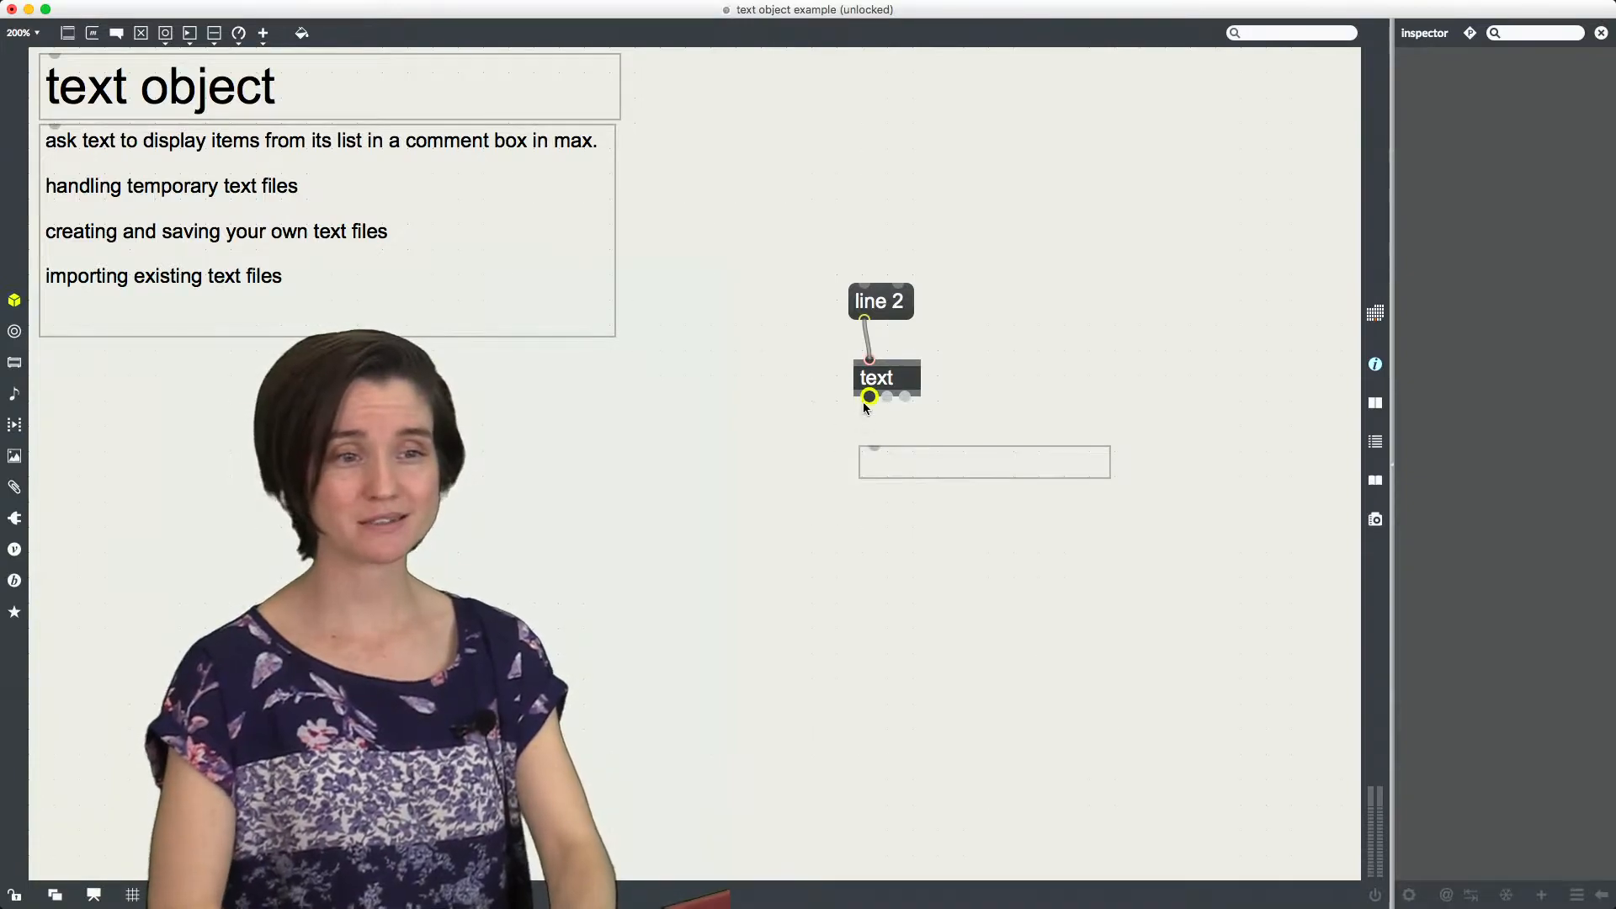
# Step: Connect the text outlet to a display box and duplicate 'line 2' to make a 'line 1' message
pyautogui.moveTo(868, 401); pyautogui.dragTo(874, 443)
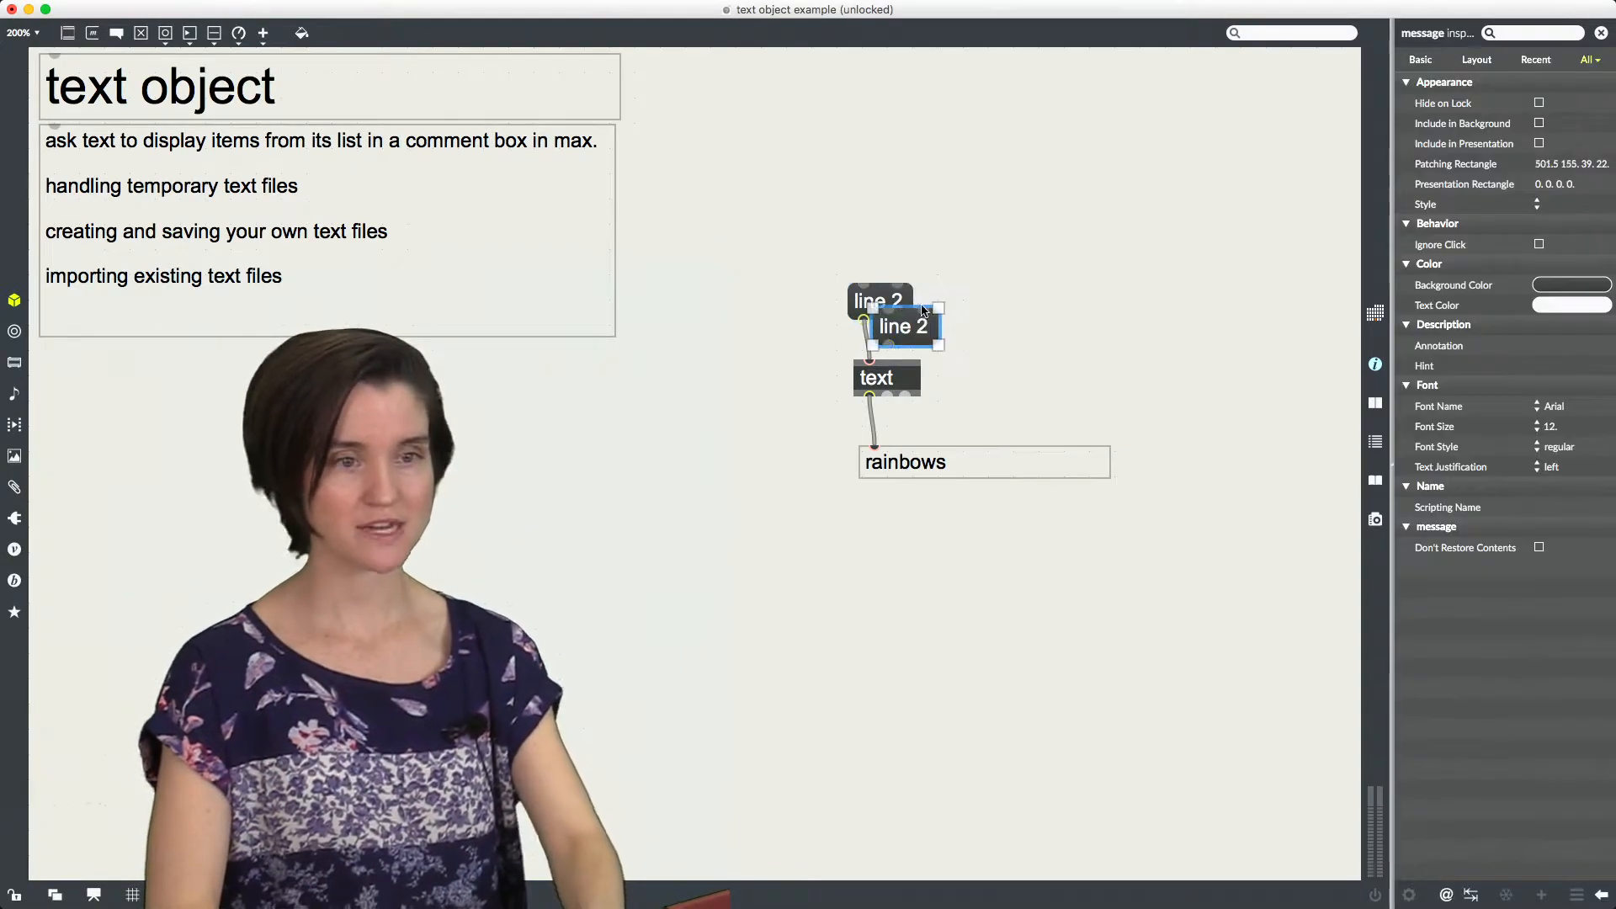
pyautogui.moveTo(902, 325); pyautogui.dragTo(948, 318)
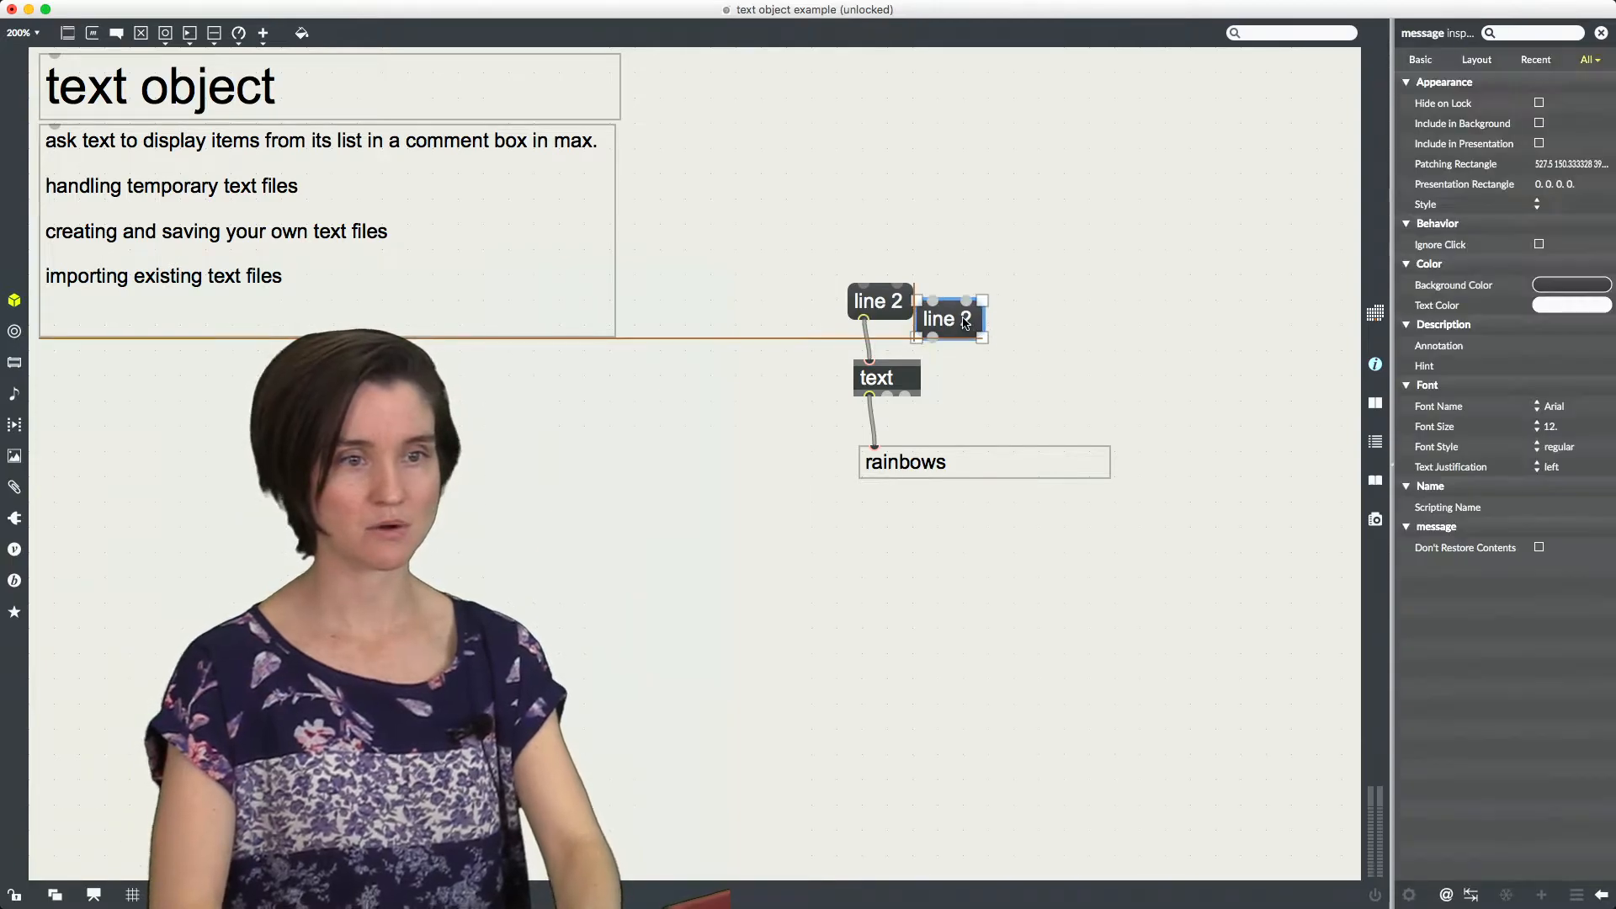
pyautogui.click(1024, 326)
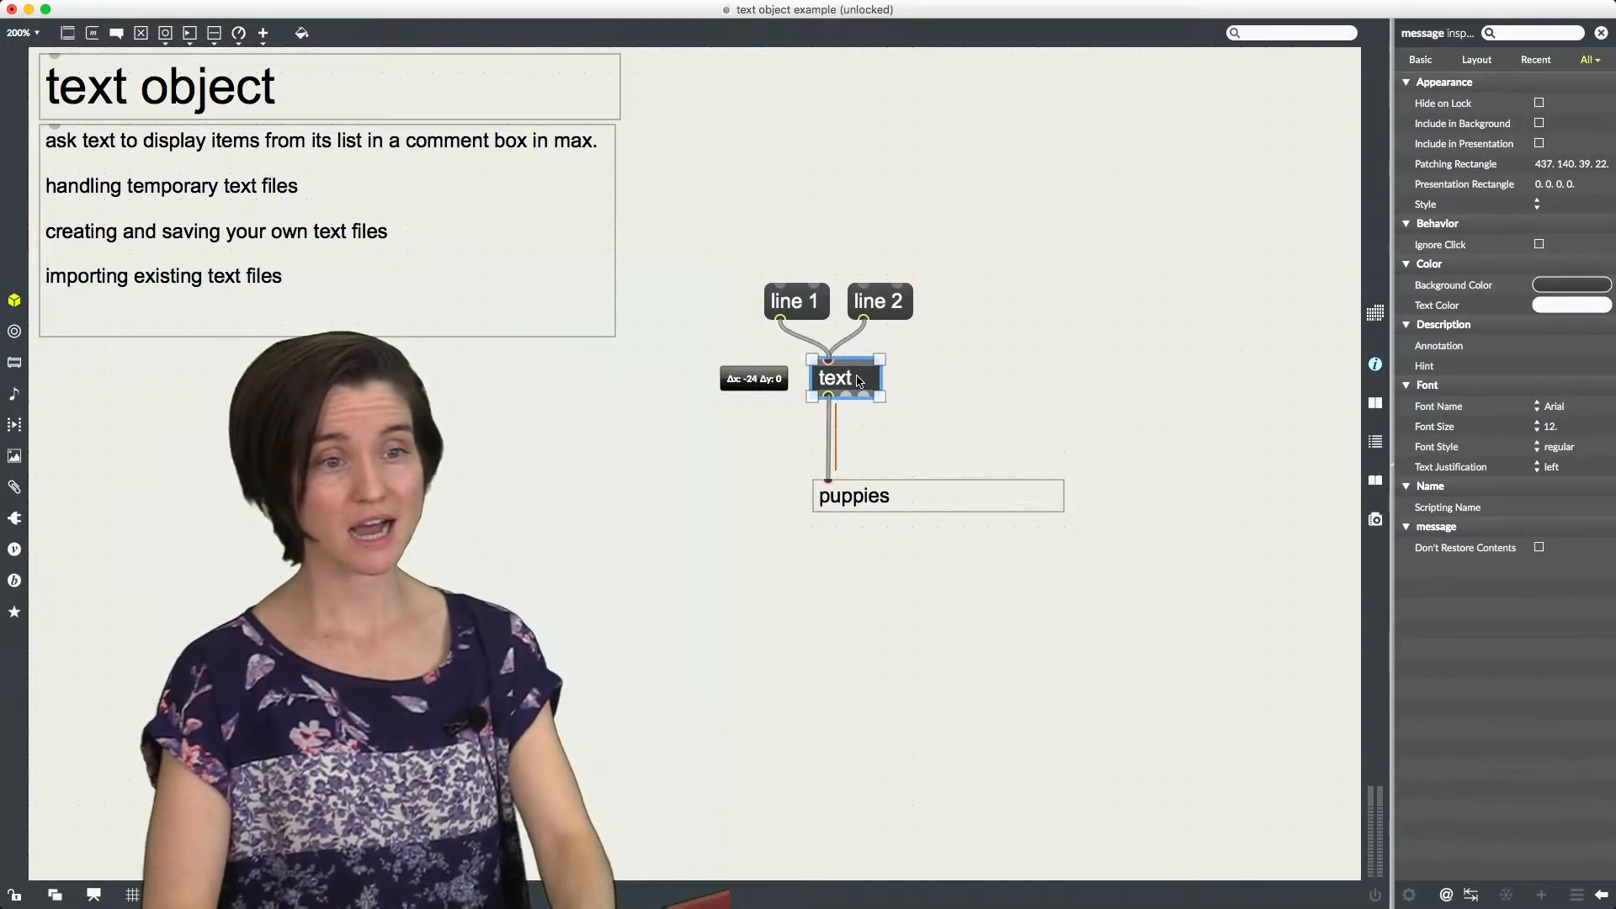
# Step: Reopen the text object's list and append sunshine as a fifth line
pyautogui.doubleClick(844, 377)
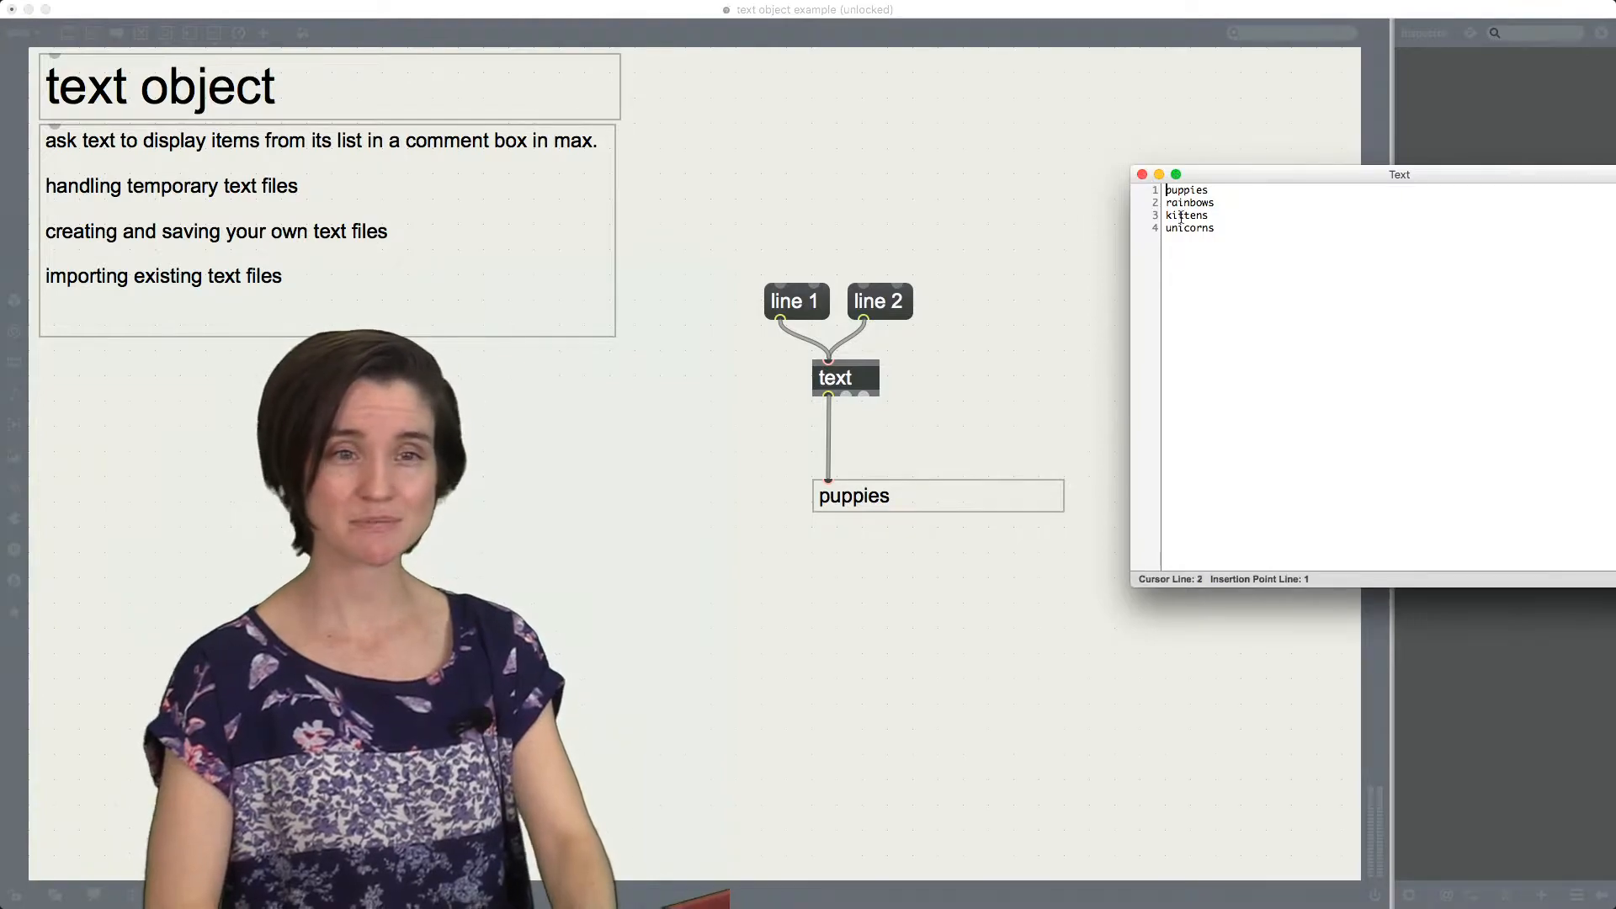
pyautogui.click(1141, 173)
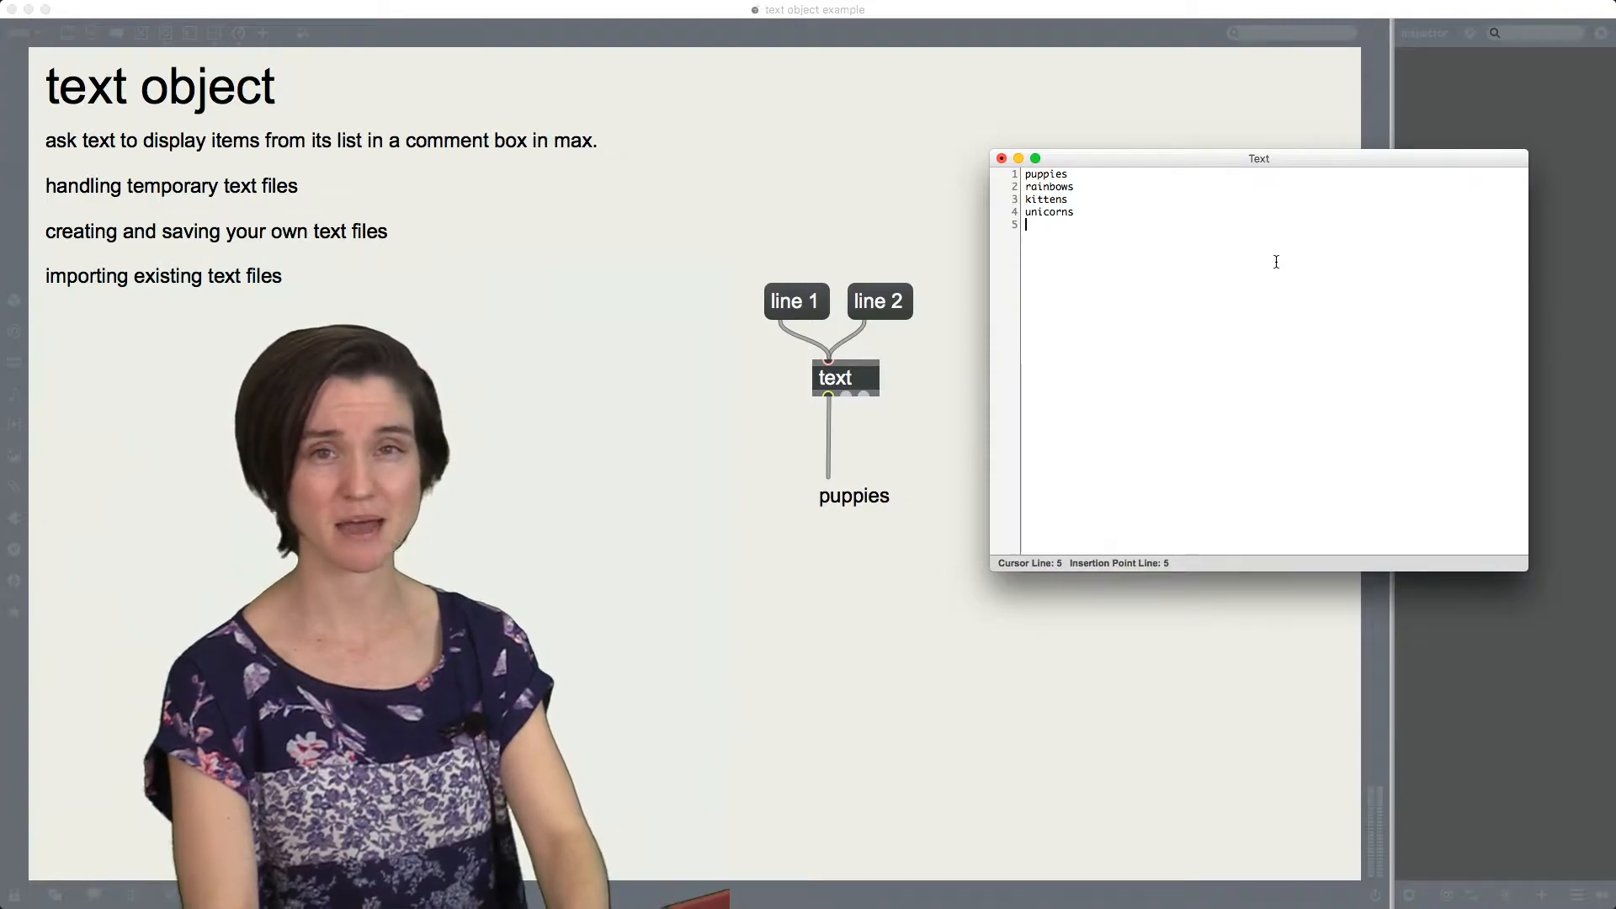
pyautogui.write('sunshine')
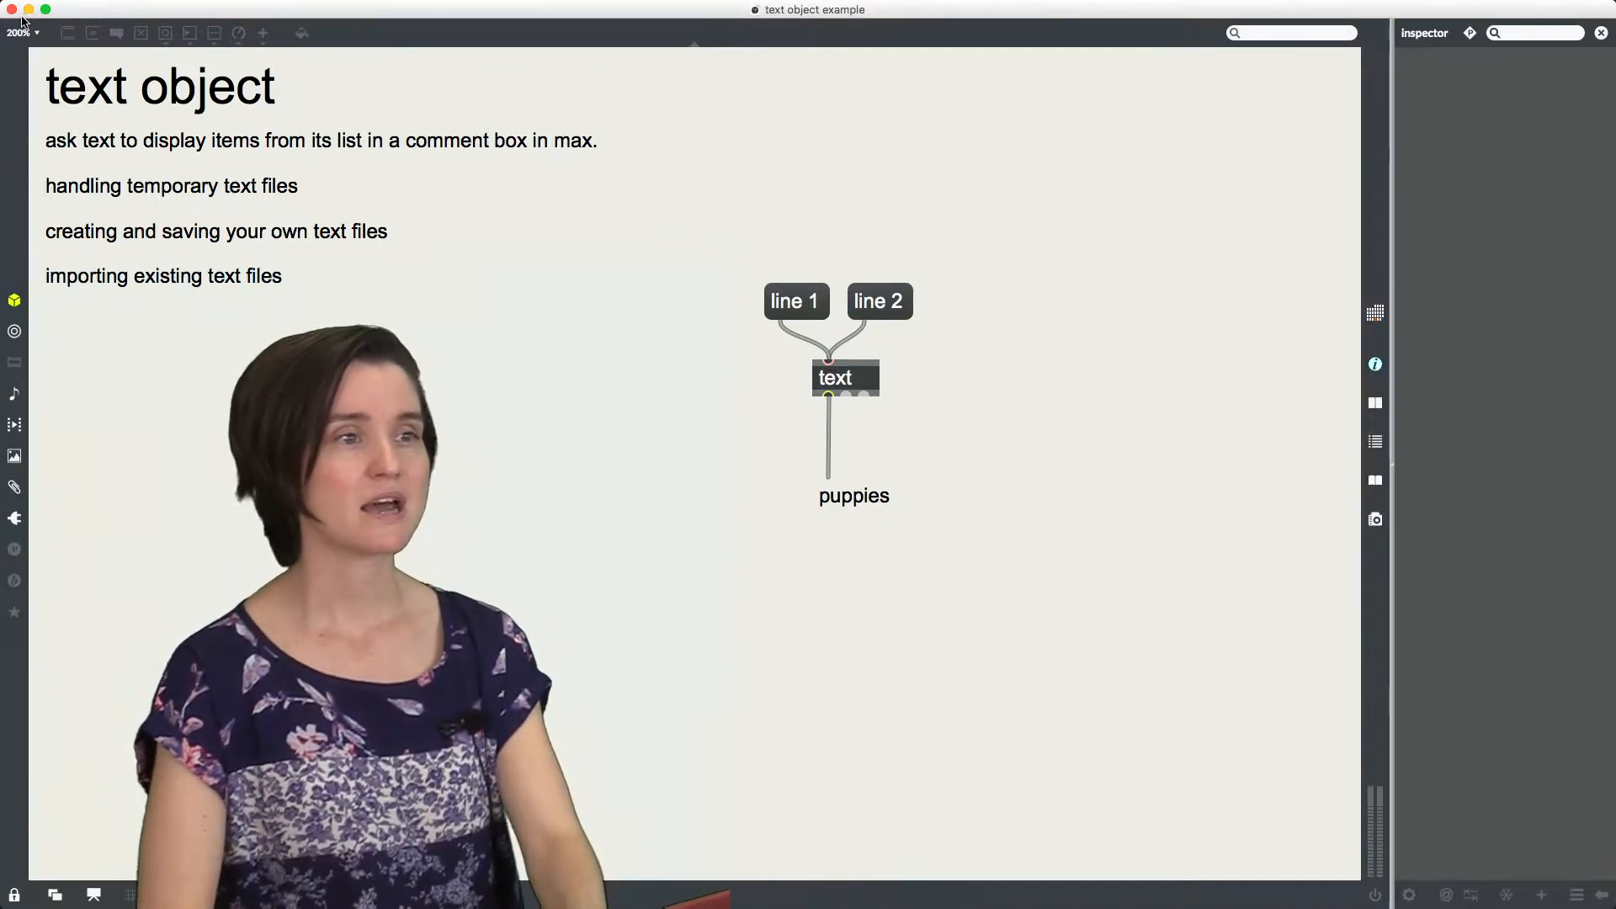
pyautogui.moveTo(286, 155)
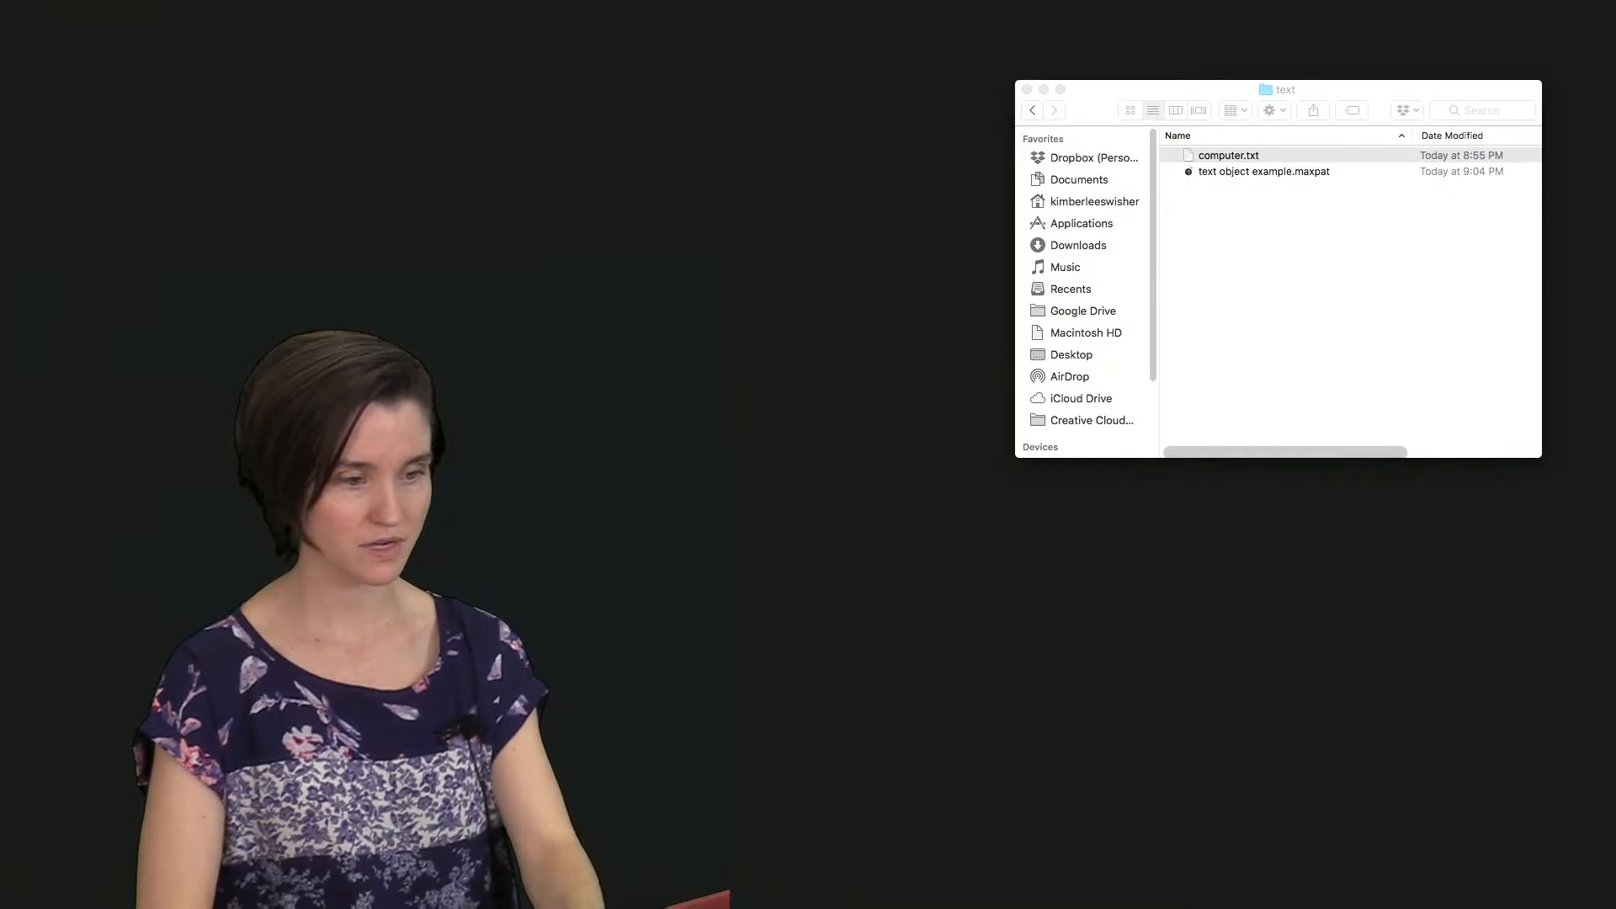
# Step: Open computer.txt from the Finder text folder
pyautogui.doubleClick(1264, 172)
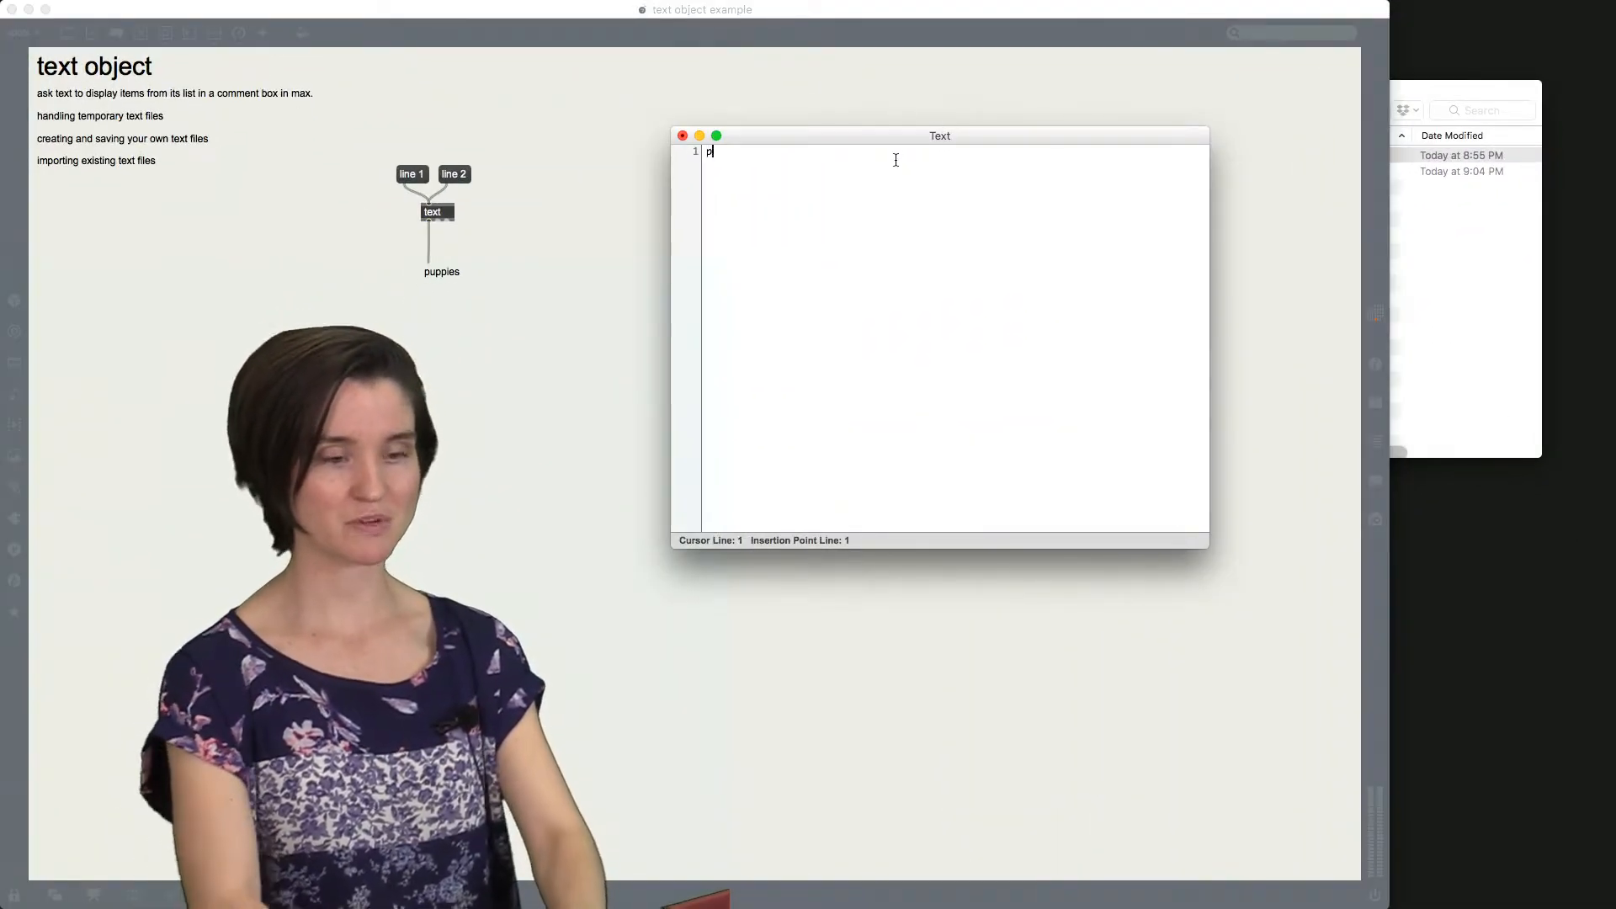
# Step: Type puppies, kittens, rainbows and unicorns into the new Text editor
pyautogui.write('uppies')
pyautogui.click(954, 175)
pyautogui.write('rainbows')
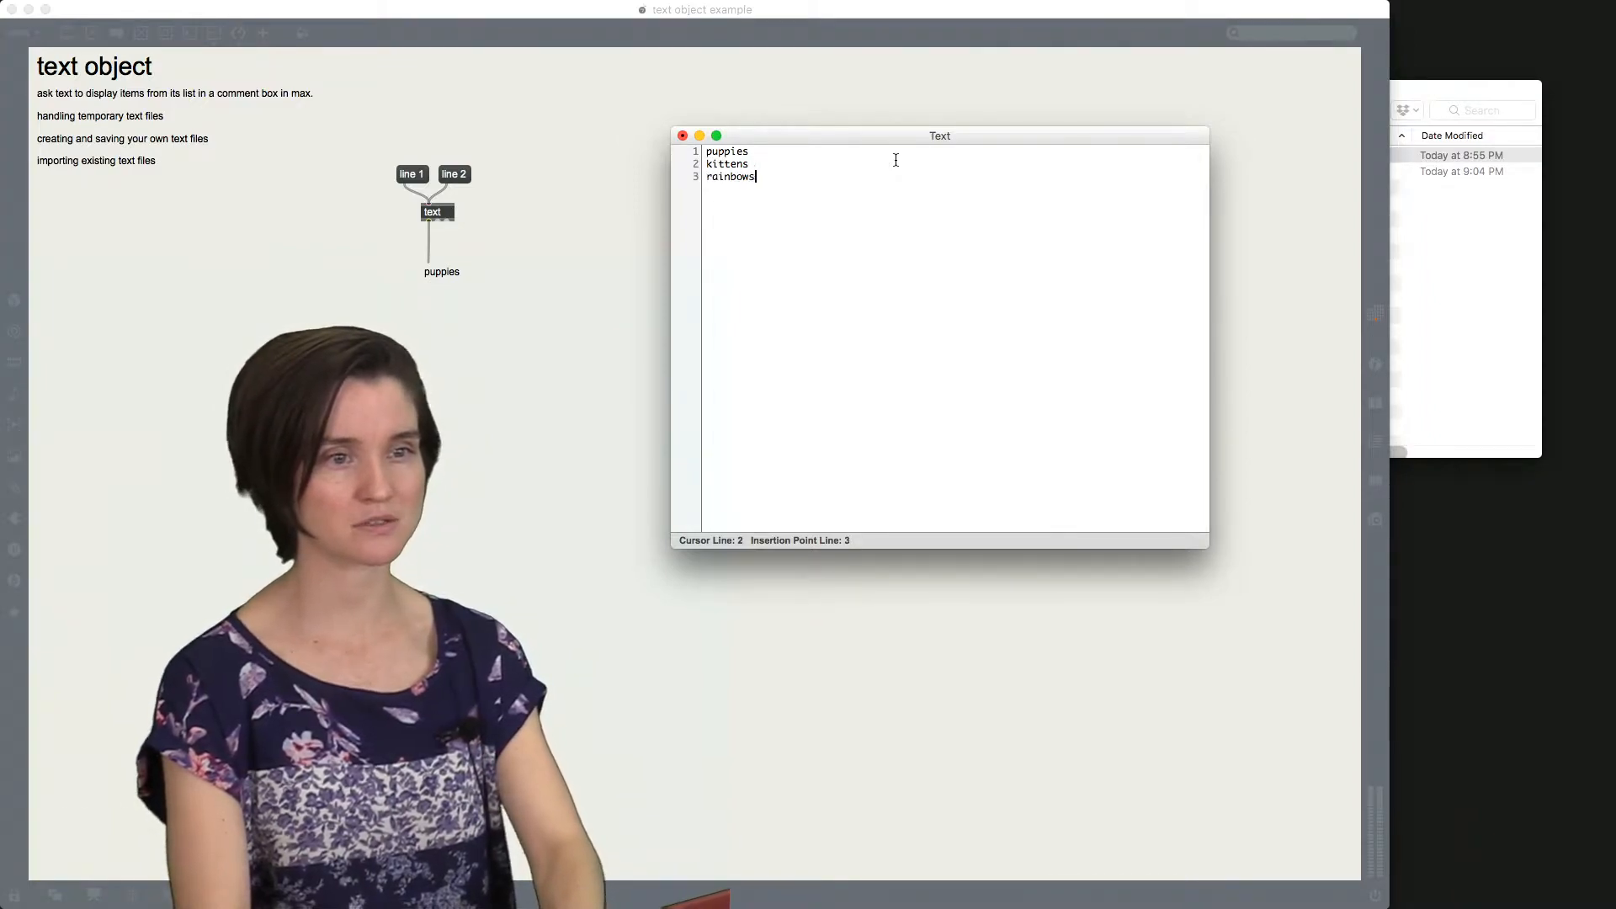
pyautogui.write('unicorns')
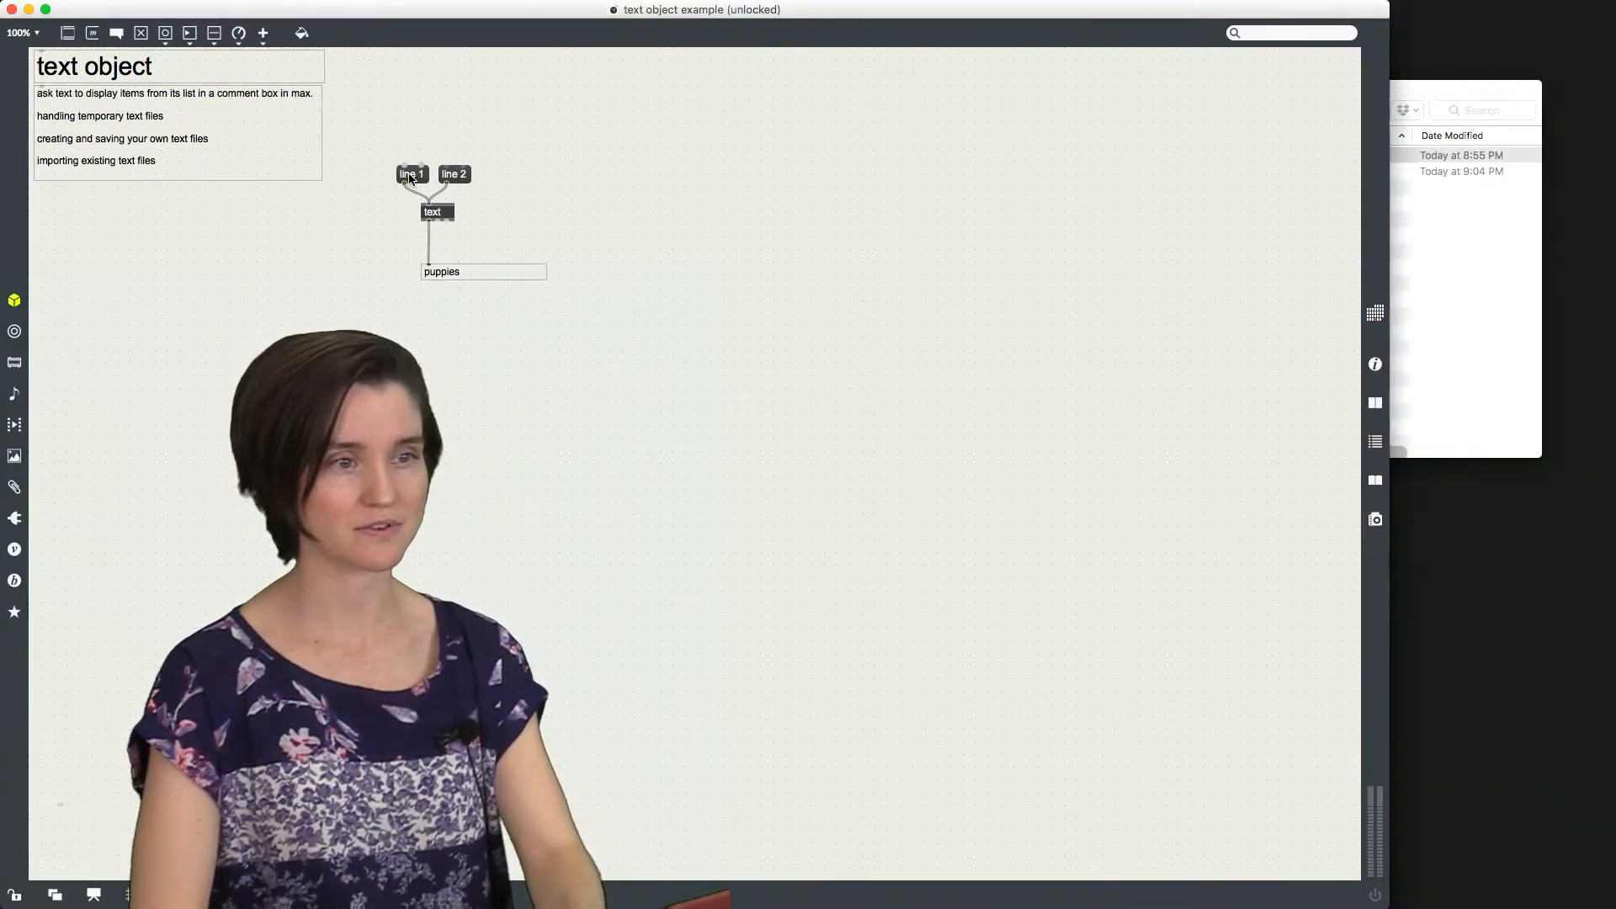
# Step: Zoom the patch to 150 percent and add a 'write' message feeding the text object
pyautogui.click(22, 32)
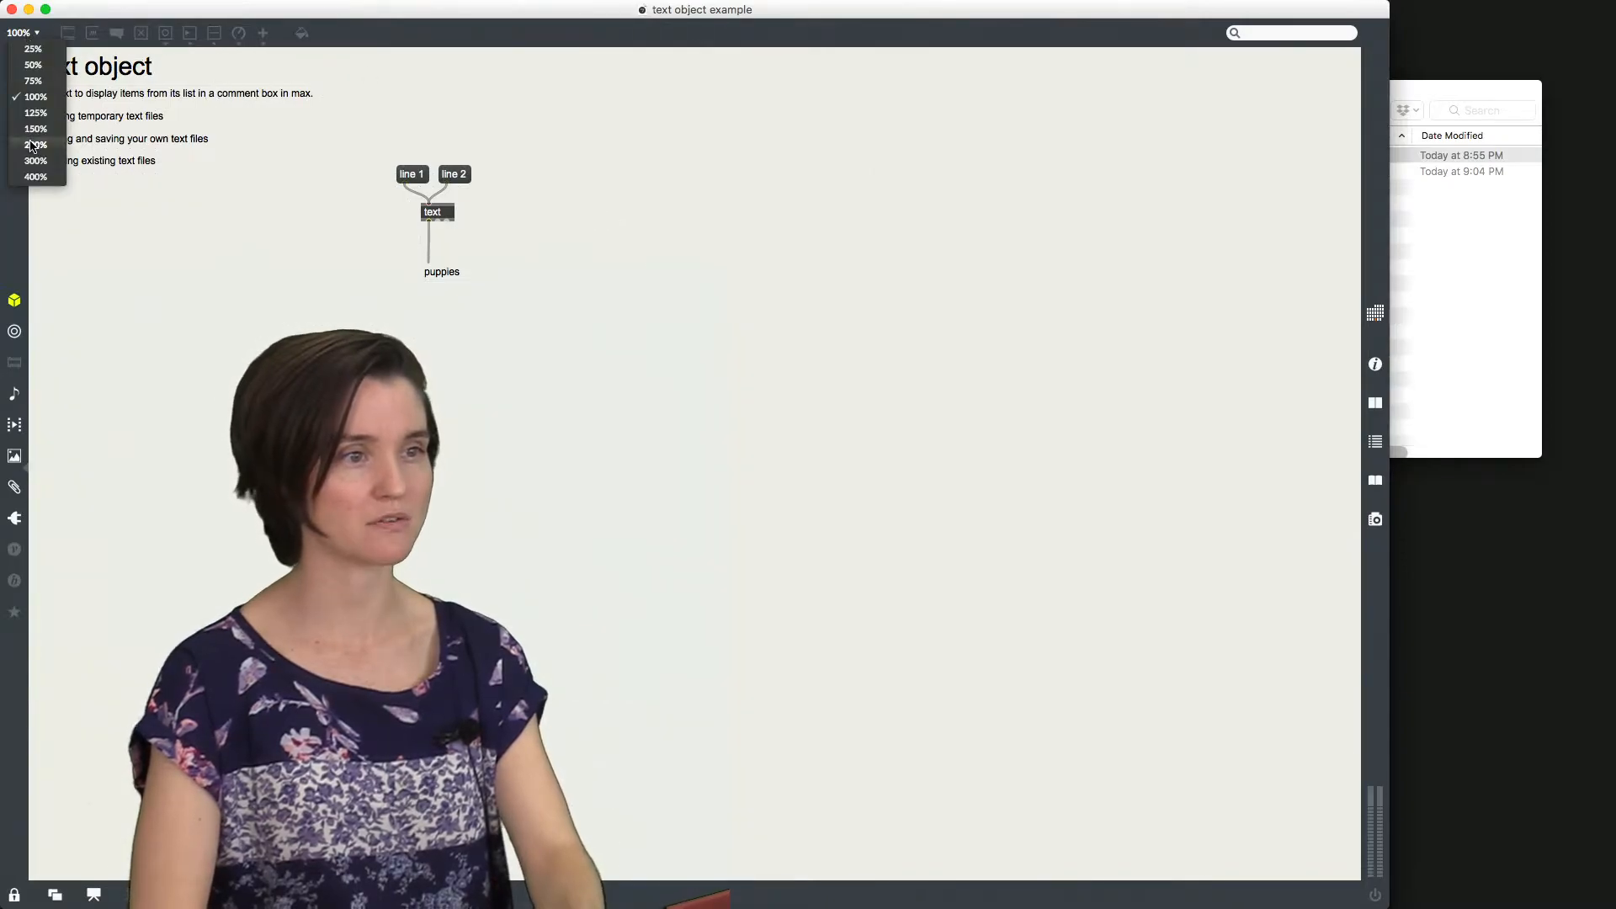
pyautogui.click(35, 128)
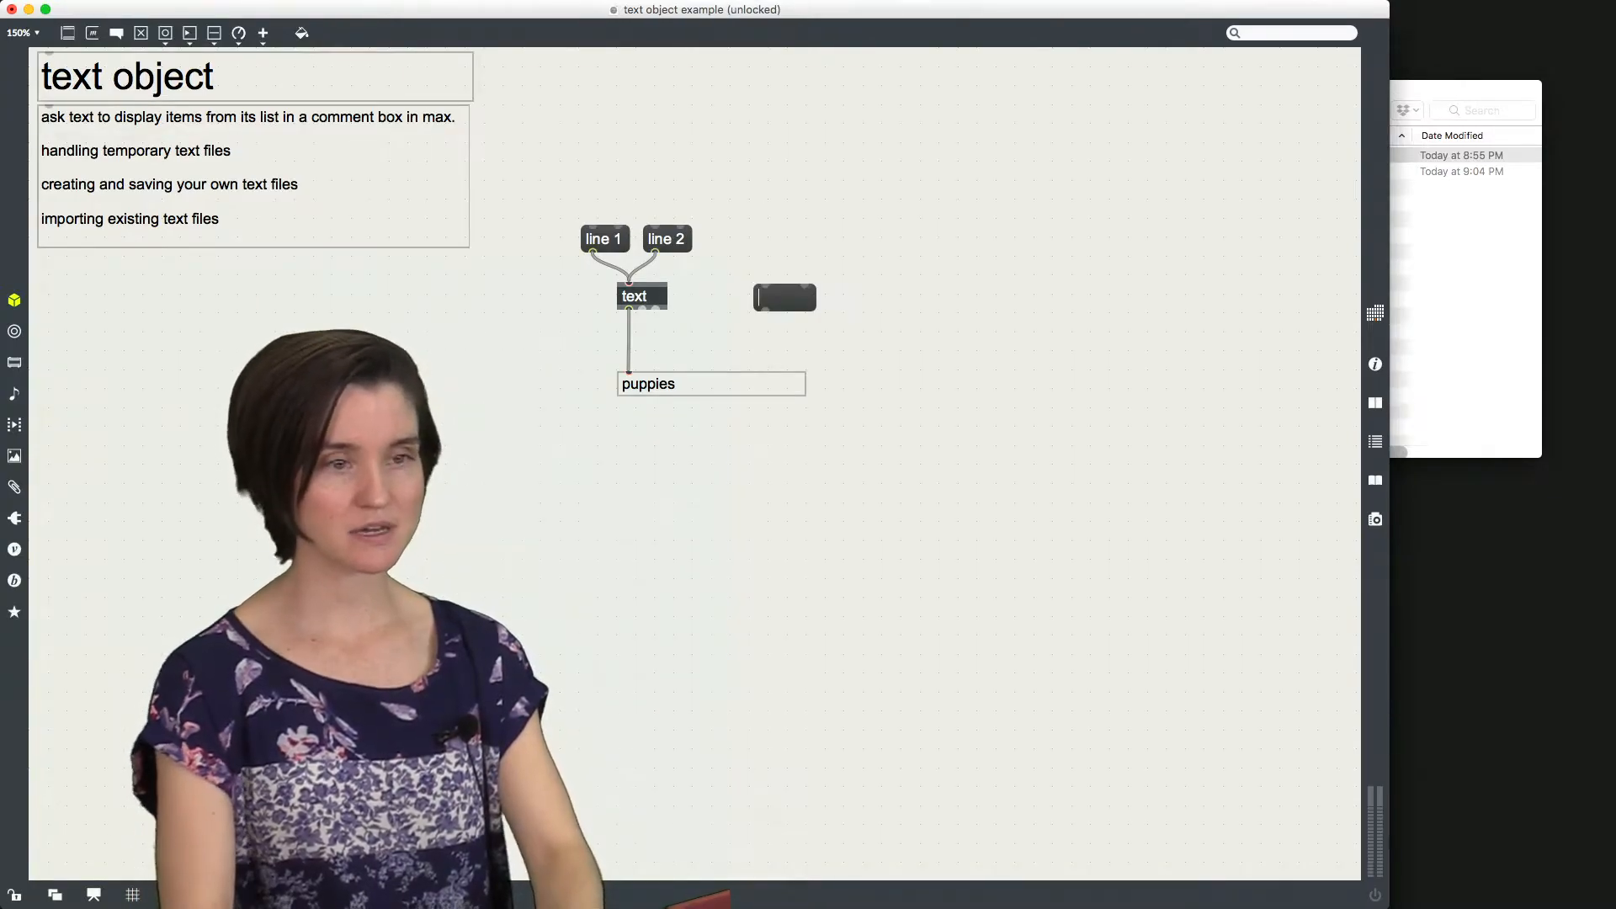
pyautogui.write('write')
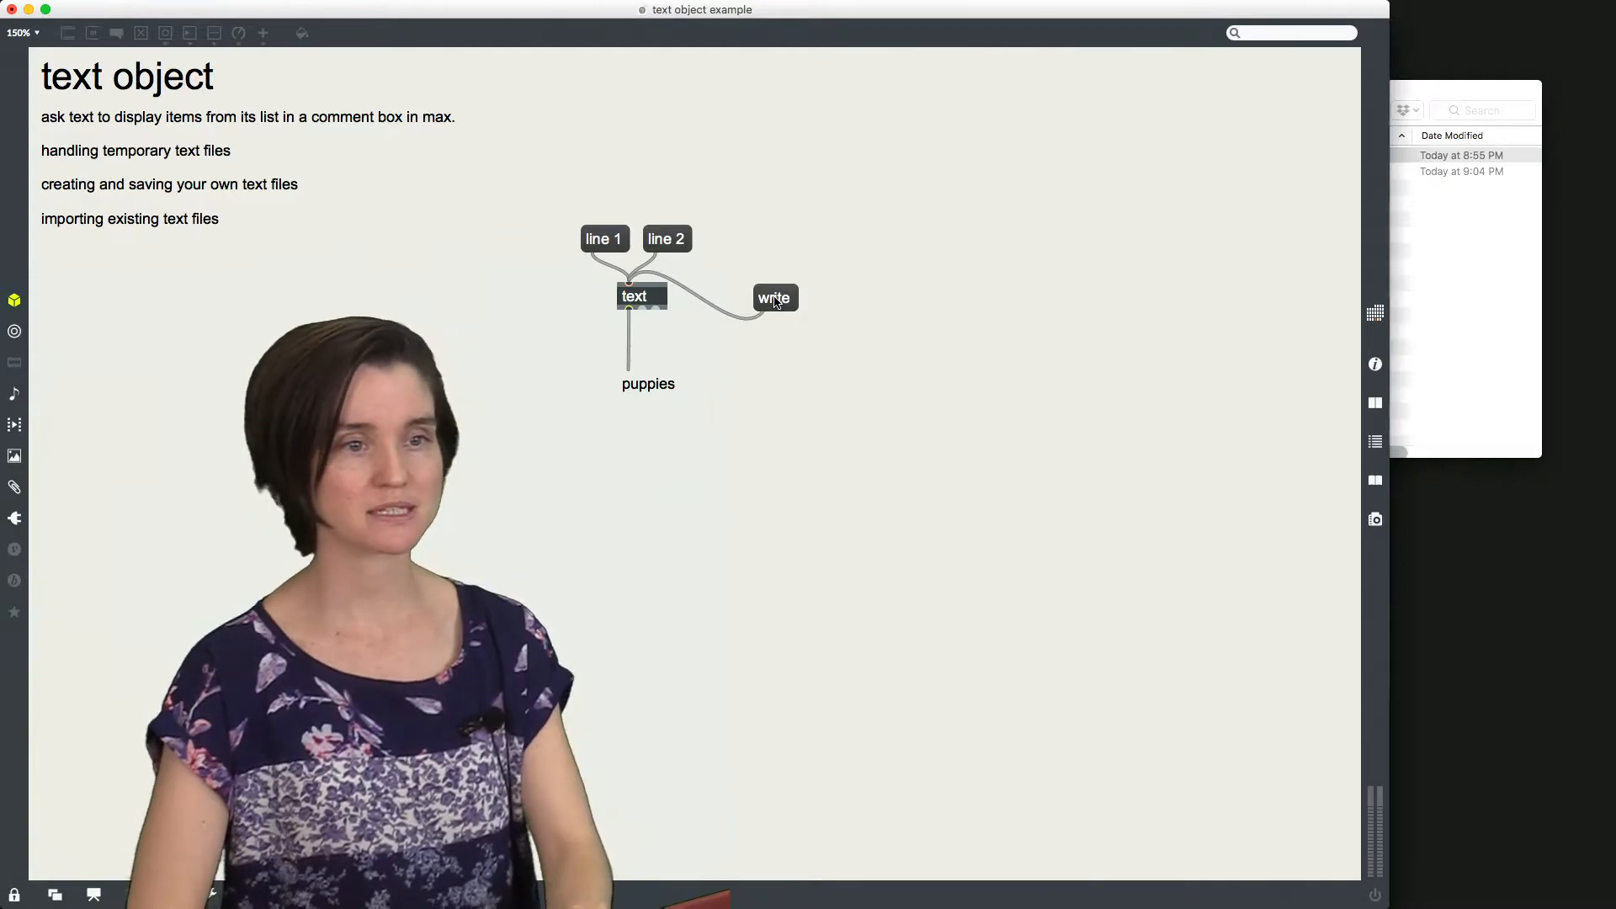
# Step: Trigger write and save the word list as happywords.txt in the text folder
pyautogui.click(775, 298)
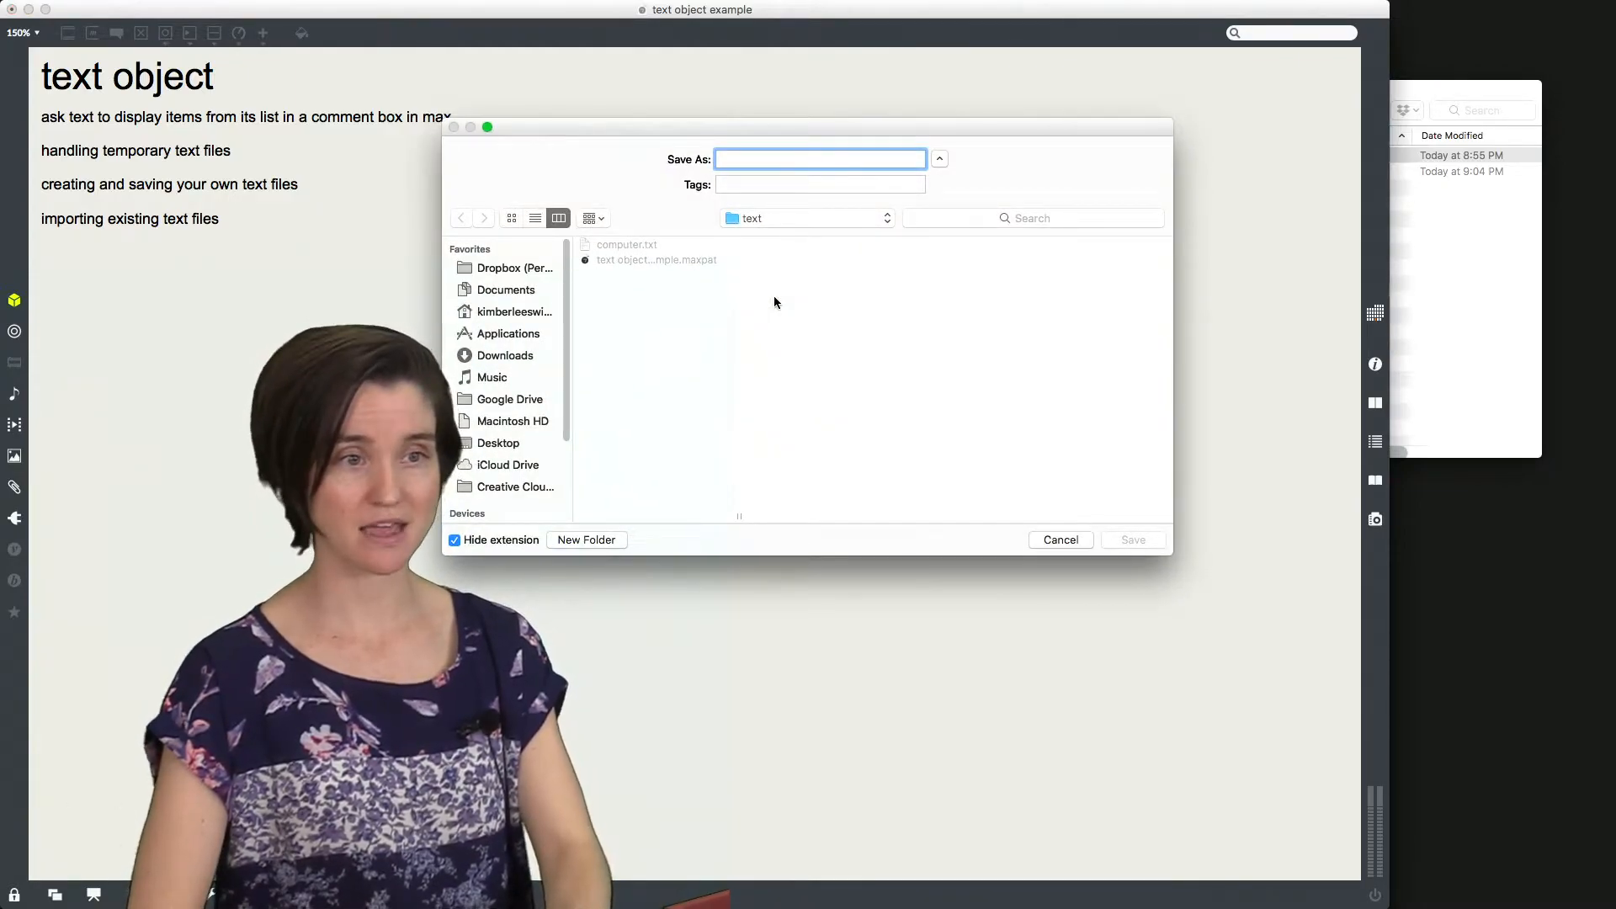
pyautogui.write('happ')
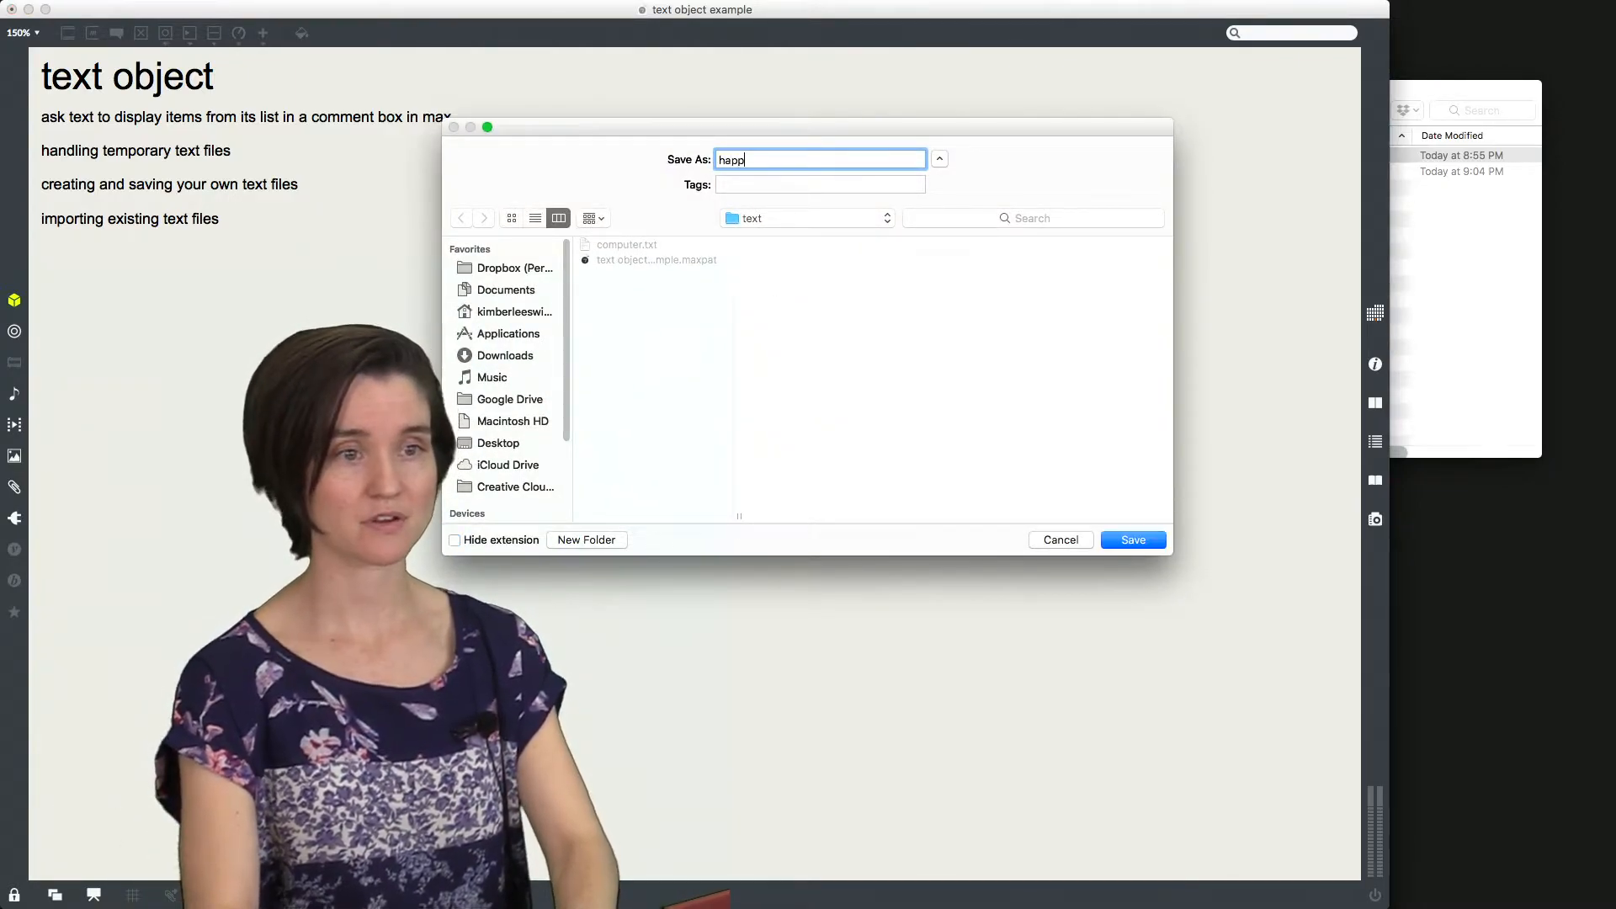
pyautogui.write('ywords')
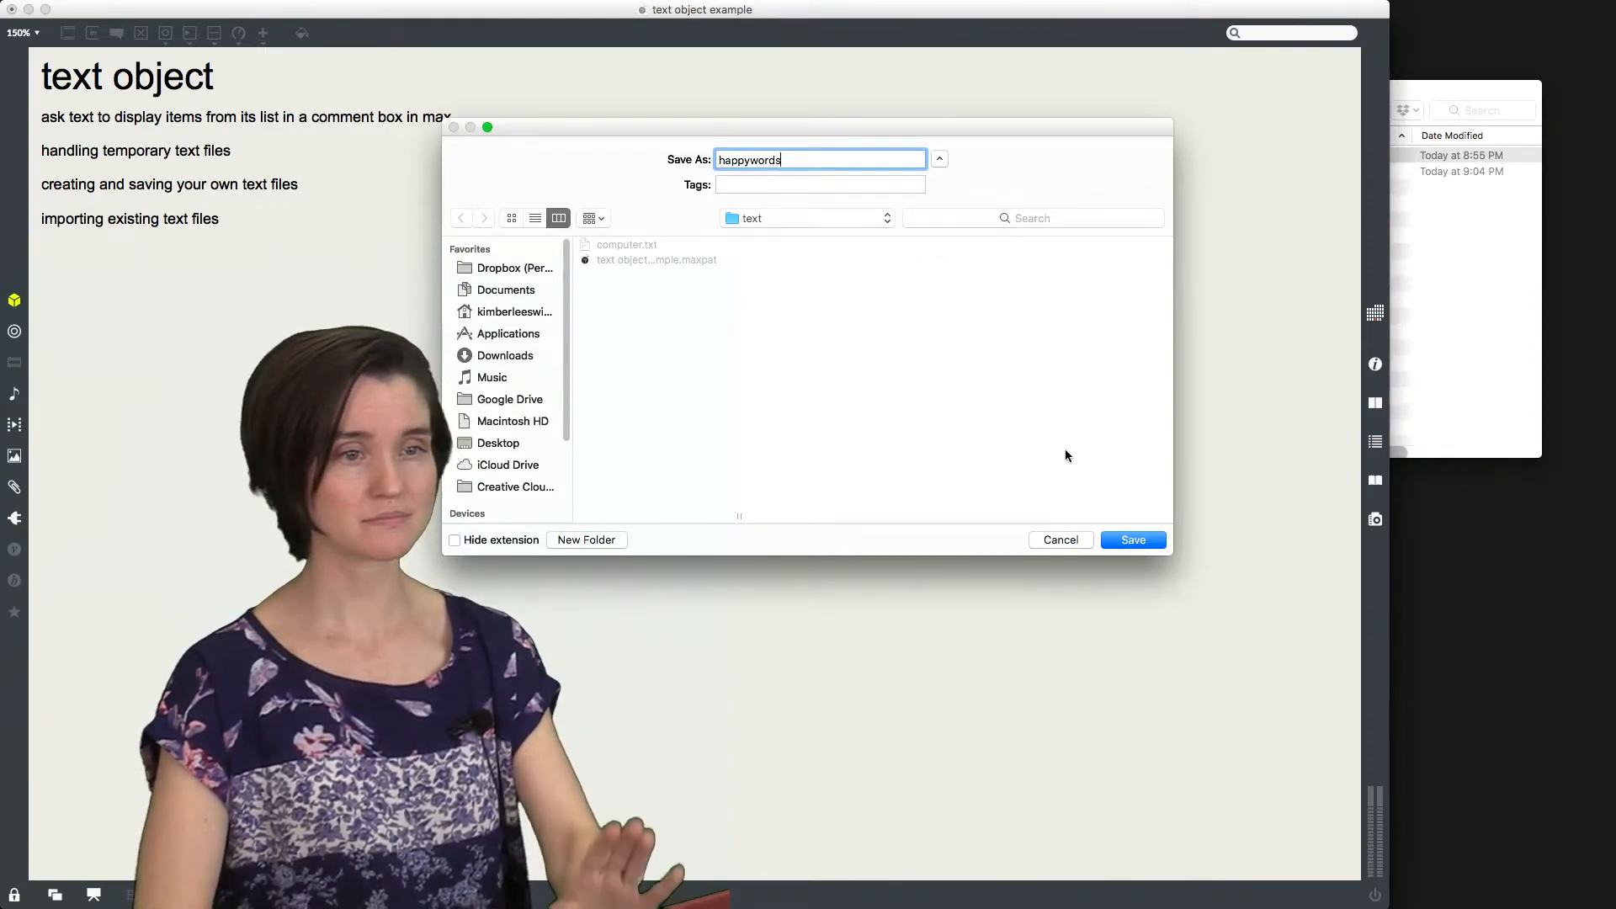
pyautogui.write('.txt')
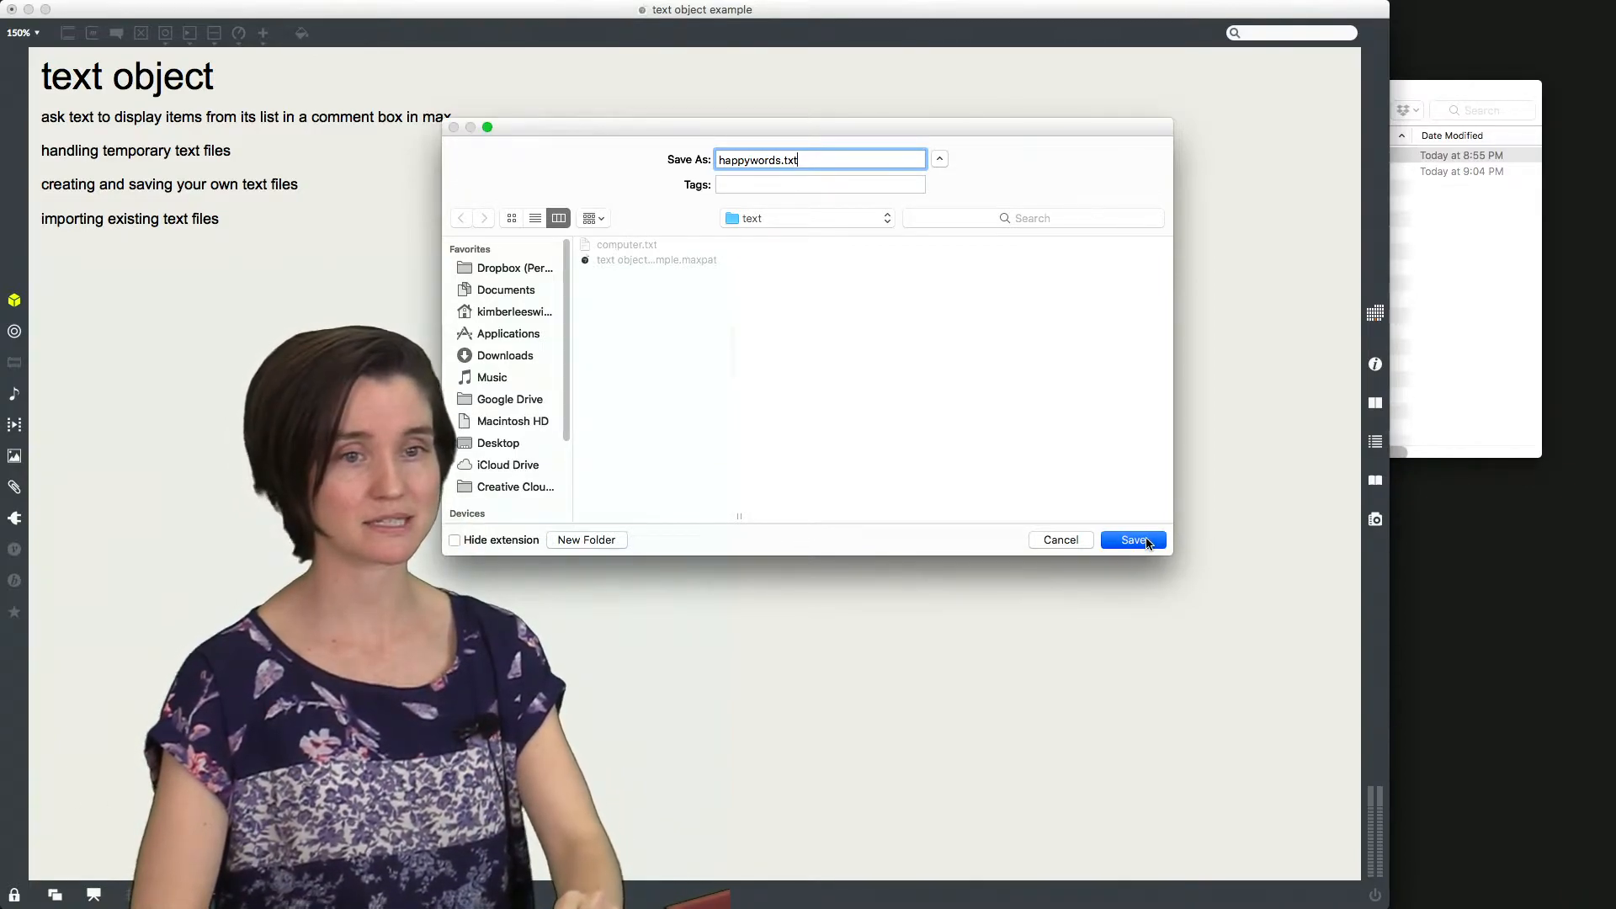
pyautogui.click(1132, 539)
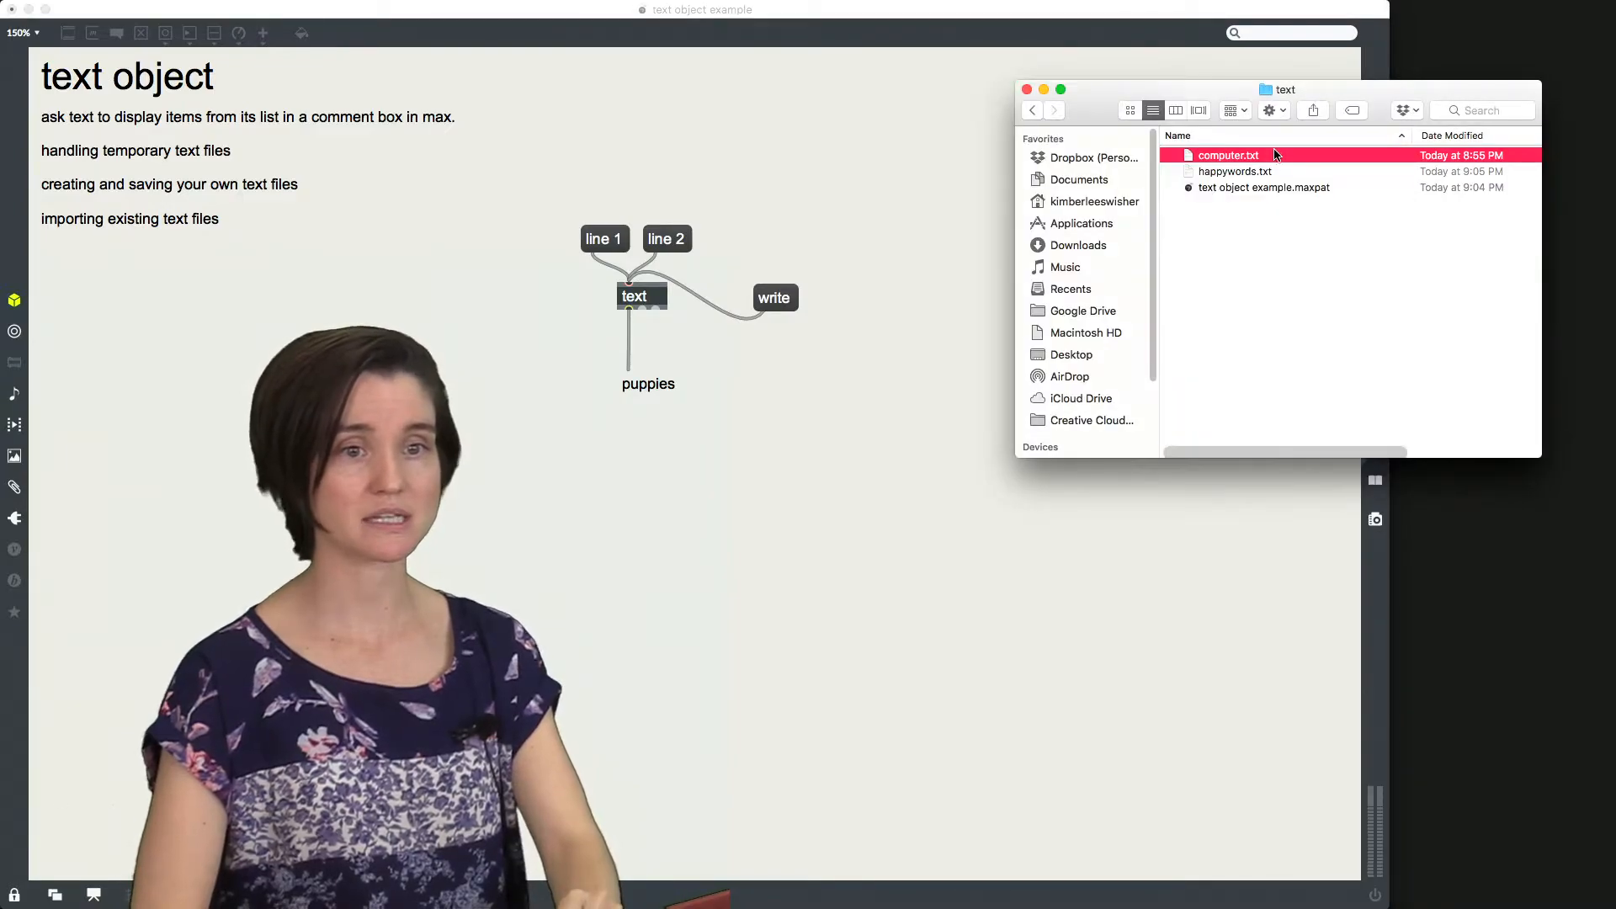
# Step: Select the newly saved happywords.txt in the Finder list
pyautogui.click(1233, 171)
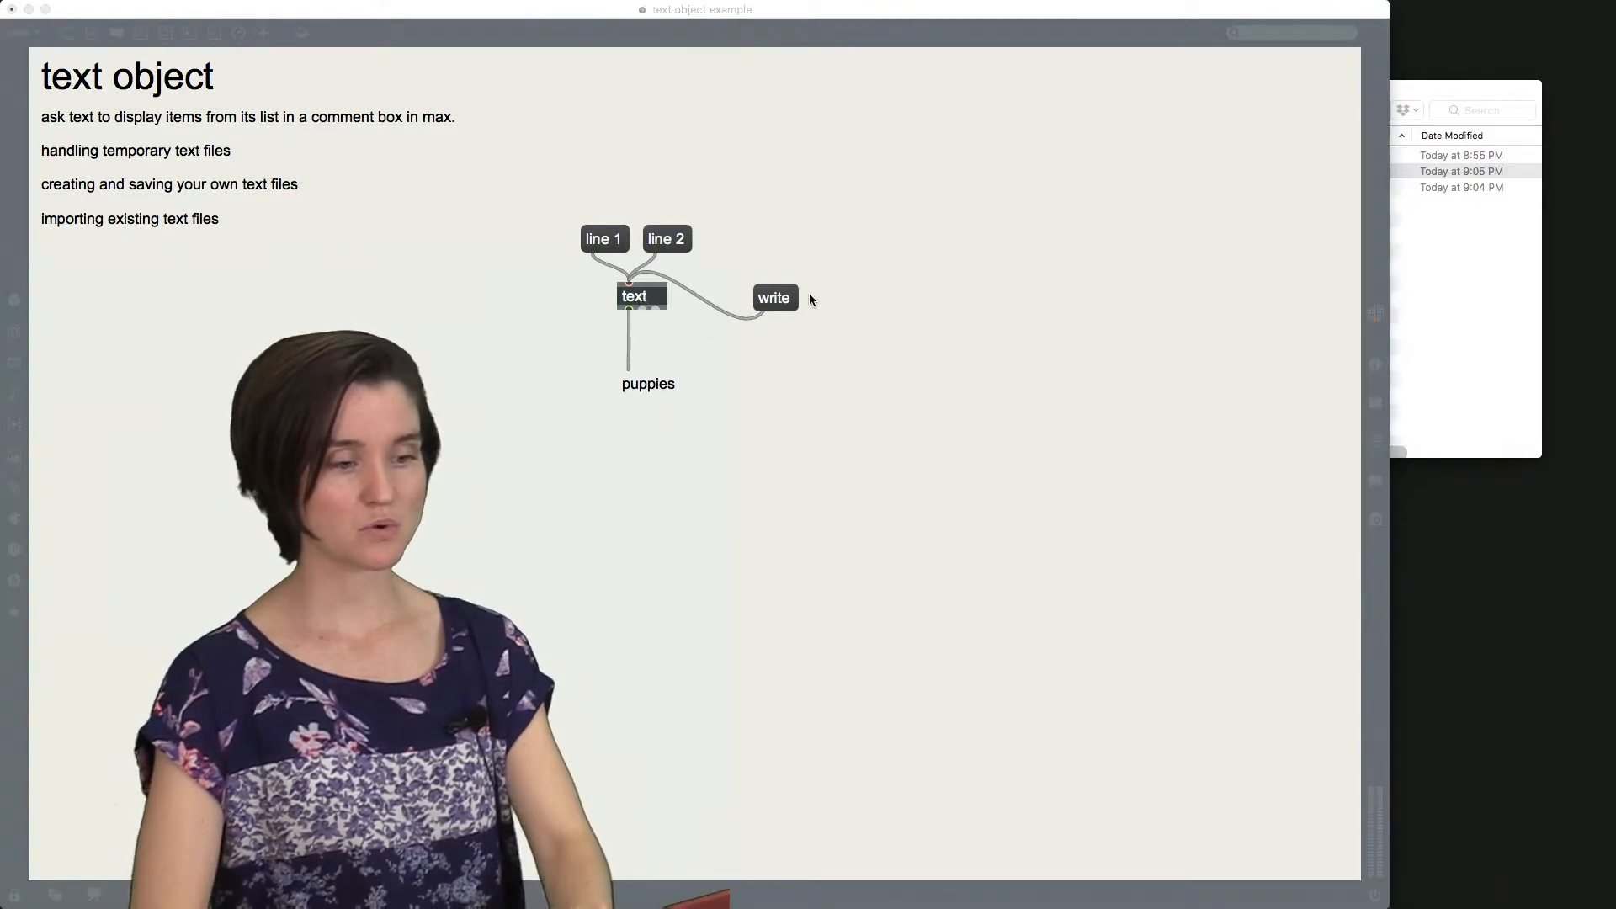
# Step: Open the text object's editor beside the patch to view its six-word list
pyautogui.click(774, 298)
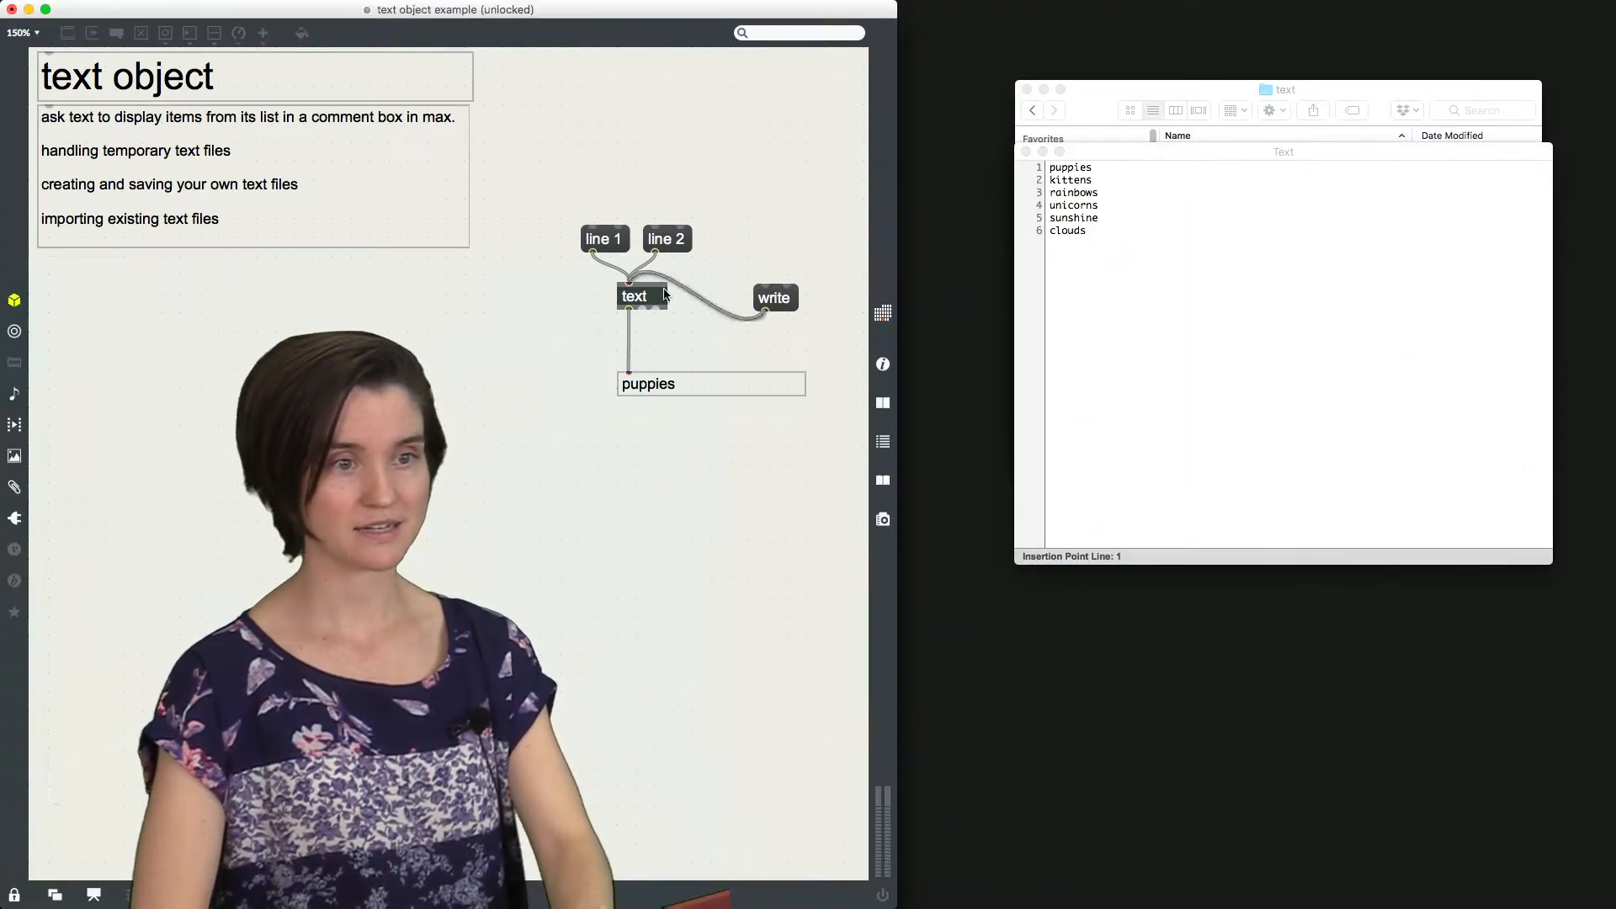
pyautogui.click(635, 296)
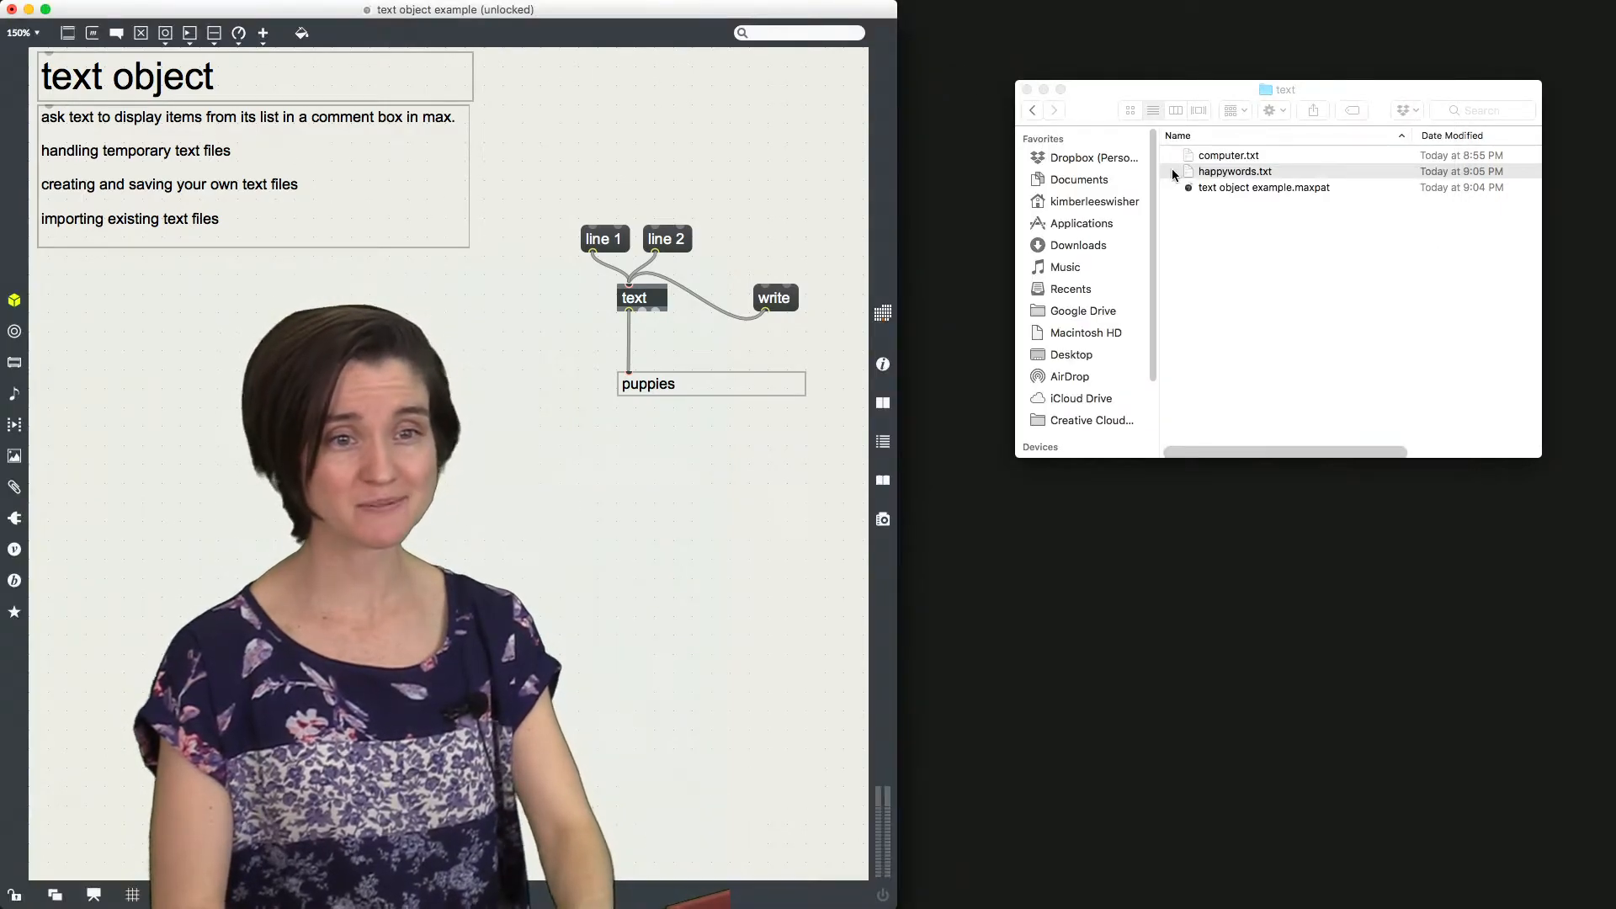
# Step: Give the text object the argument happywords.txt so it loads that file
pyautogui.click(1233, 172)
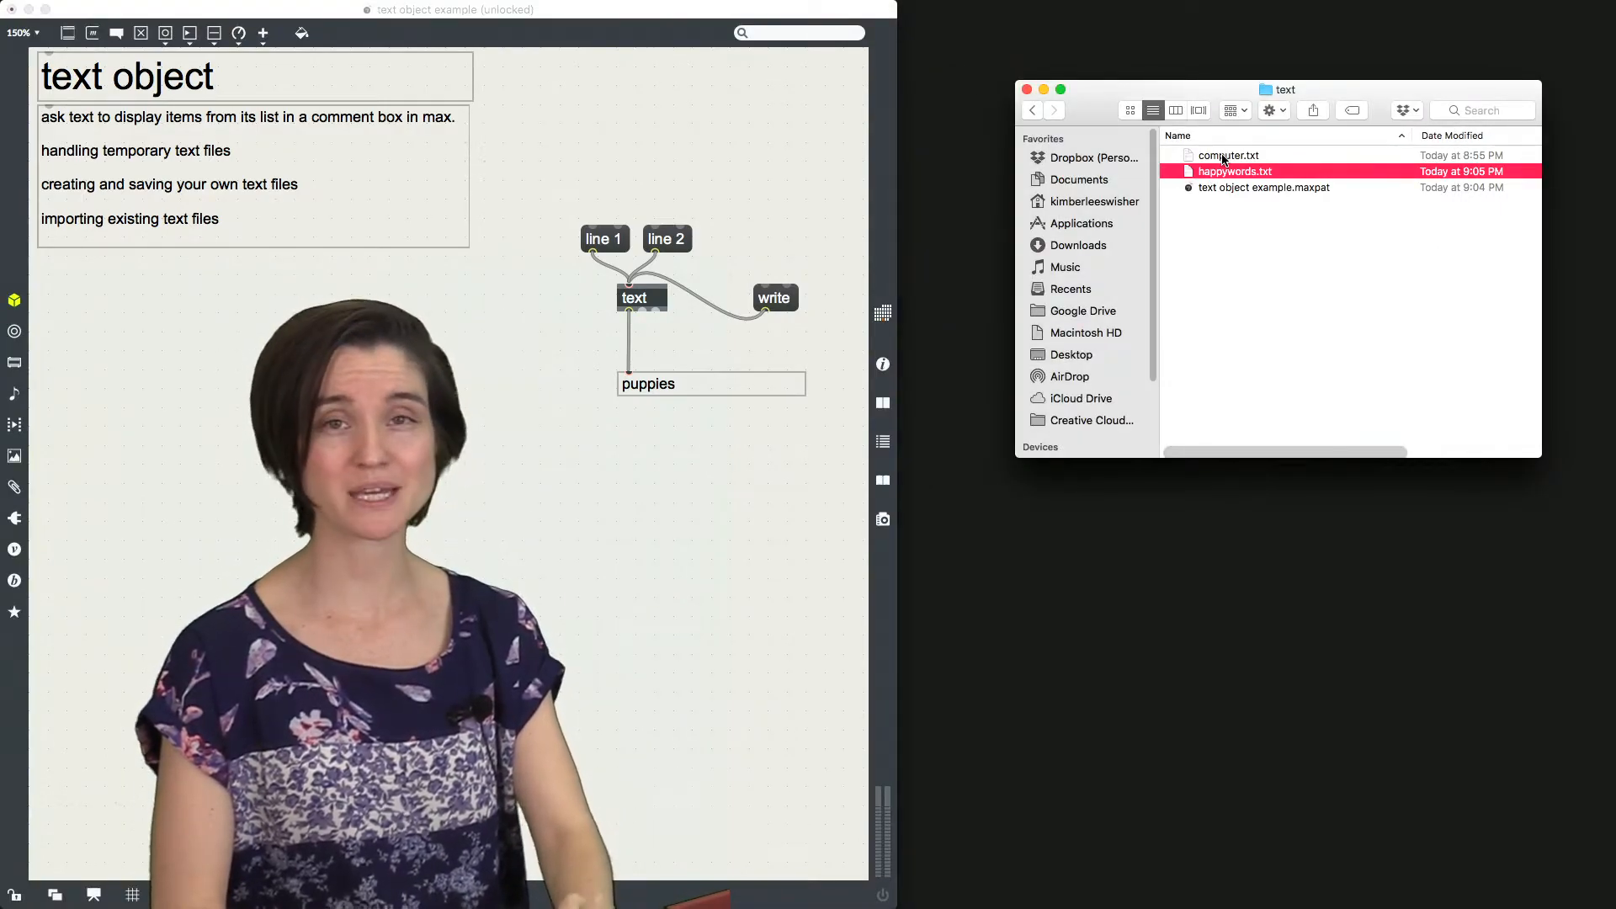
pyautogui.click(633, 298)
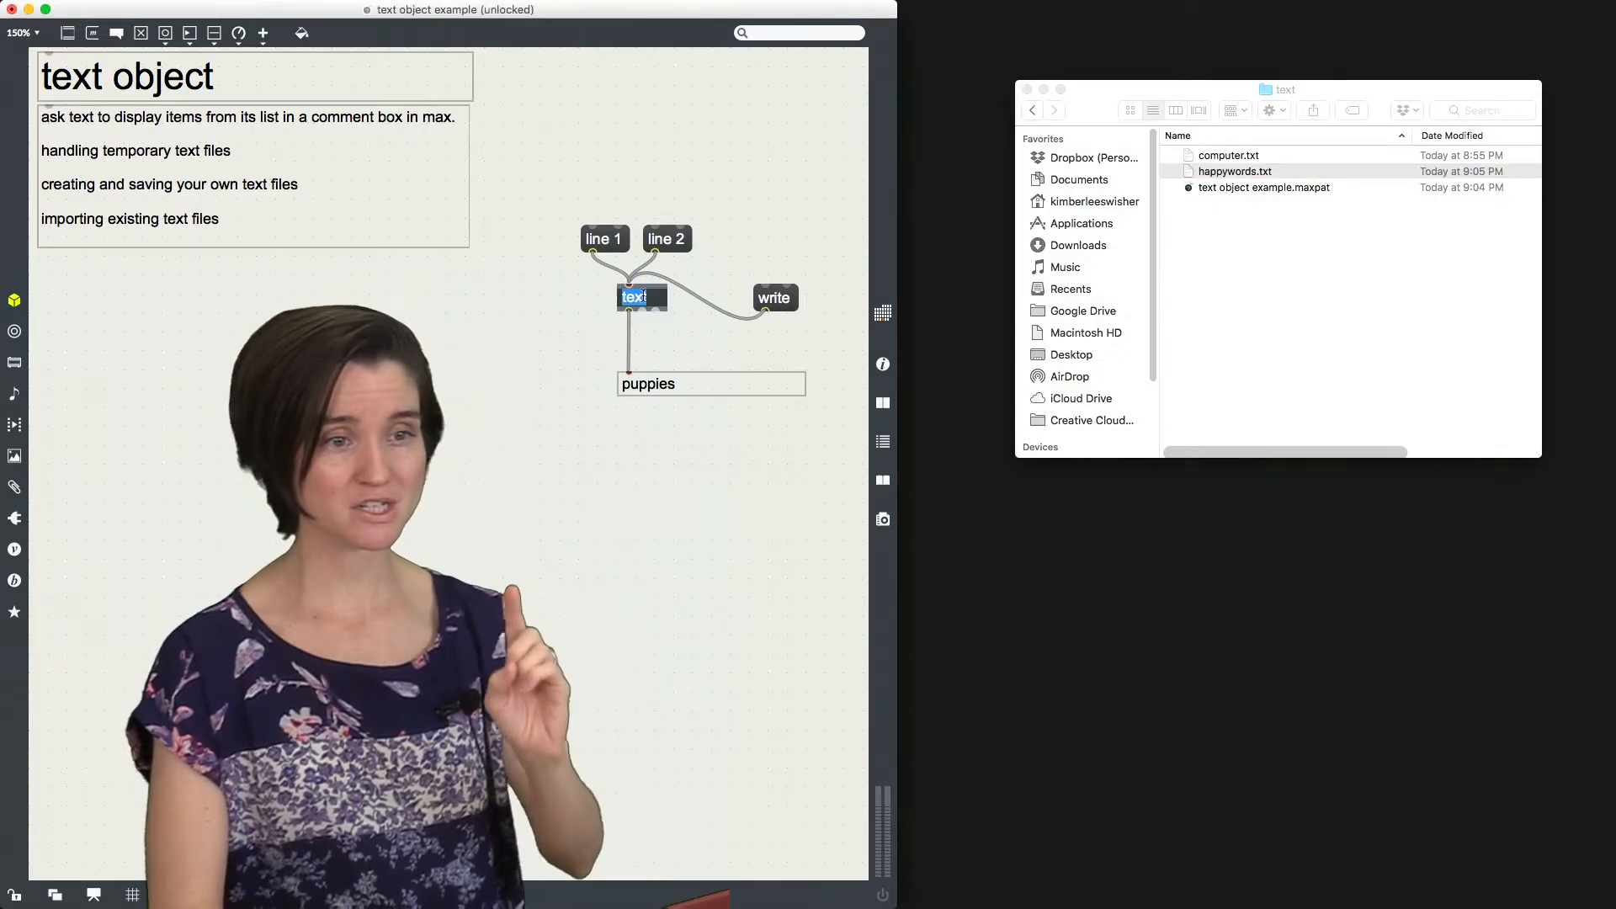
pyautogui.click(641, 296)
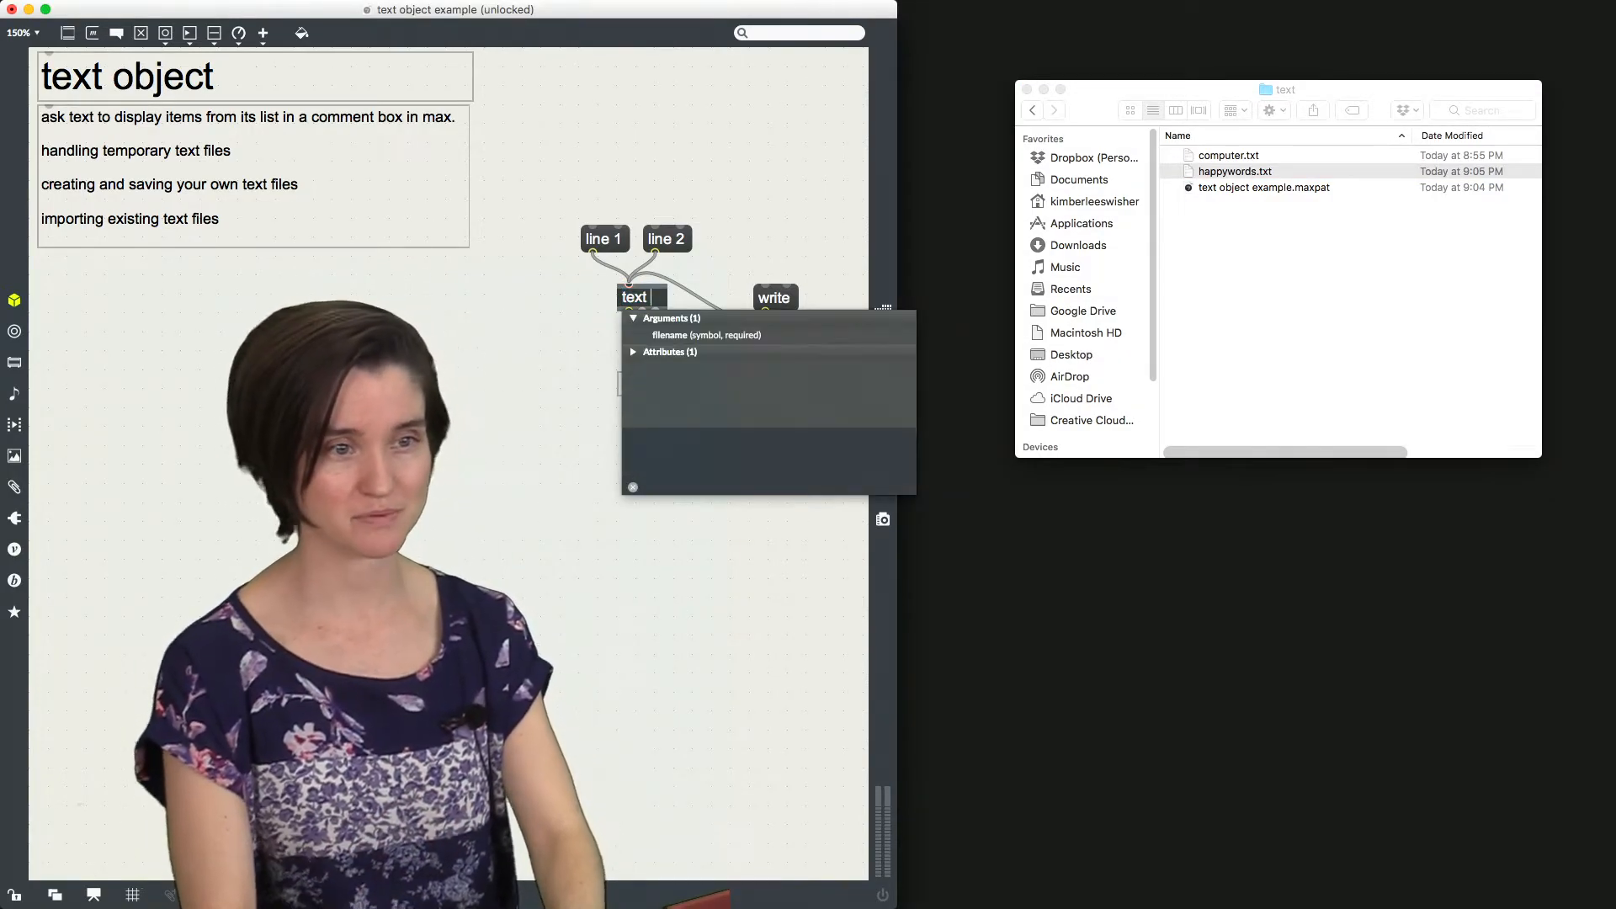
pyautogui.write('happywords.txt')
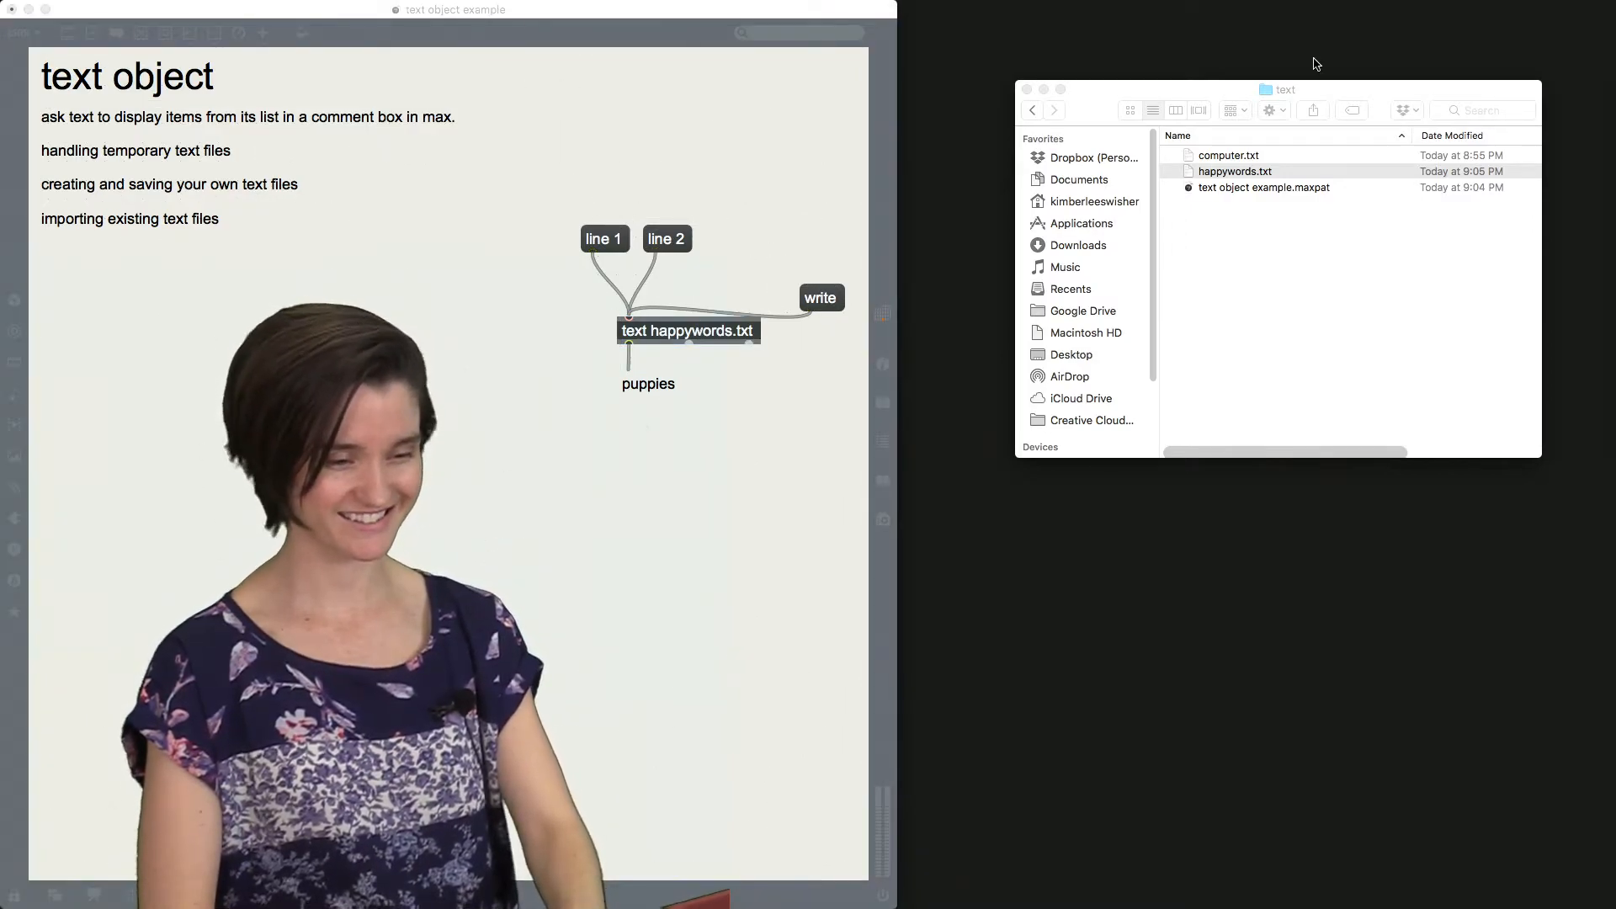
# Step: Change the text object's file to computer.txt and show its ten-word list window
pyautogui.doubleClick(1234, 171)
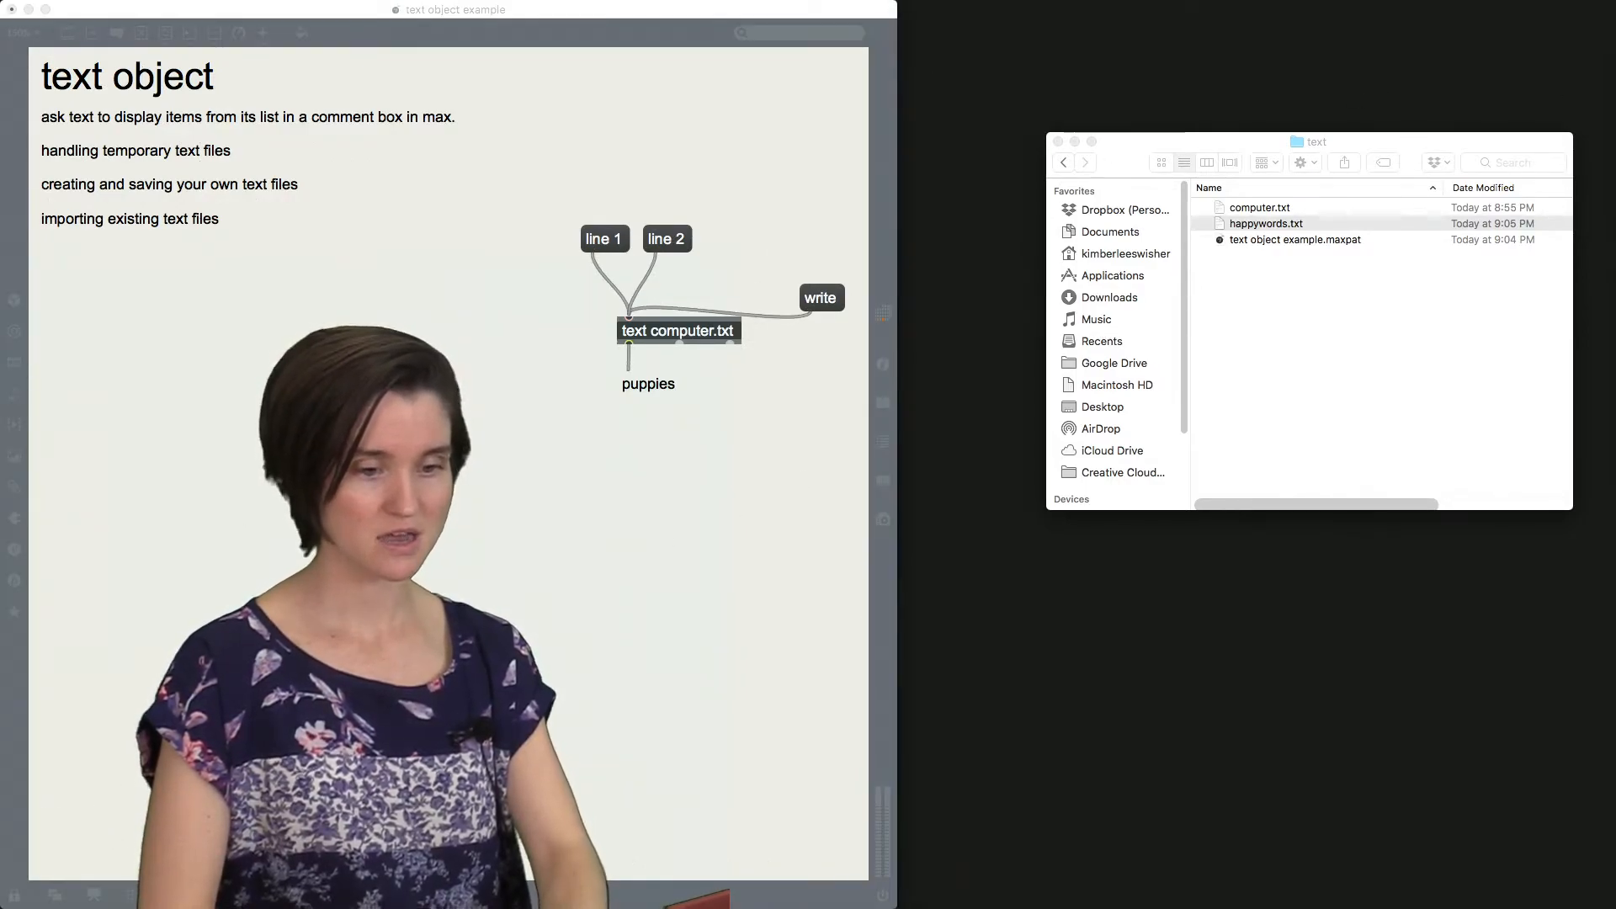
pyautogui.doubleClick(1257, 207)
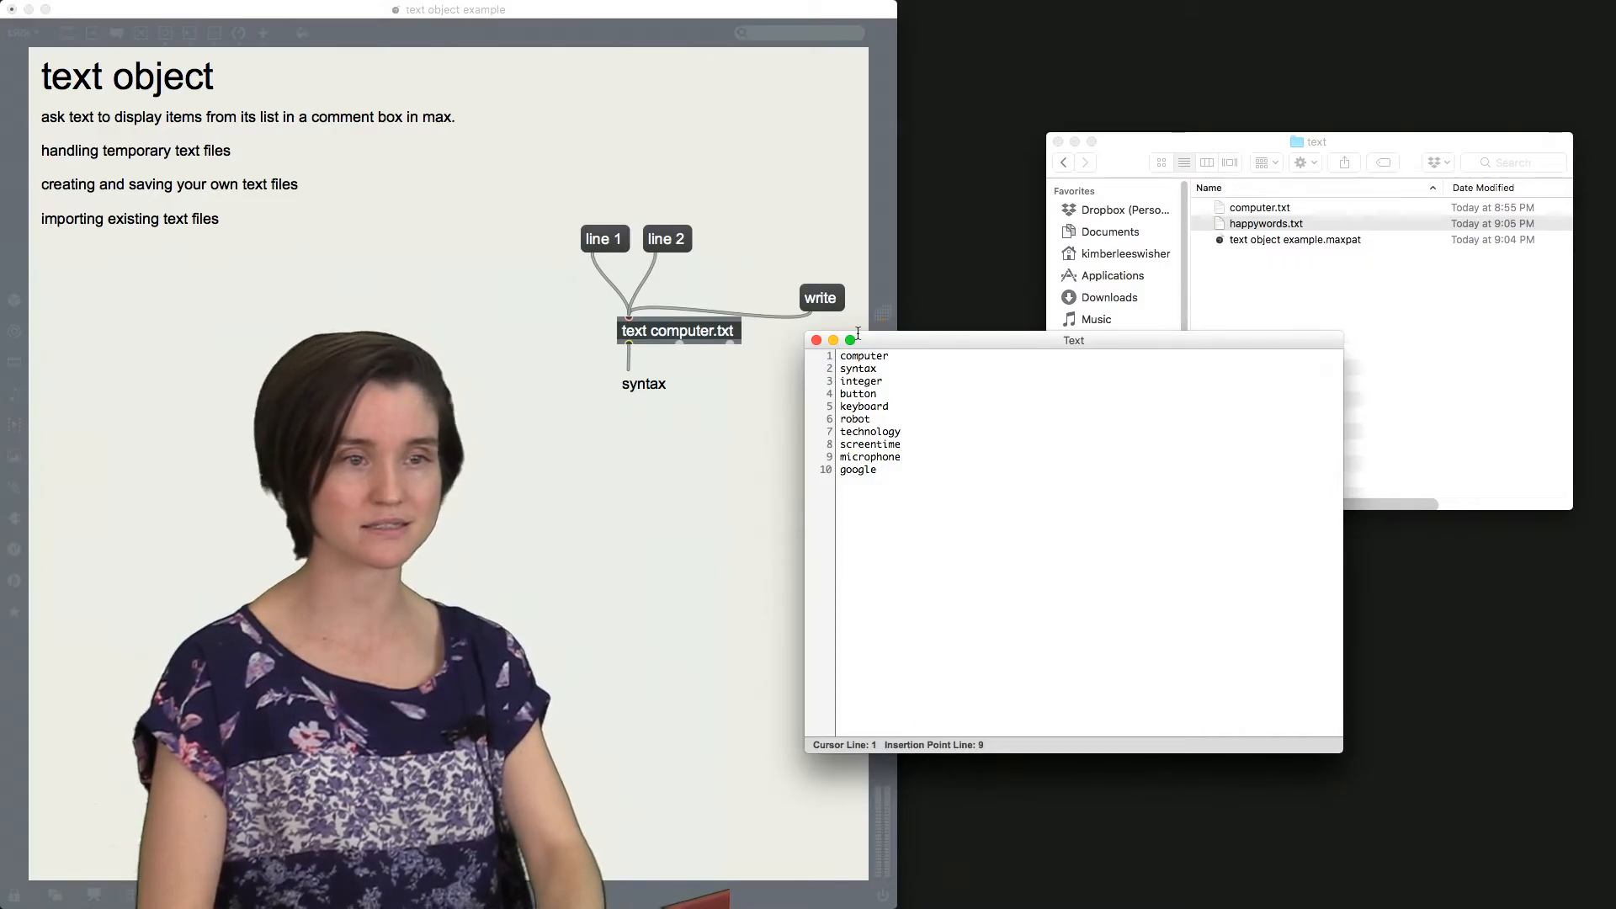
# Step: Close the Text window, save the patch with Cmd+S and close the patcher
pyautogui.click(815, 338)
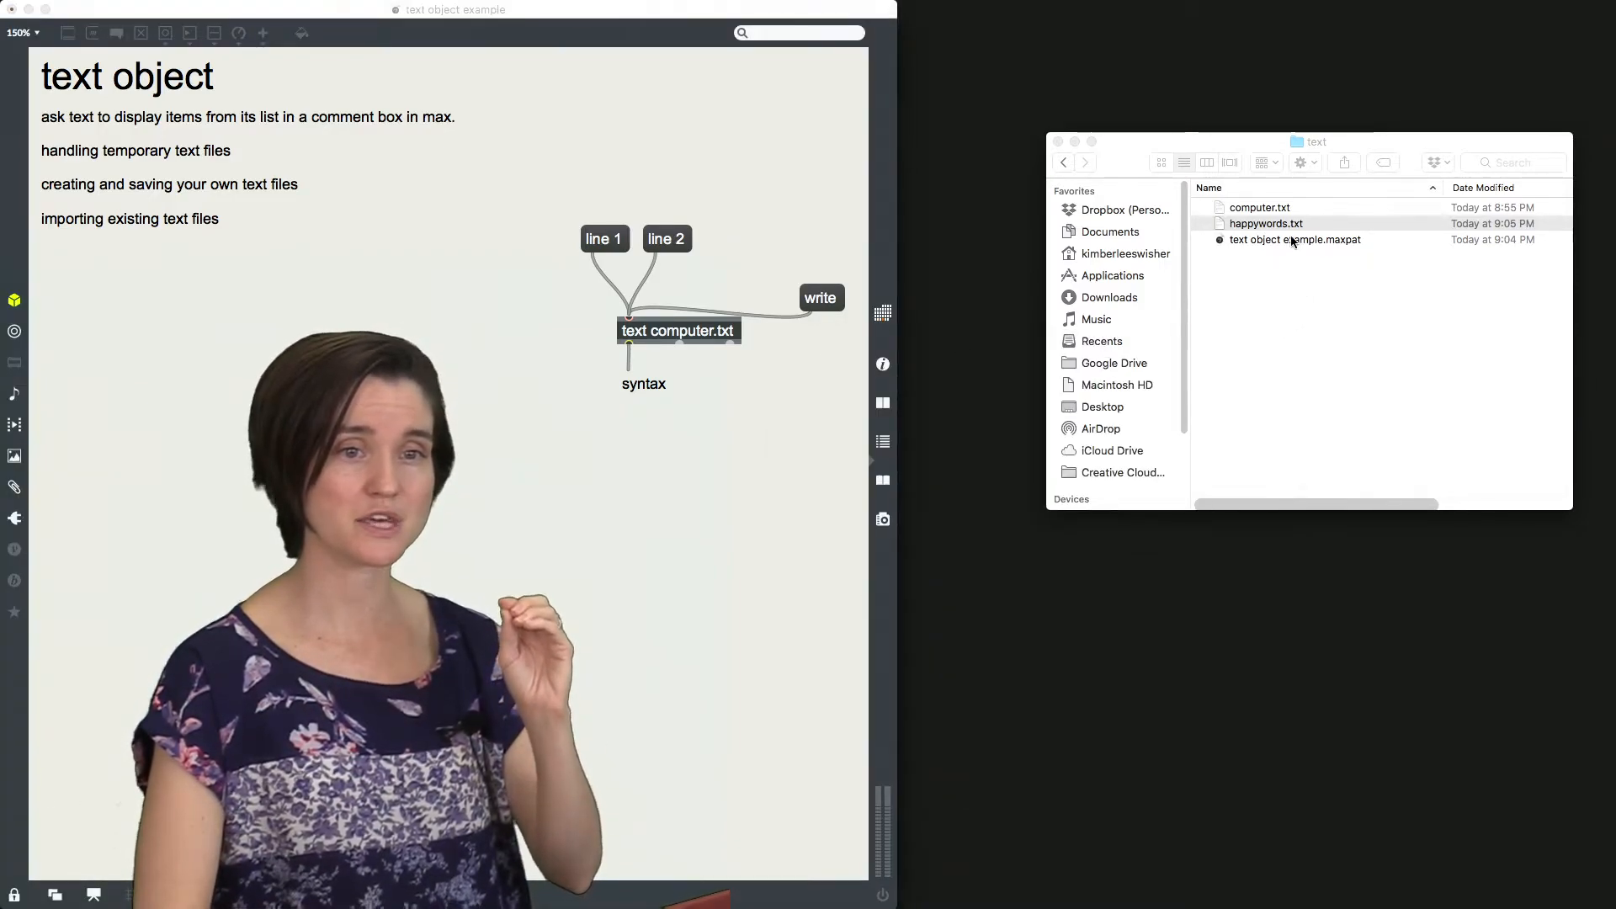
pyautogui.click(1265, 223)
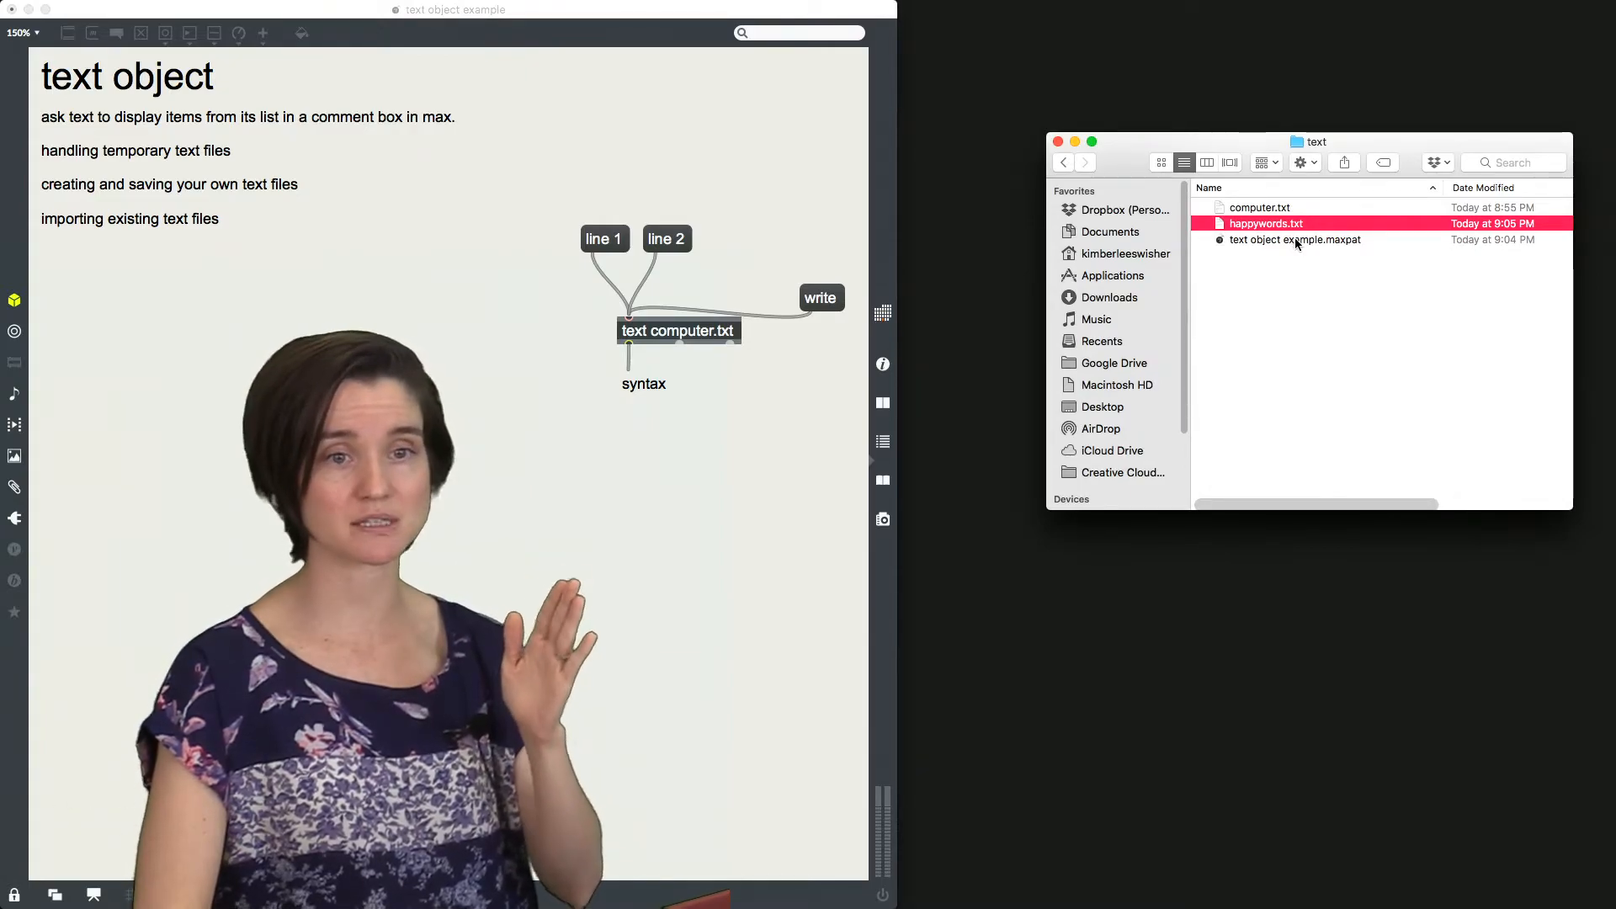
pyautogui.click(1295, 239)
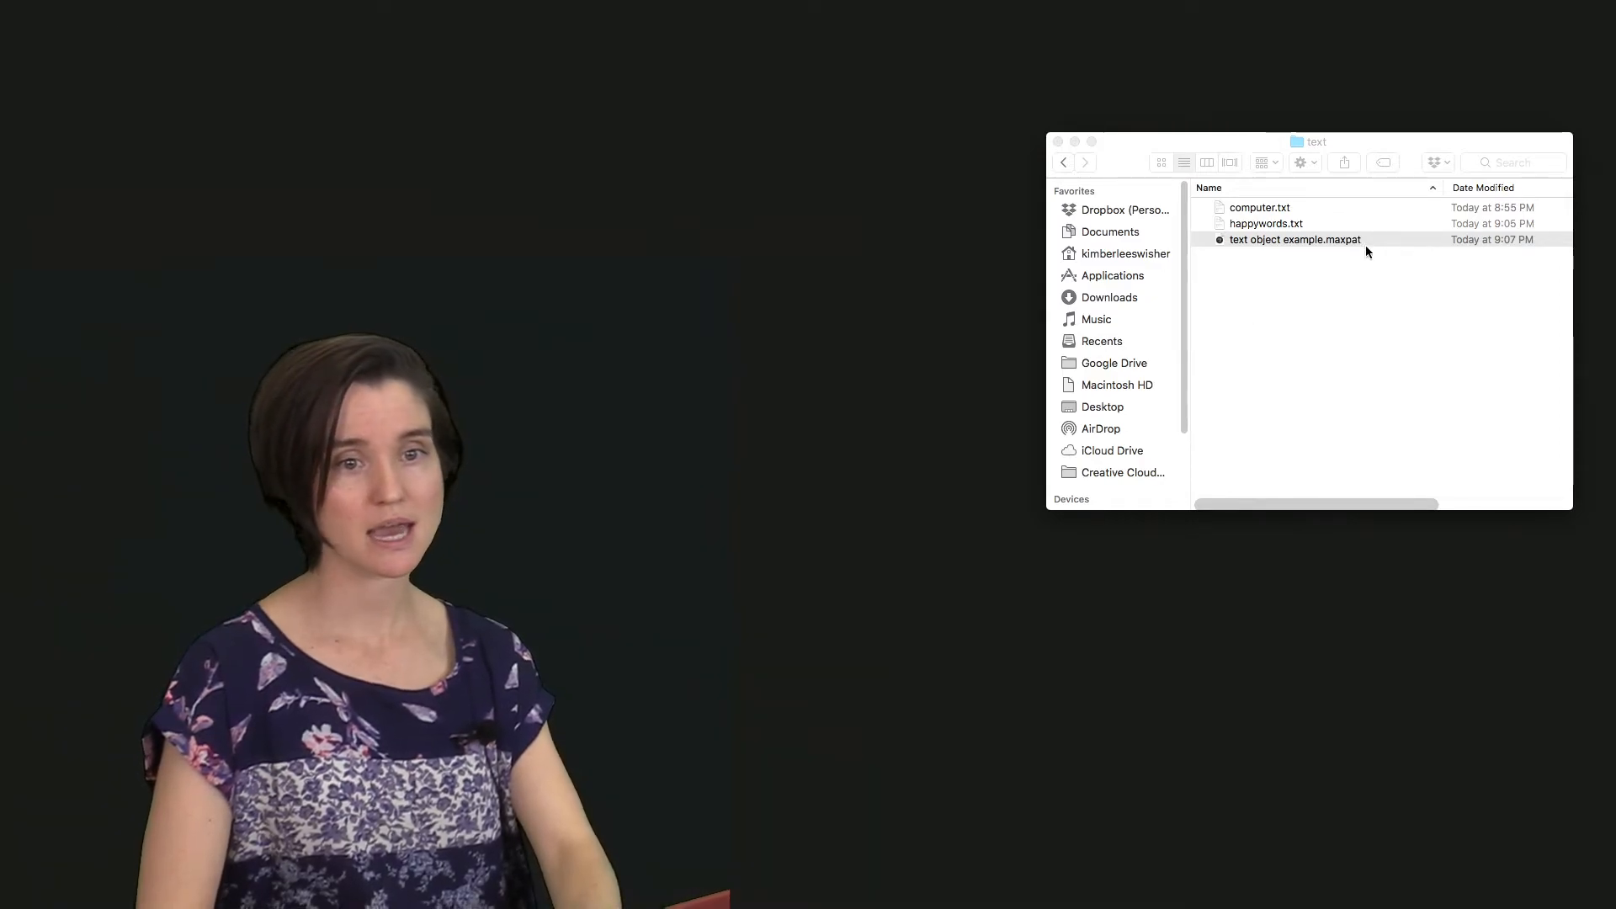
# Step: Reopen the .maxpat and Option-drag a duplicate text chain loading happywords.txt
pyautogui.doubleClick(1294, 239)
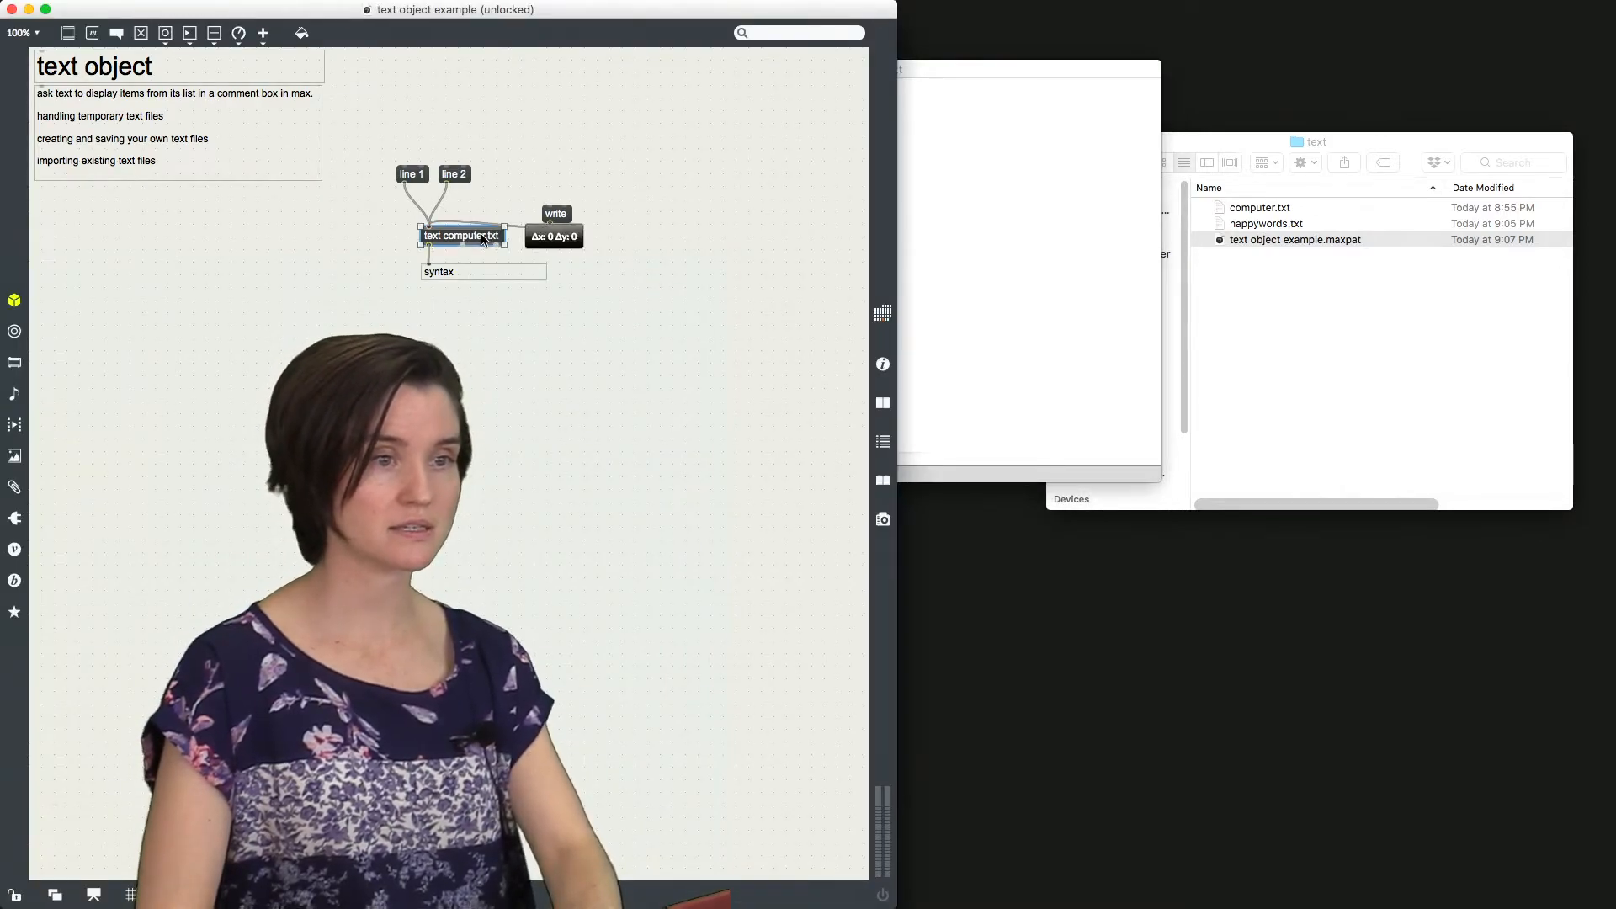
pyautogui.moveTo(461, 236); pyautogui.dragTo(679, 229)
pyautogui.write('text happywords.txt')
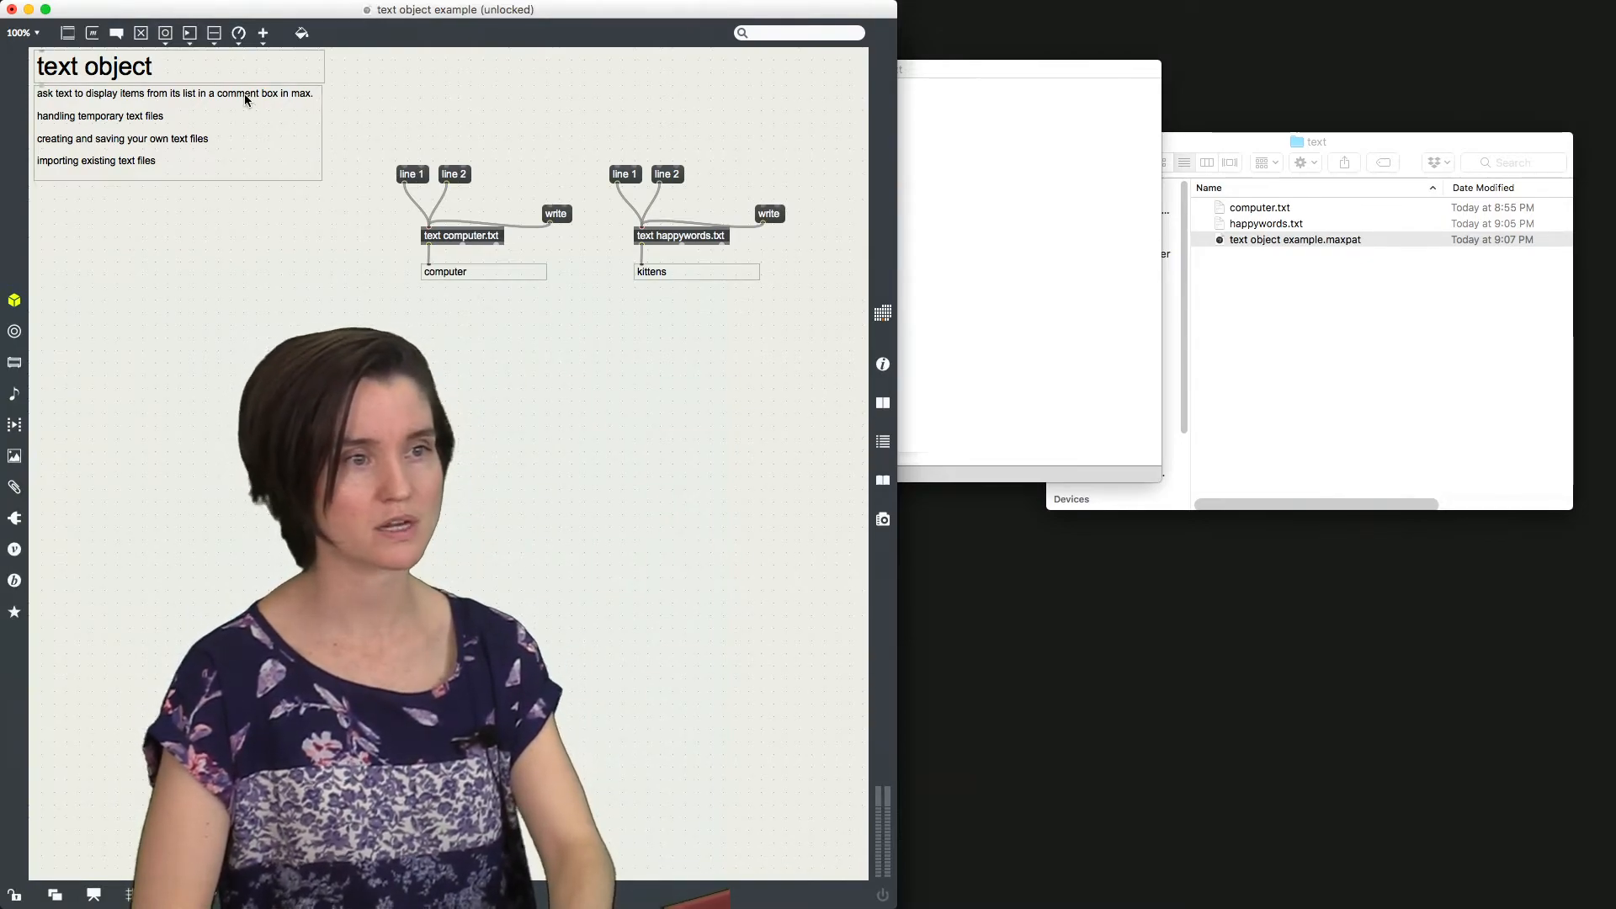
# Step: At 150% zoom, add a random object connected to a number box above the chain
pyautogui.click(22, 32)
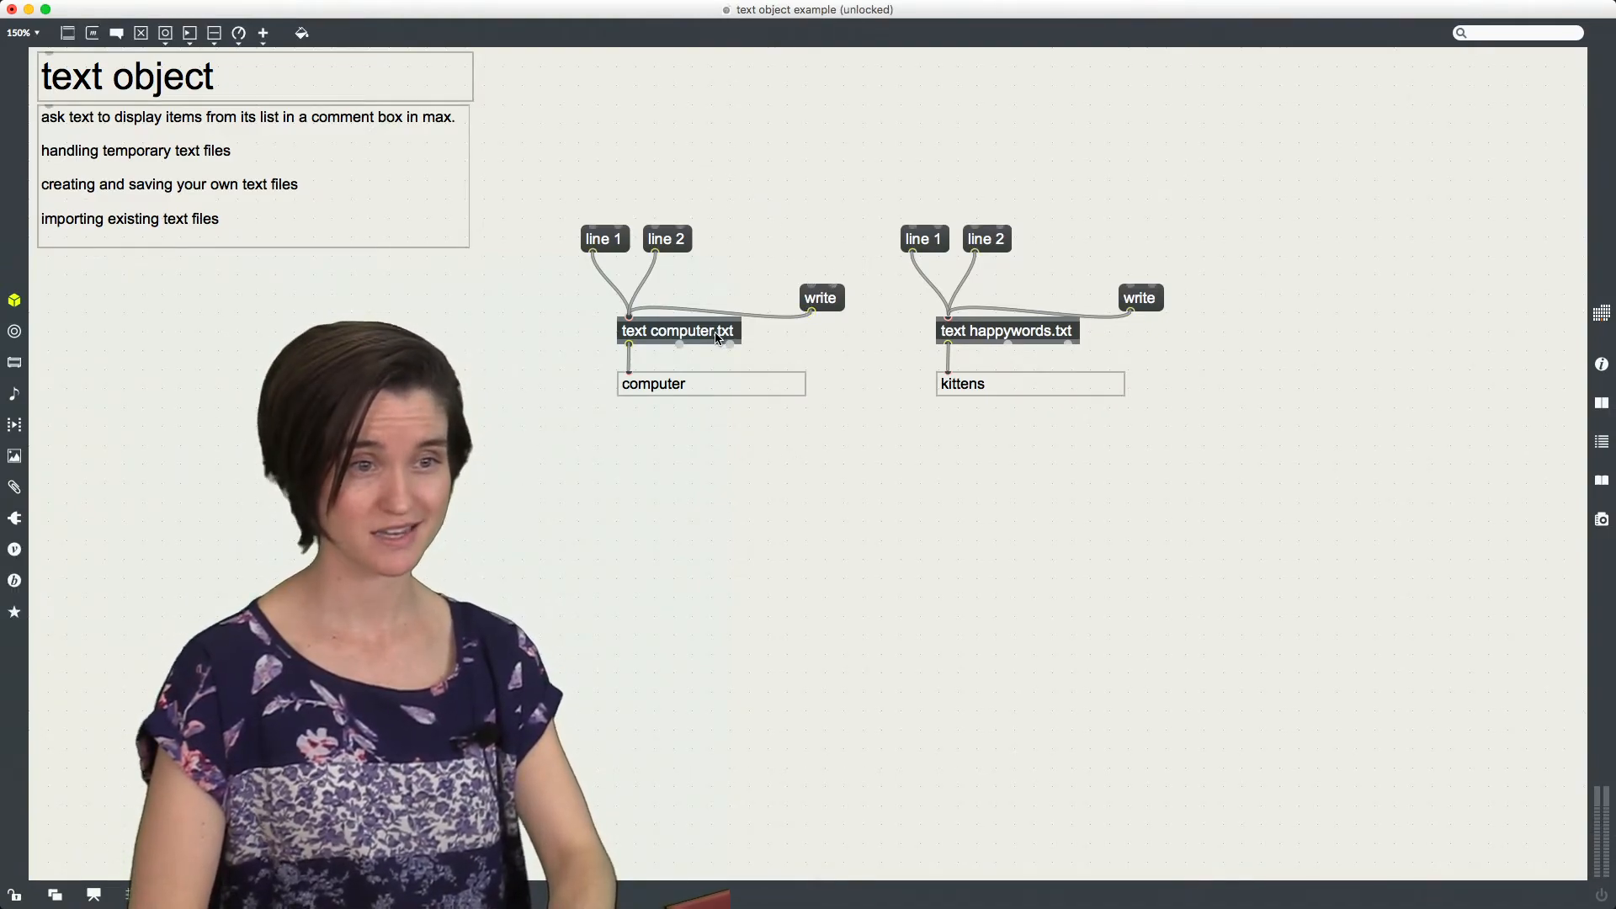
pyautogui.click(676, 330)
pyautogui.write('random')
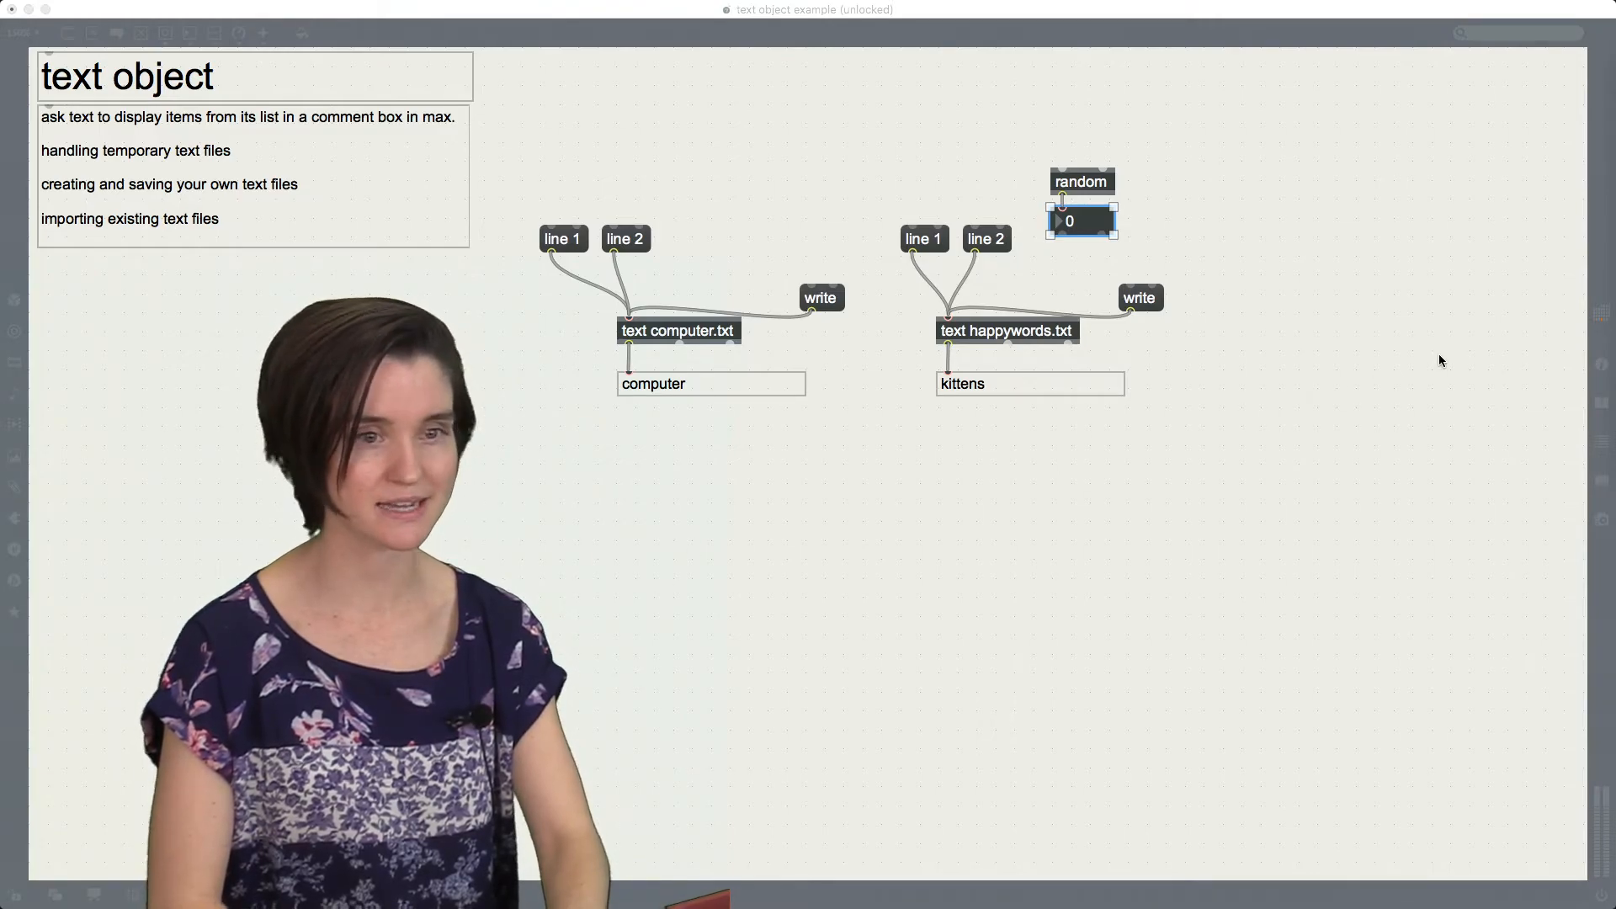
# Step: Make it random 6, add the comment '0, 1, 2, 3, 4, 5' and a + 1 object below
pyautogui.click(1080, 182)
pyautogui.write(' 6')
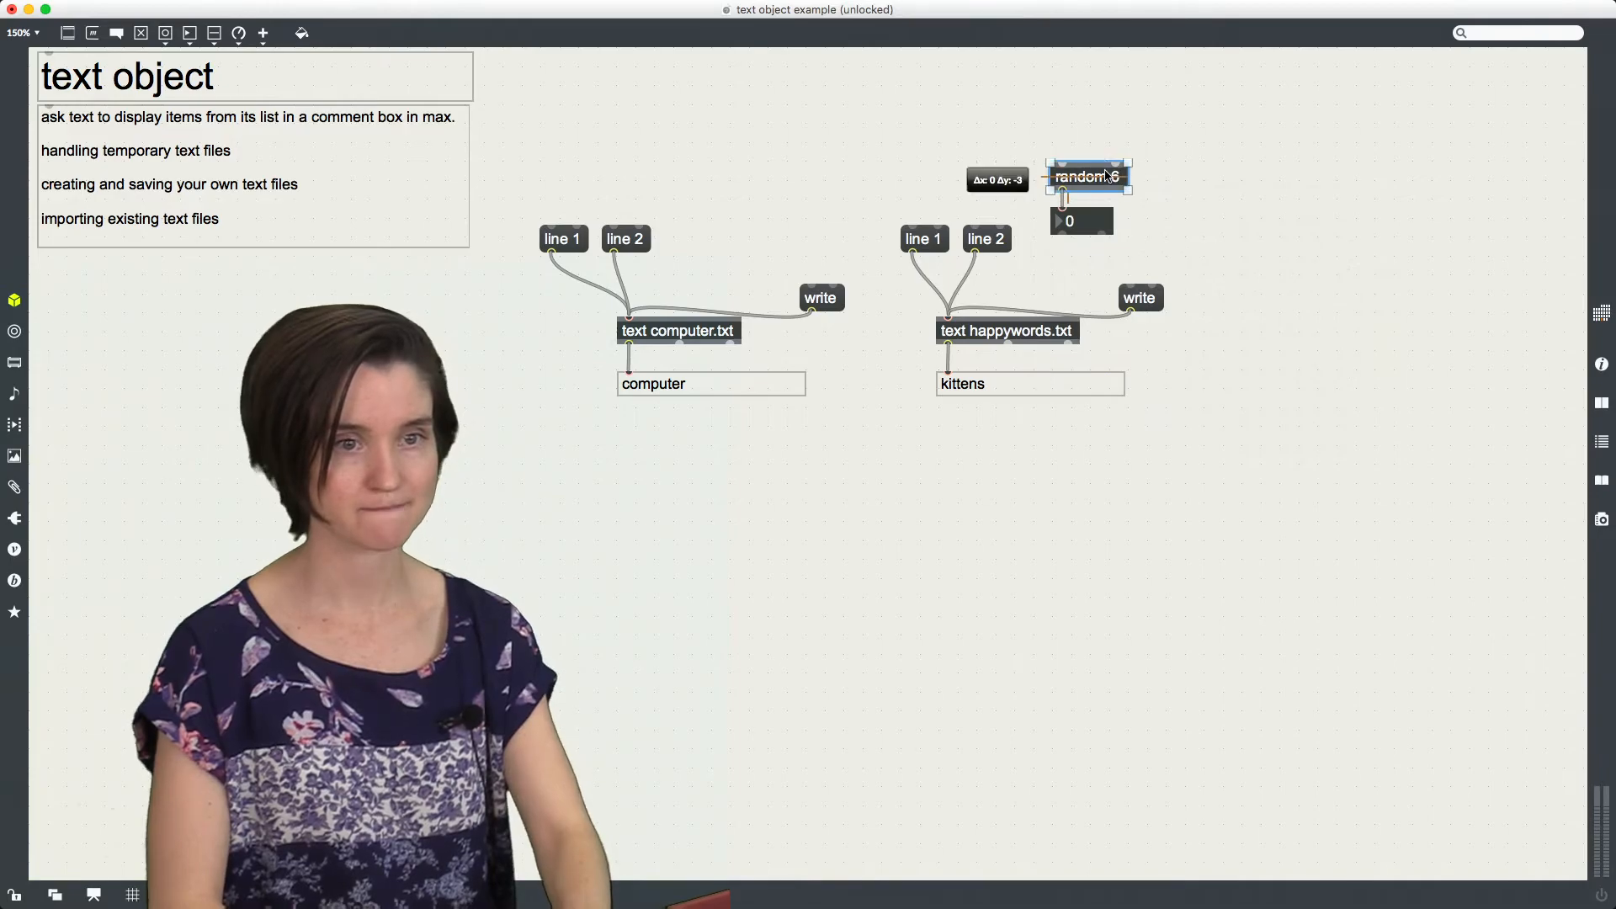
pyautogui.moveTo(1086, 177); pyautogui.dragTo(1086, 150)
pyautogui.write('0')
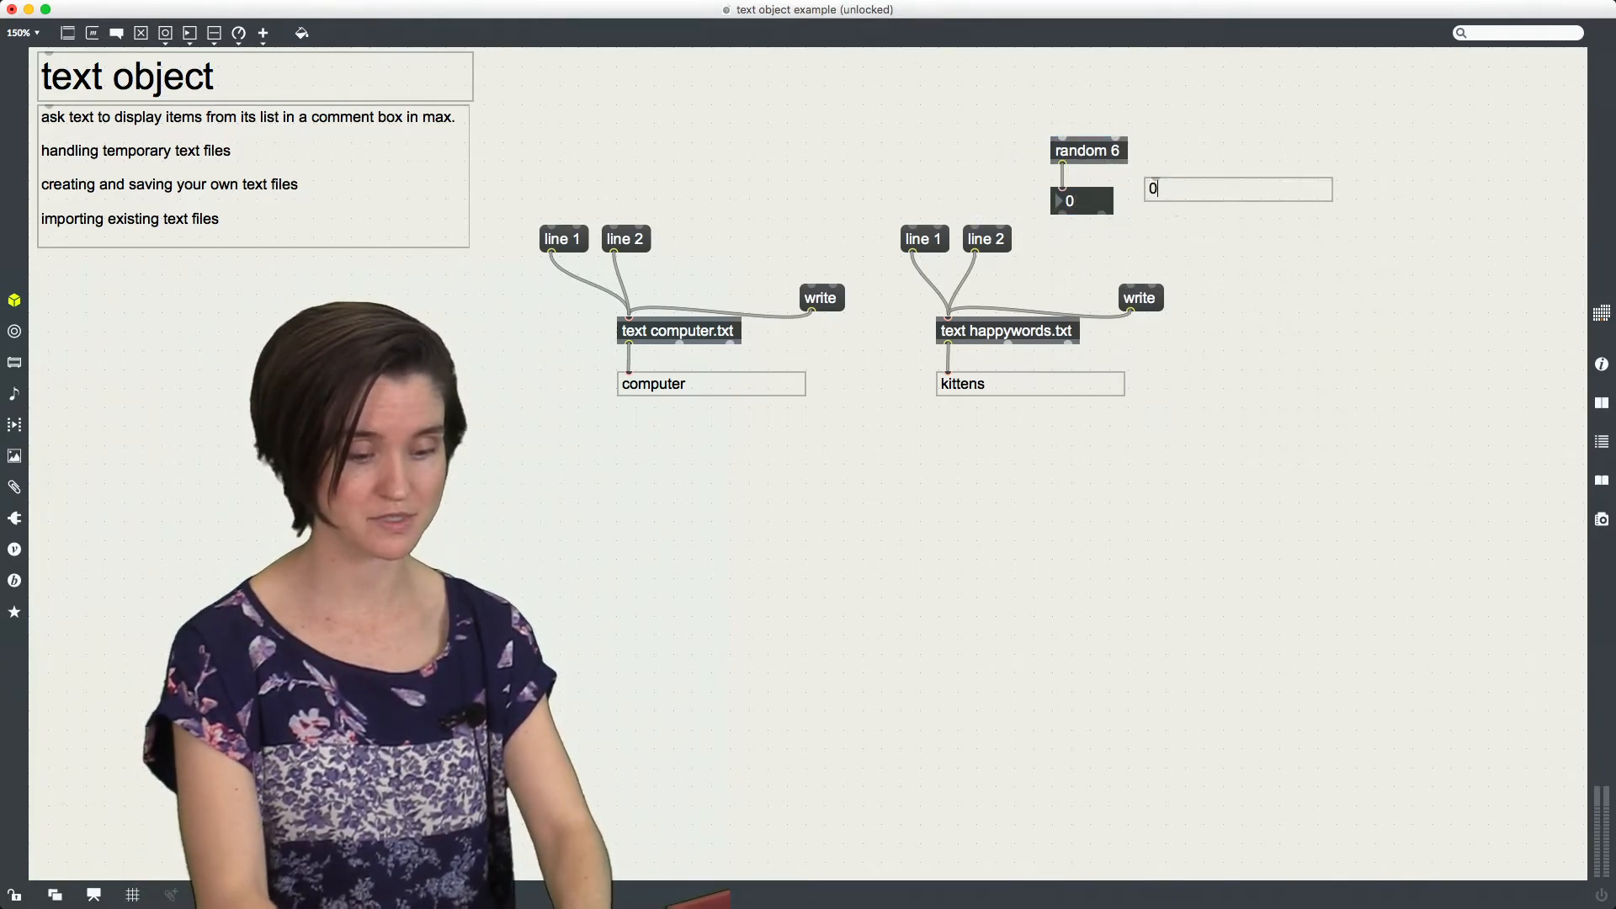
pyautogui.write(', 1, 2 ,3 4')
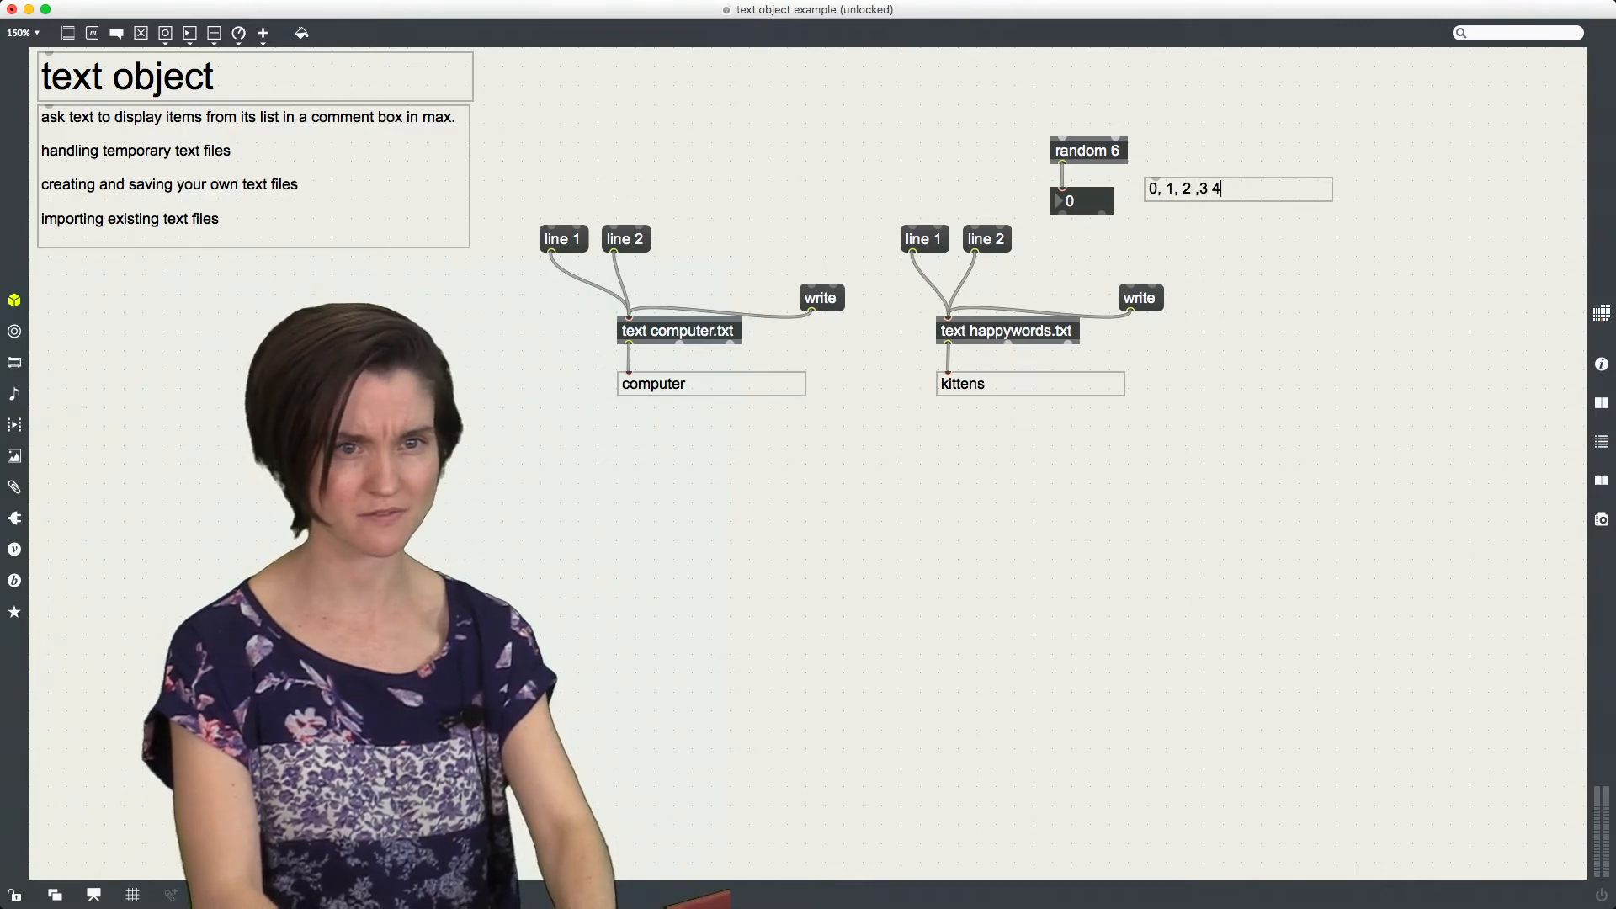
pyautogui.write(', 5')
pyautogui.write('+ 1')
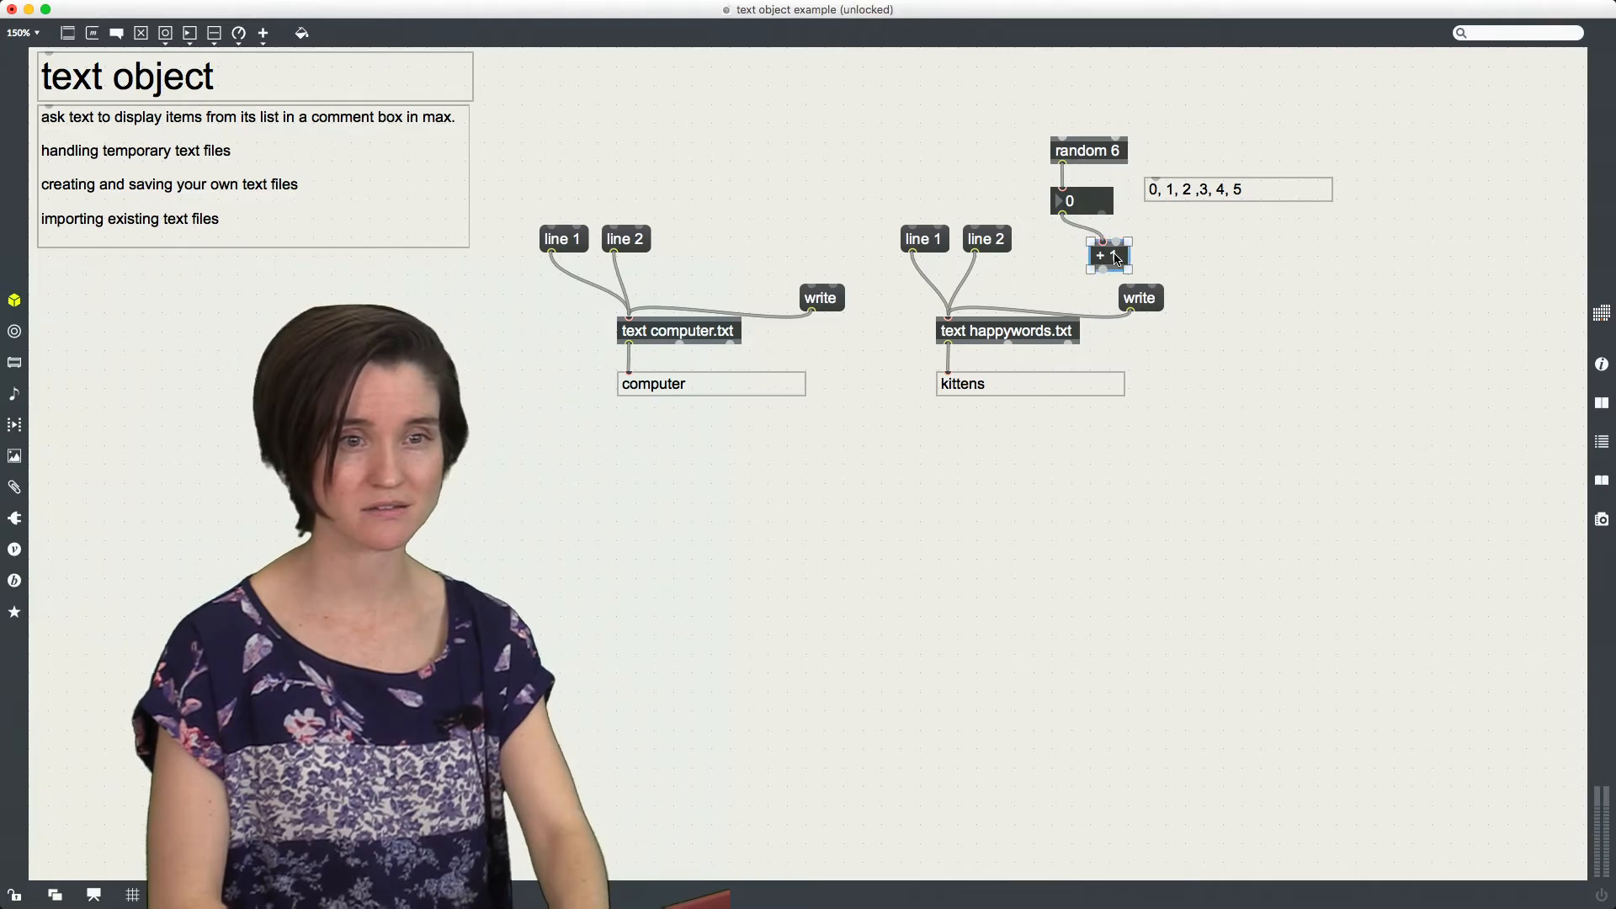
# Step: Wire + 1 into prepend line and its output into a message feeding the text object
pyautogui.moveTo(1107, 254); pyautogui.dragTo(1069, 237)
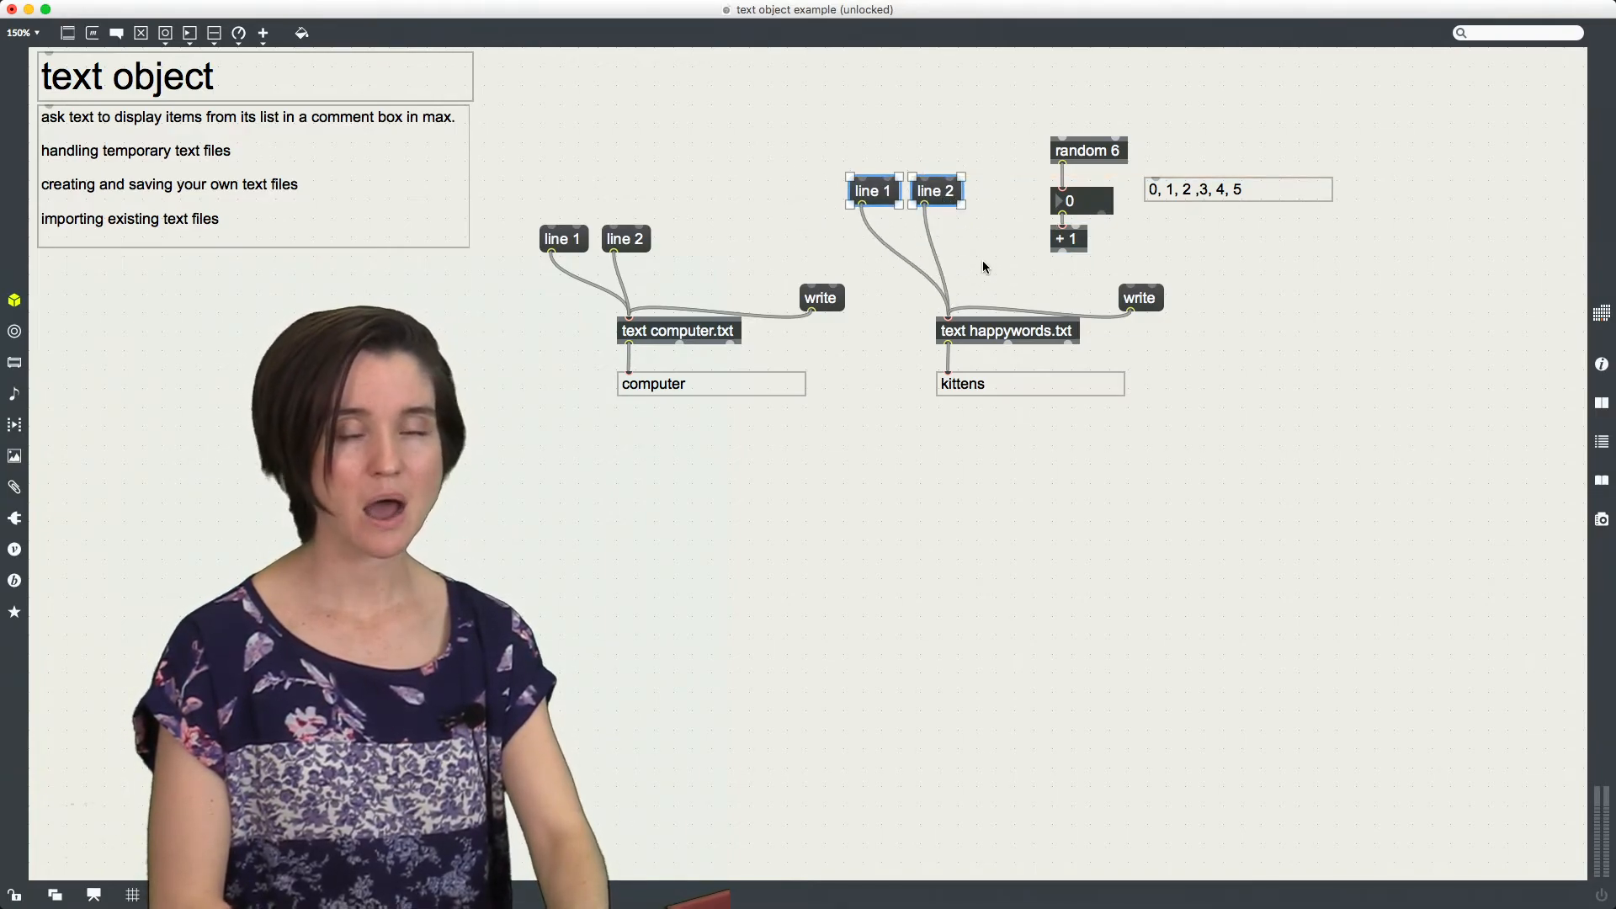
pyautogui.moveTo(946, 317)
pyautogui.write('prepend line')
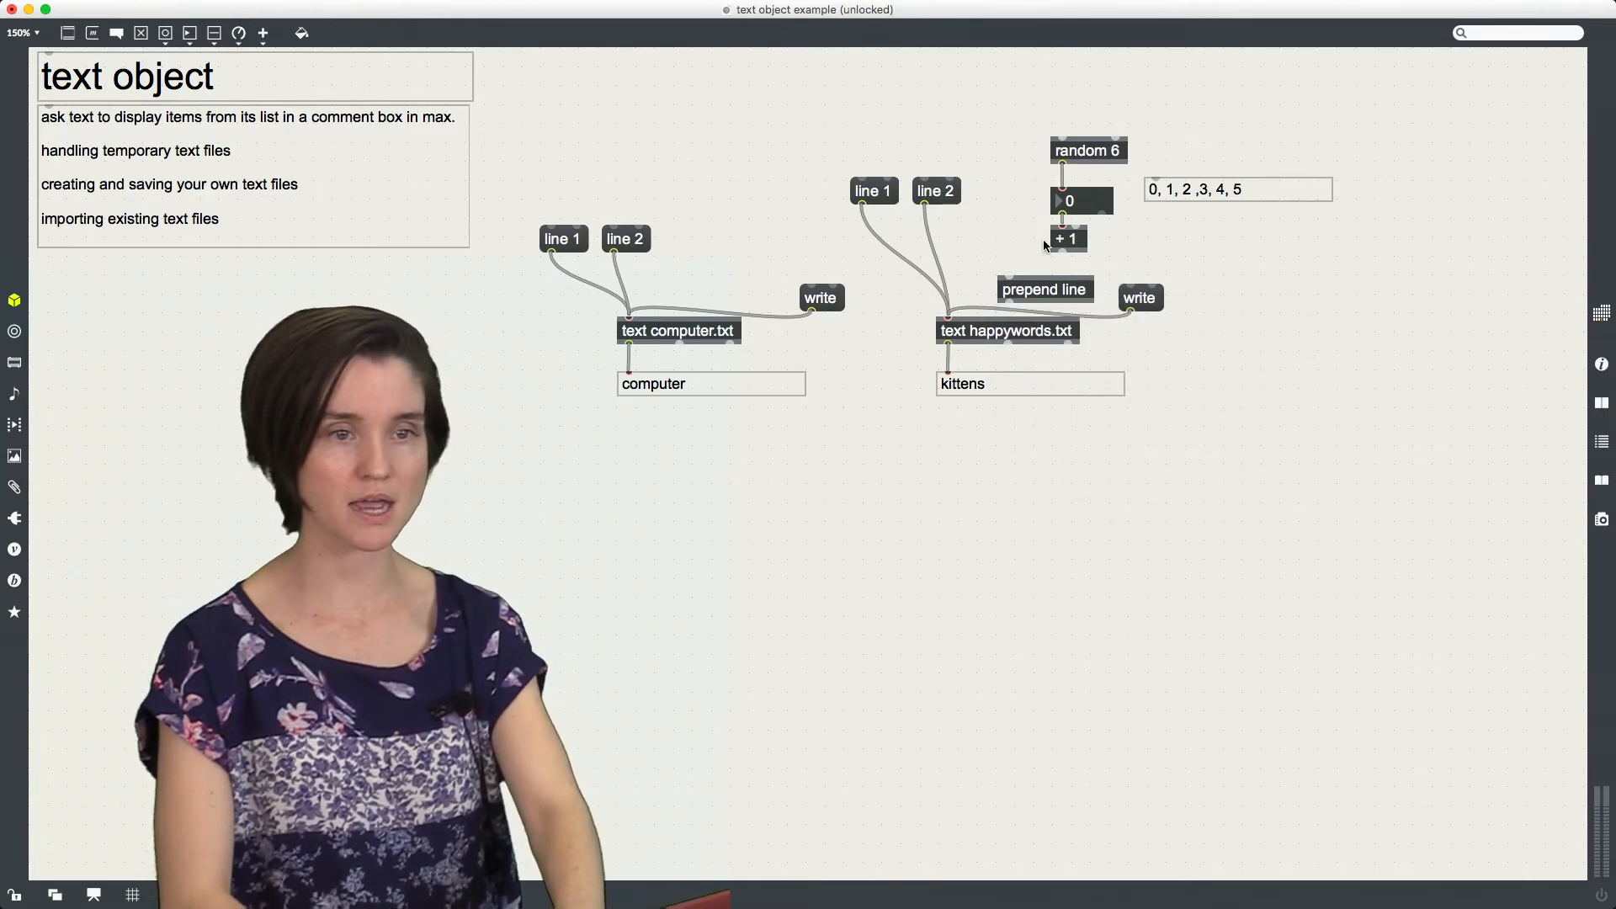
pyautogui.moveTo(1044, 288); pyautogui.dragTo(1040, 278)
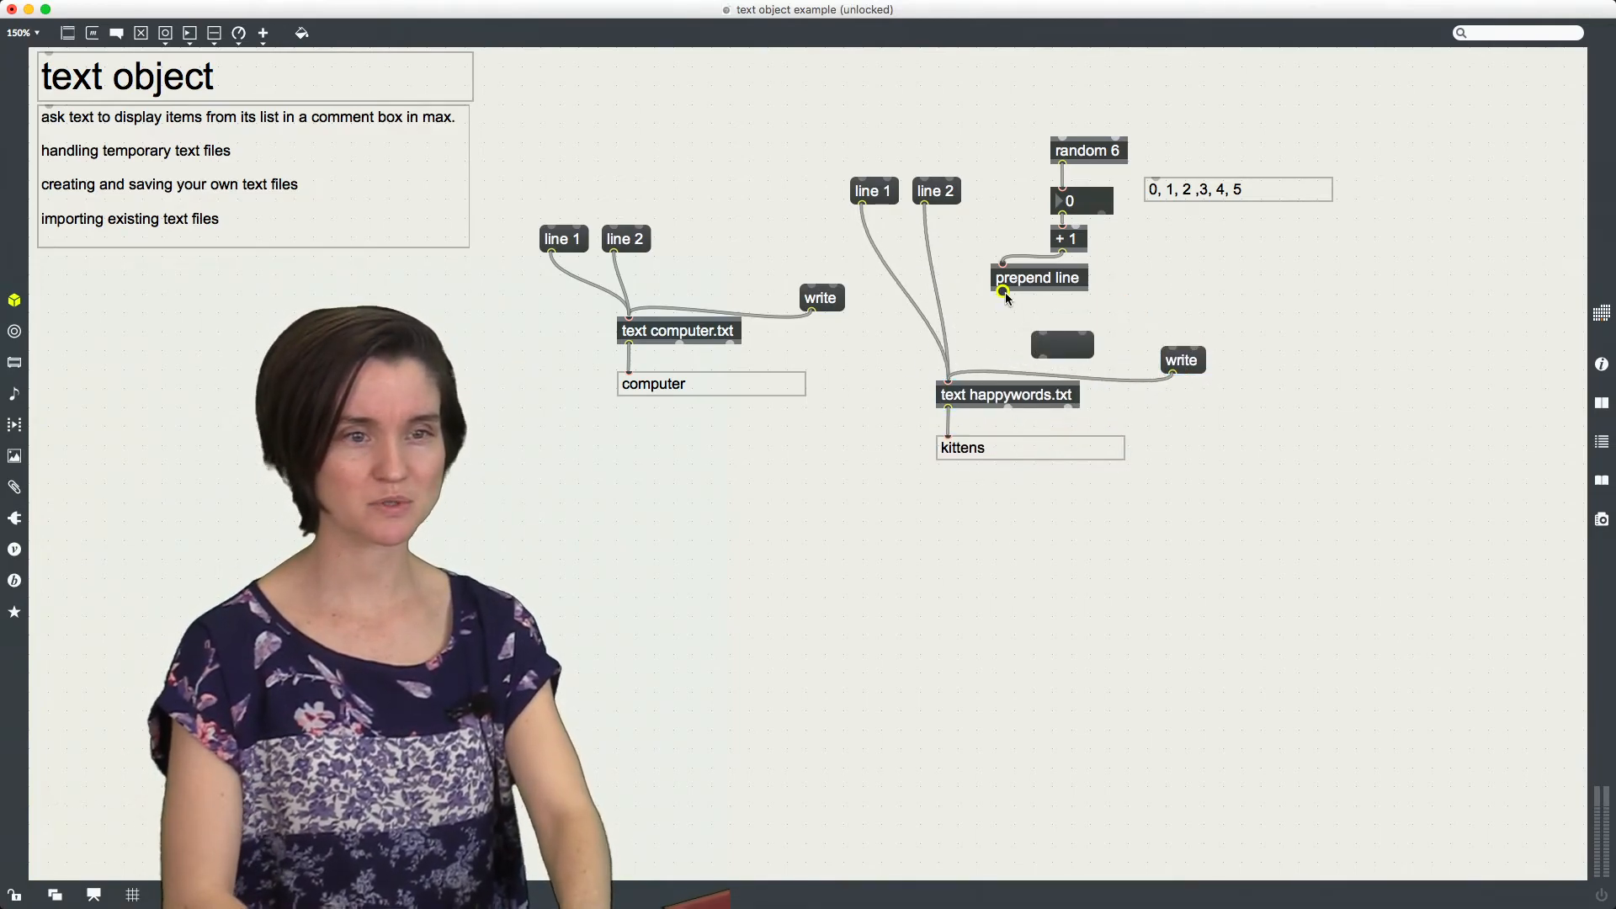
pyautogui.moveTo(1002, 296); pyautogui.dragTo(1040, 329)
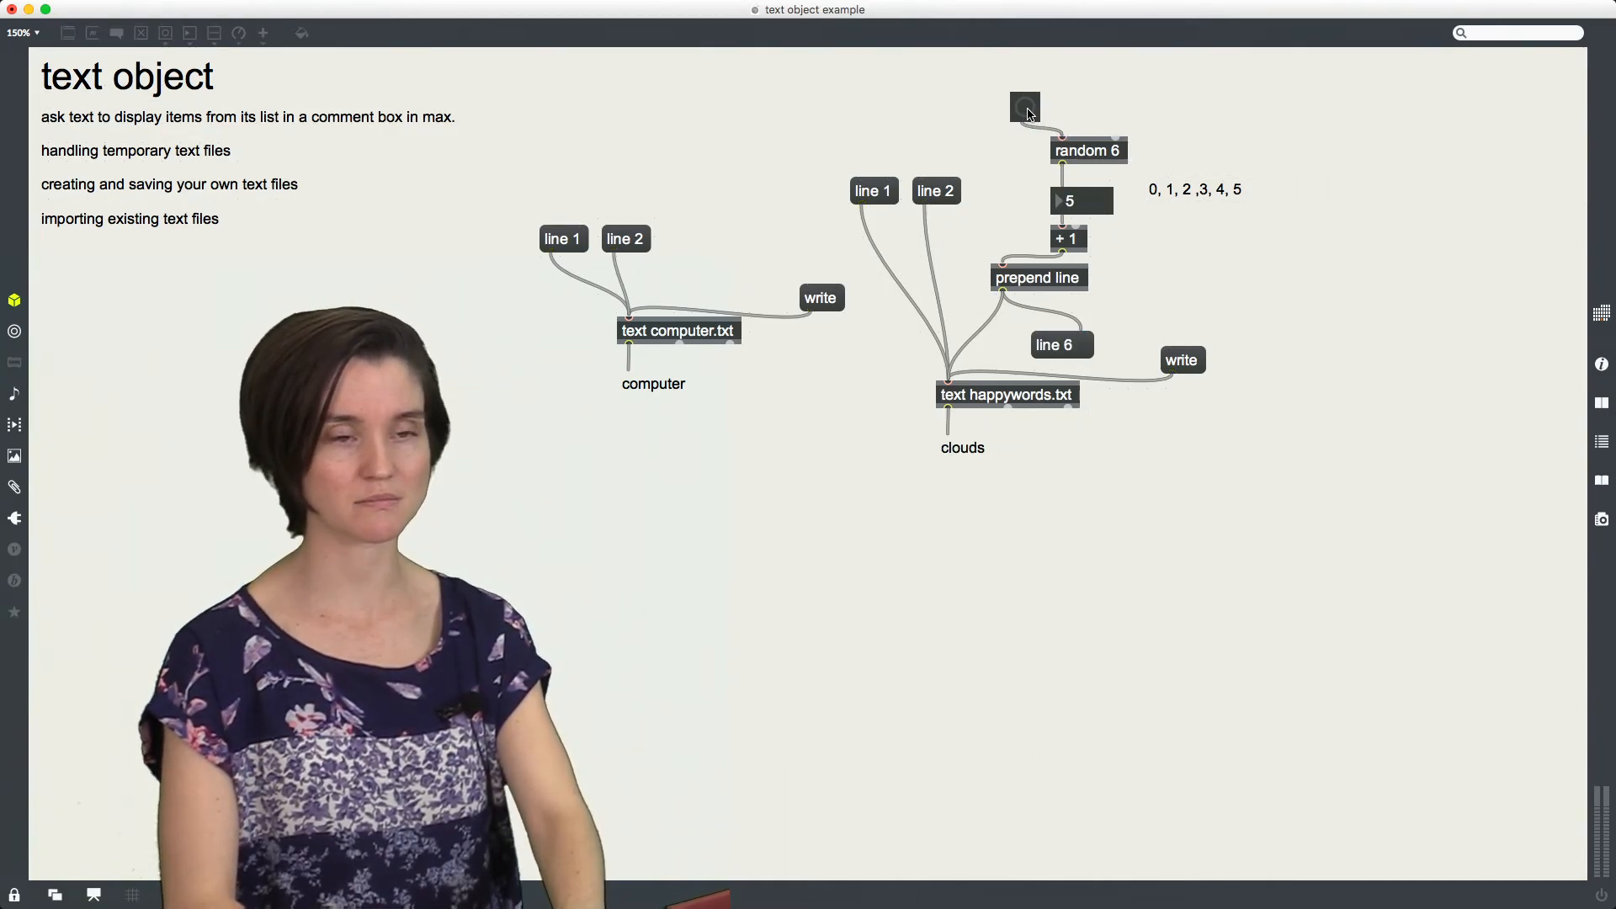
# Step: Bang random so happywords.txt line 4, unicorns, appears in the display
pyautogui.click(1025, 106)
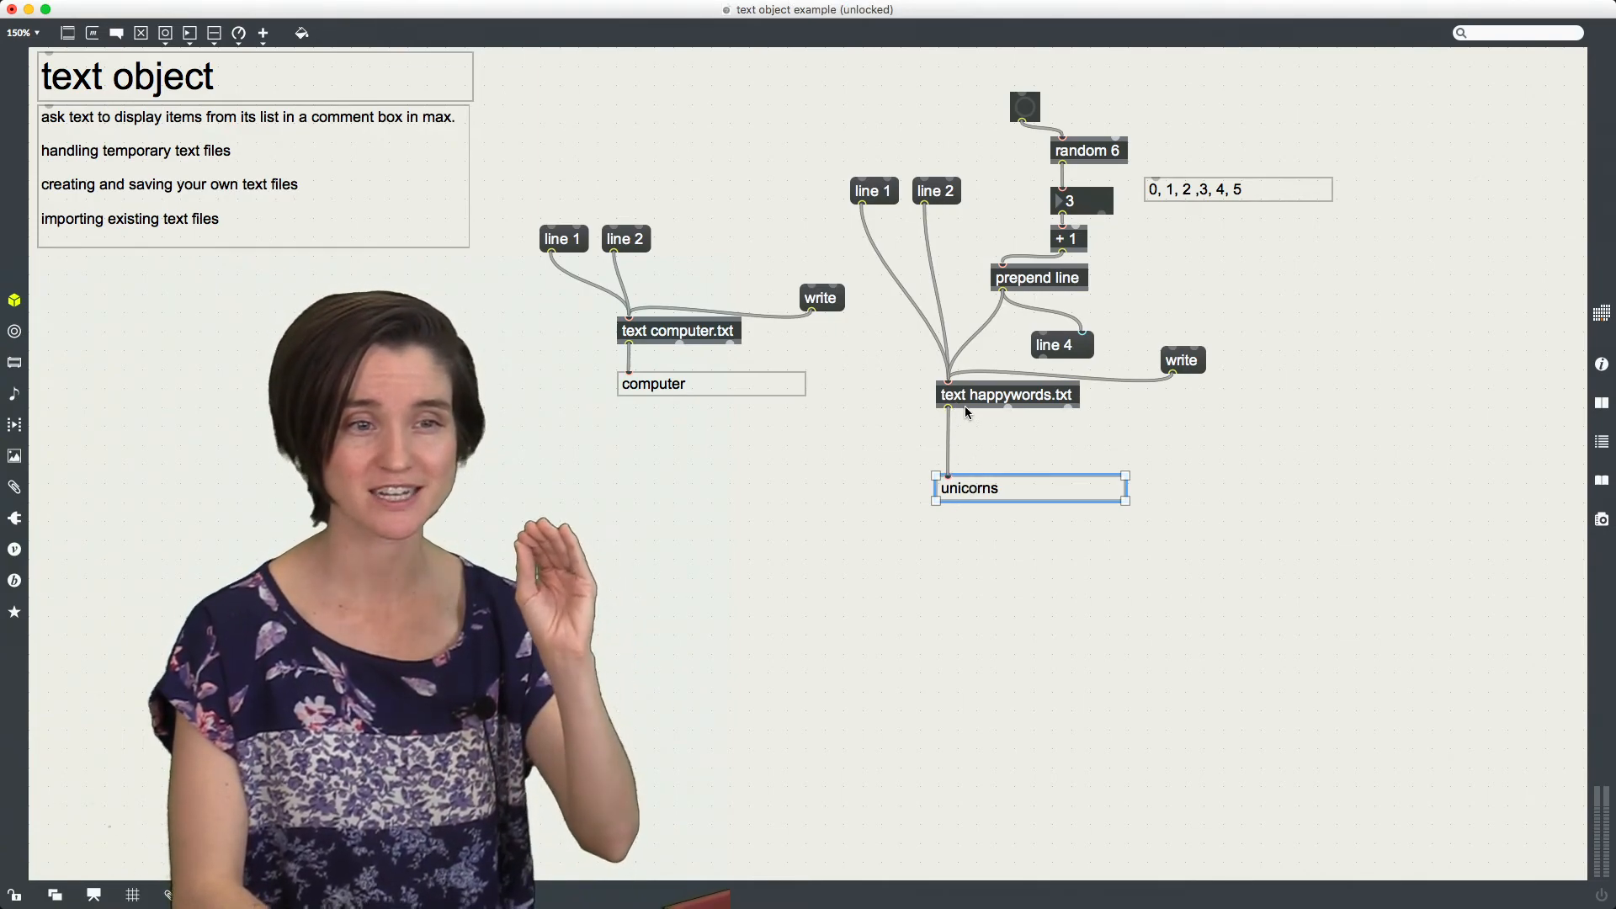
# Step: Add 'print outputoftext' on the text outlet and bang repeatedly to log random words
pyautogui.write('print')
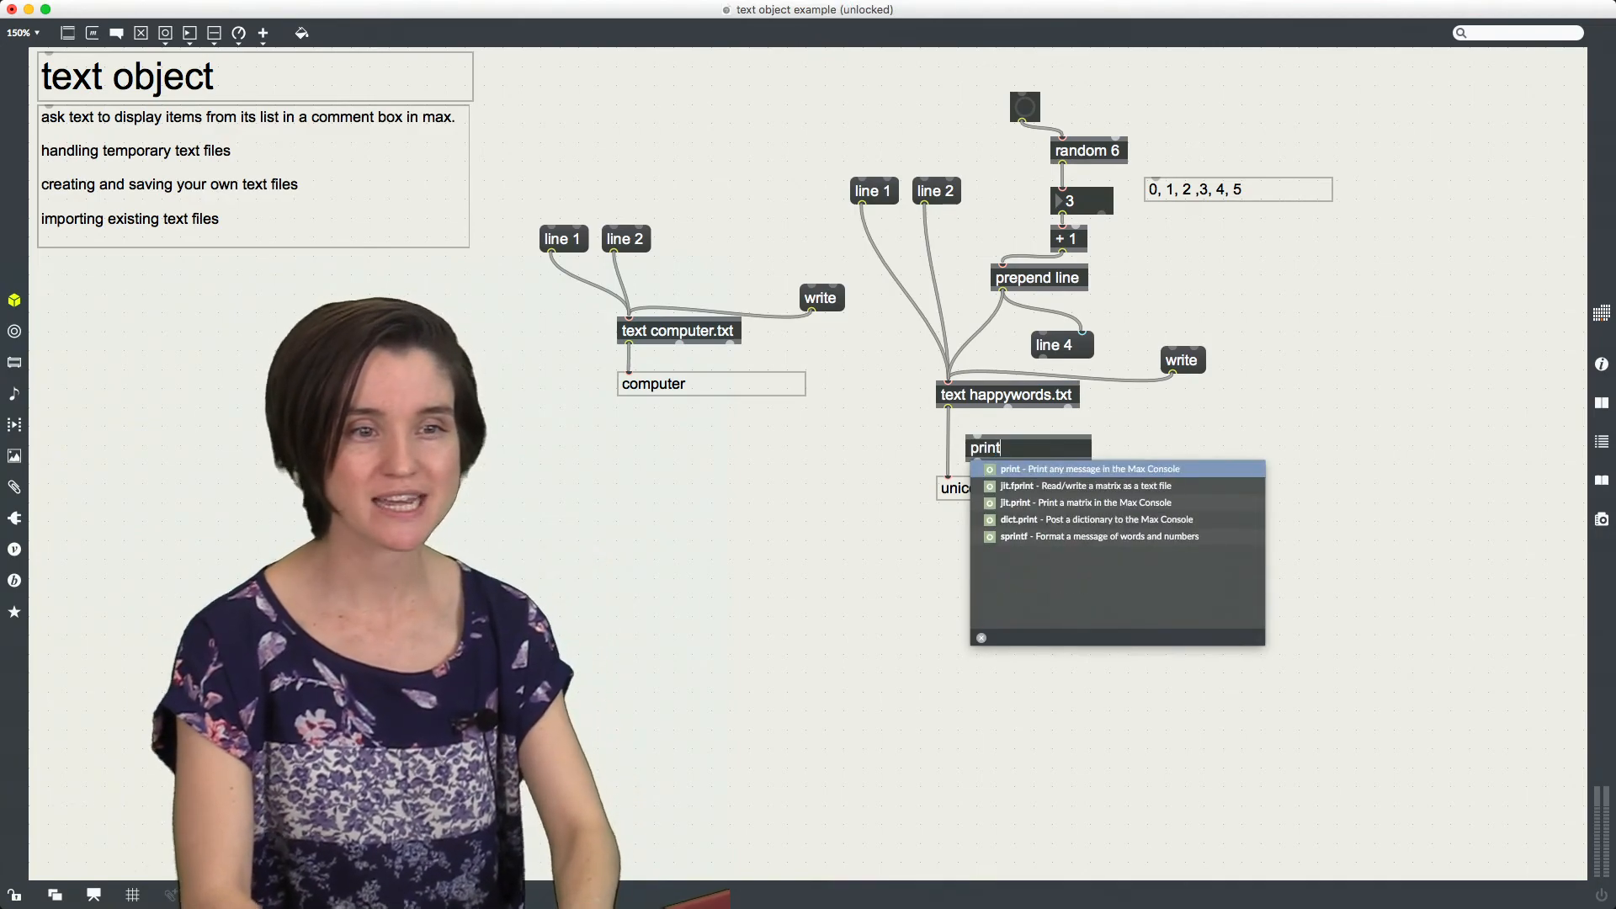
pyautogui.write('outputoftext')
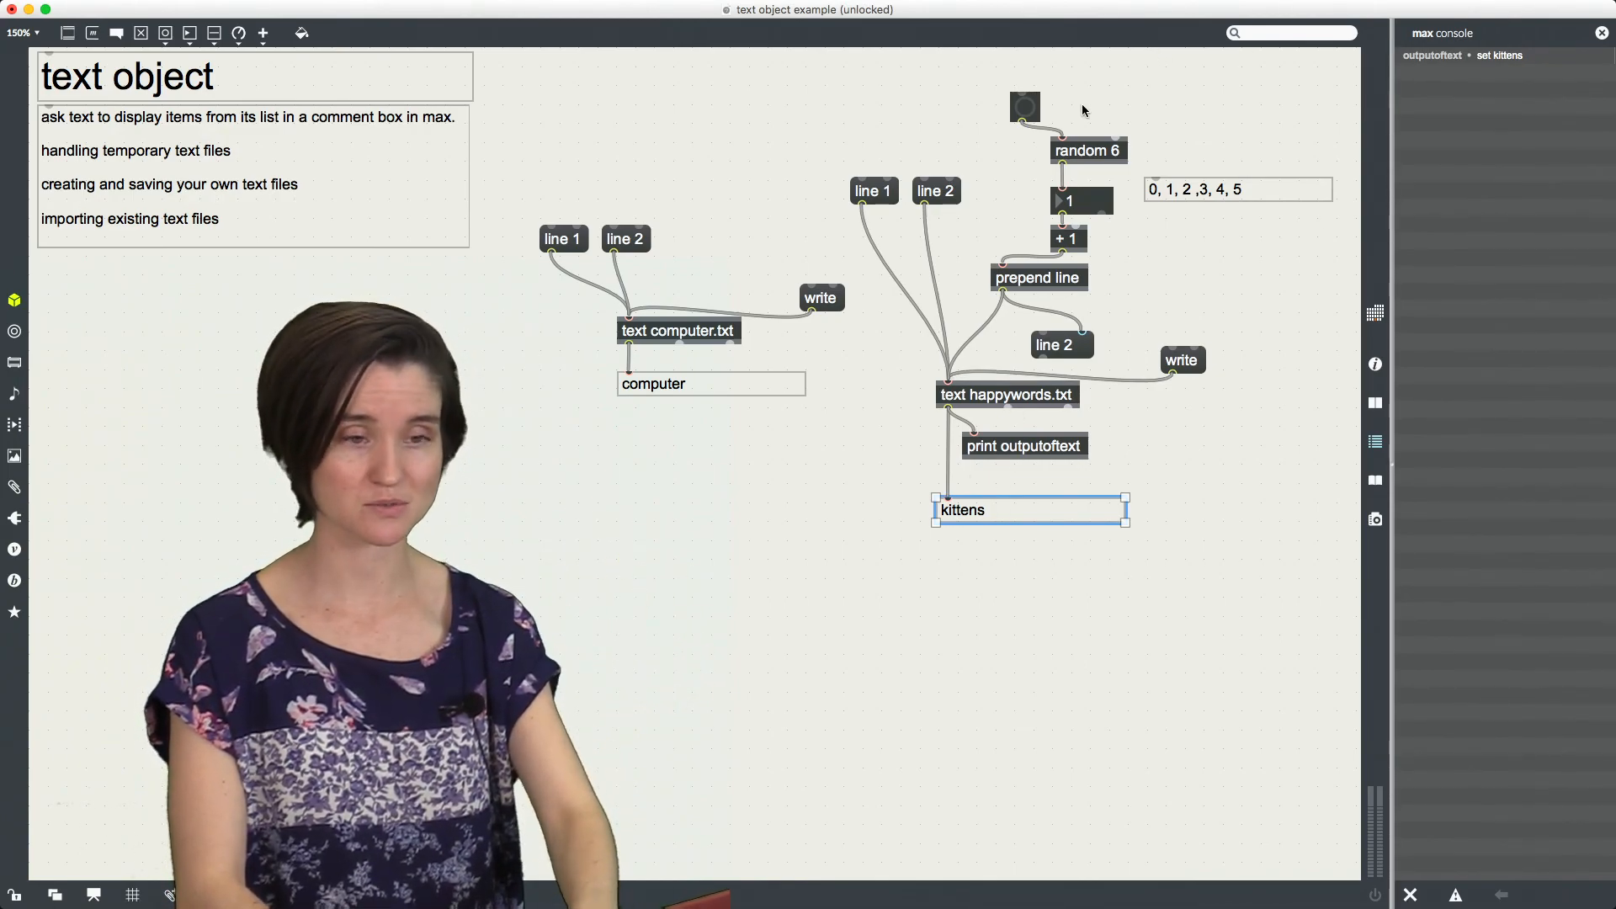
pyautogui.click(1025, 106)
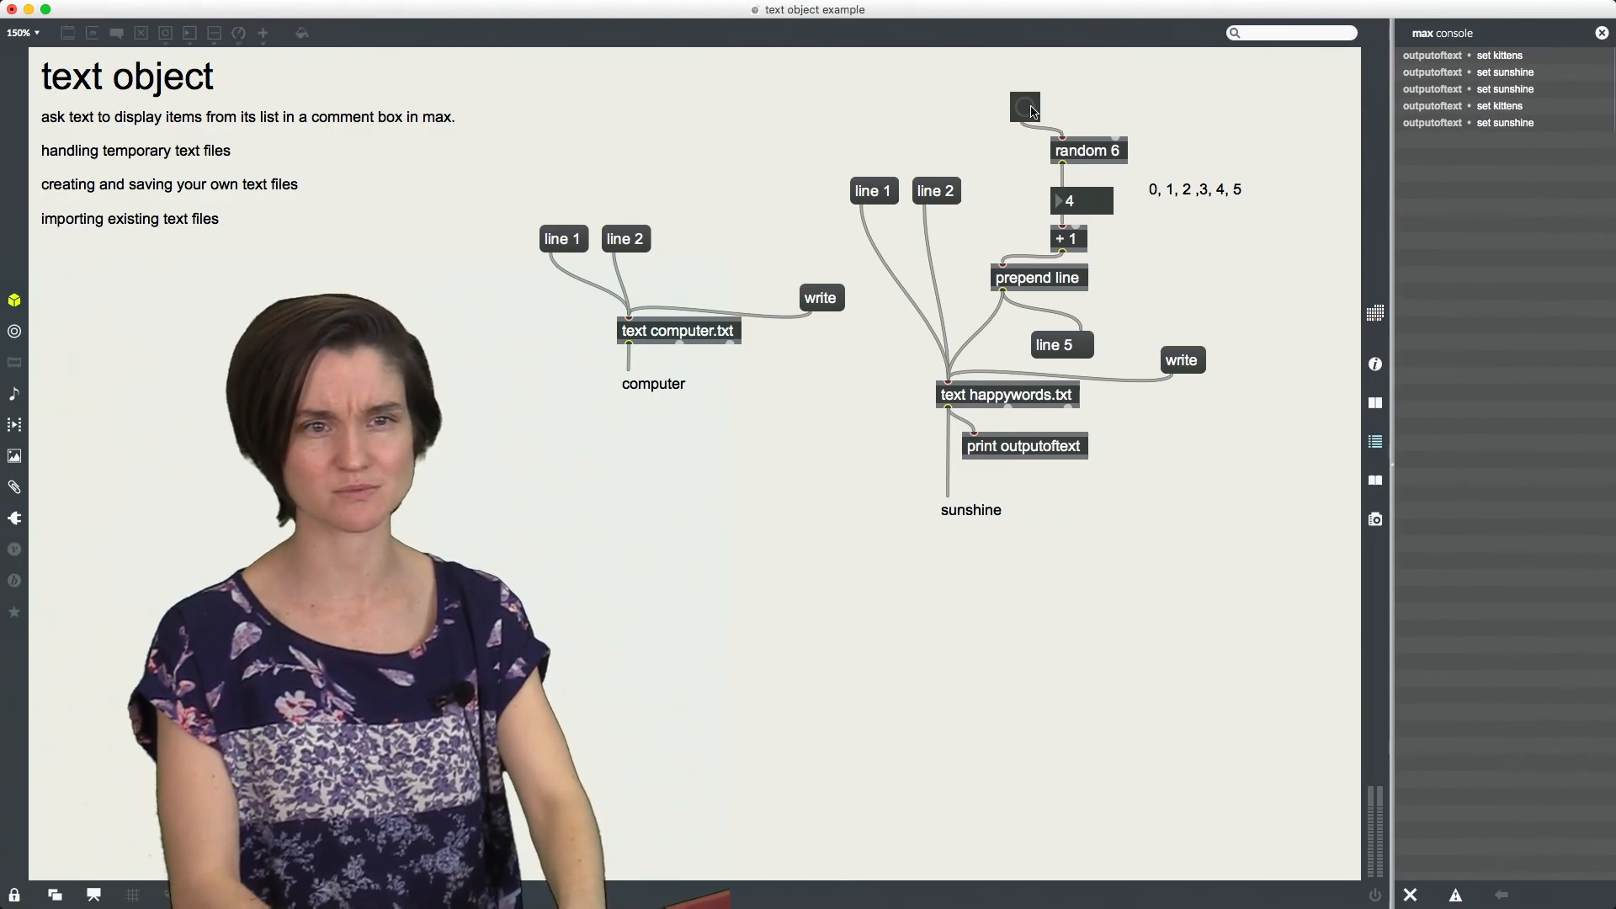
pyautogui.click(1025, 106)
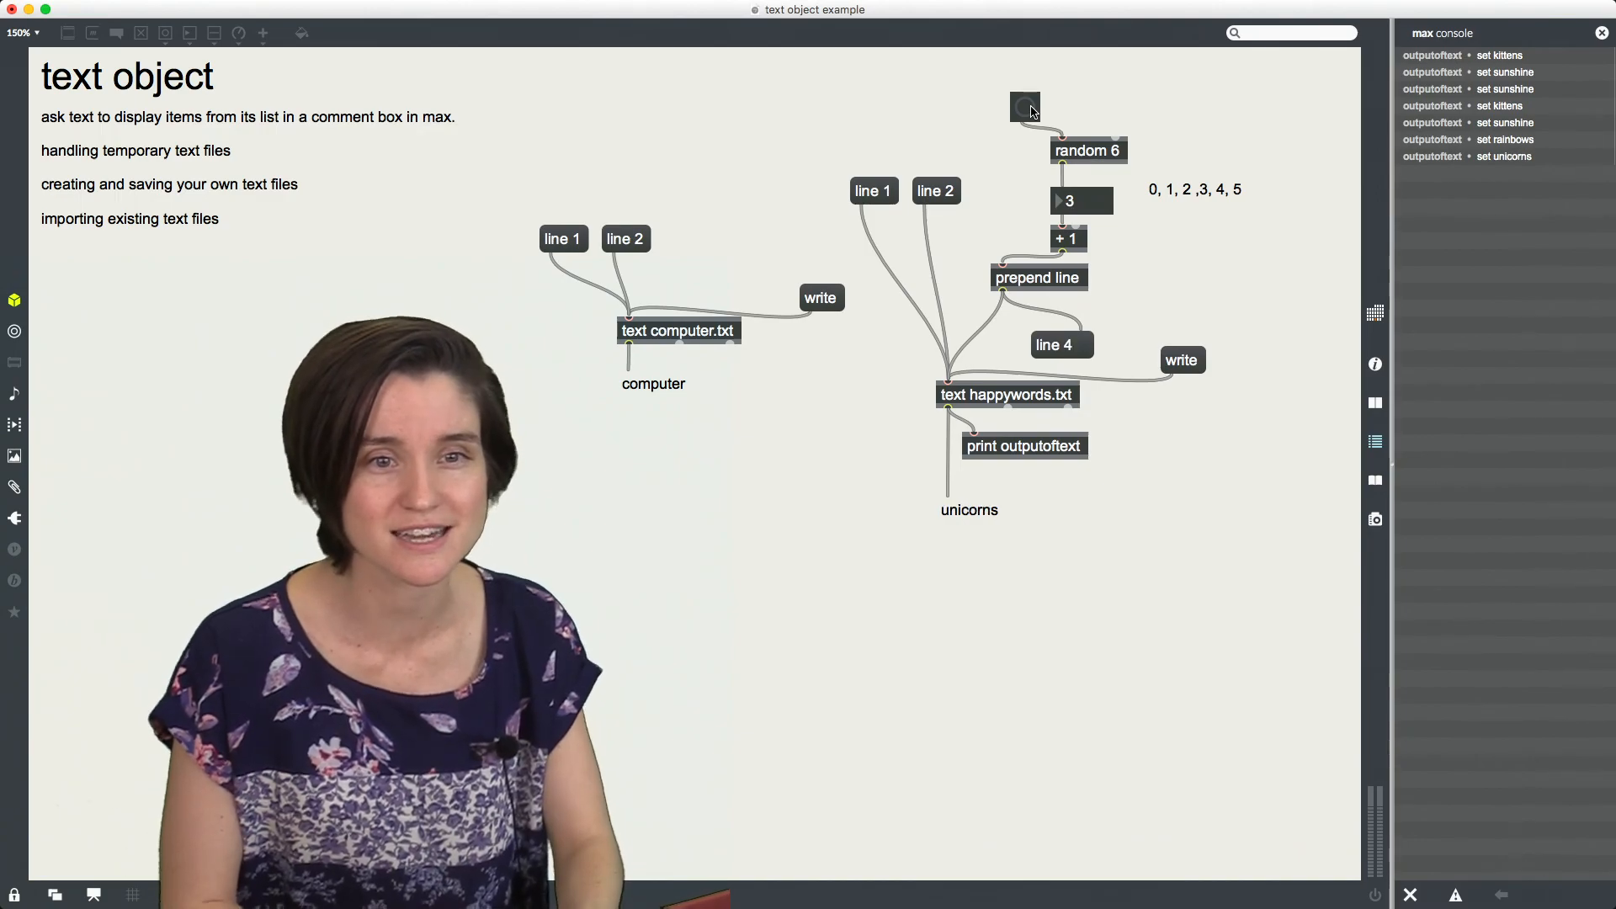
pyautogui.moveTo(1185, 584)
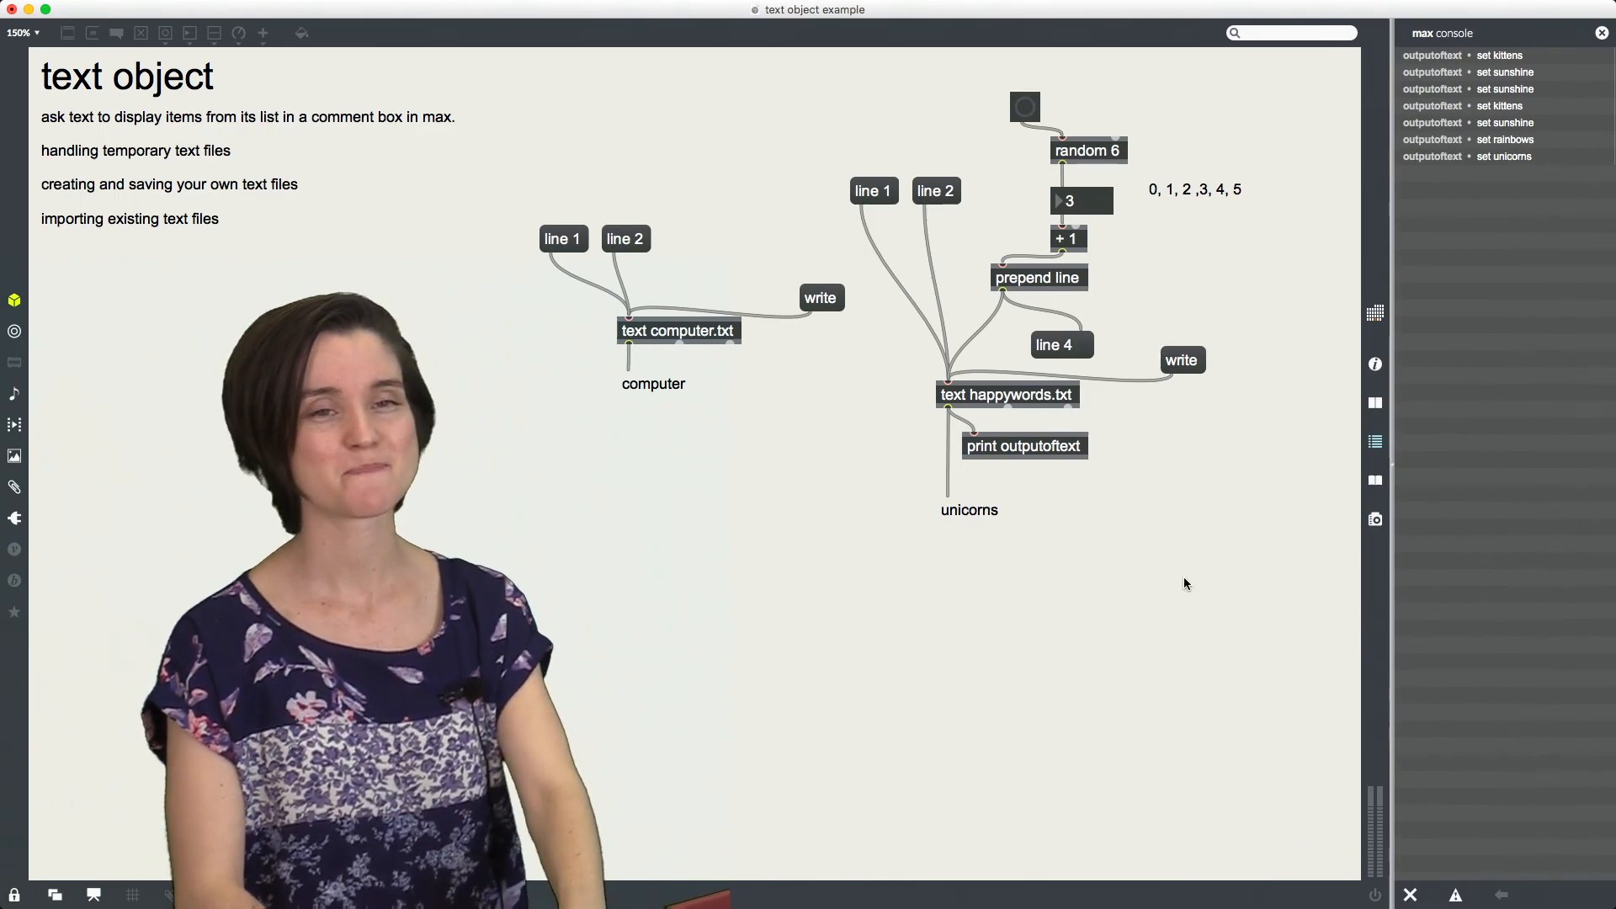